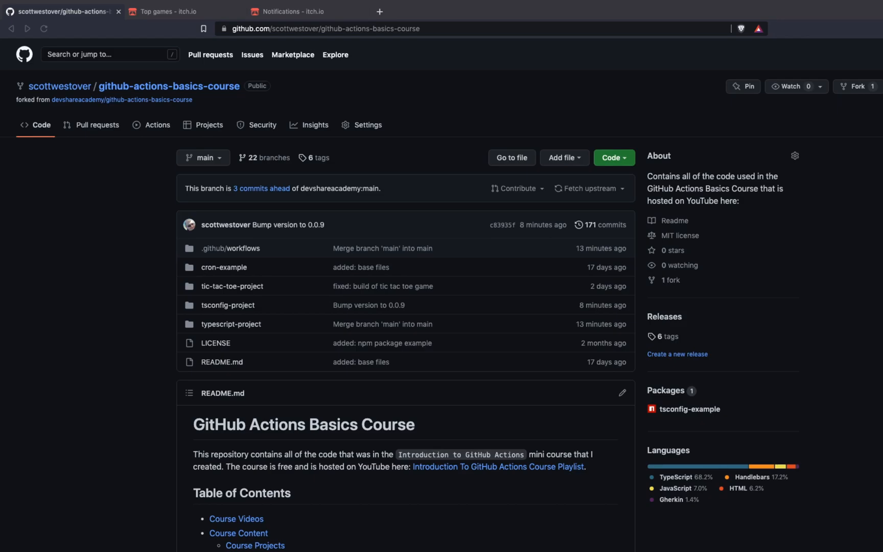
- Switch to the itch.io browser tab showing the Top games page
click(168, 12)
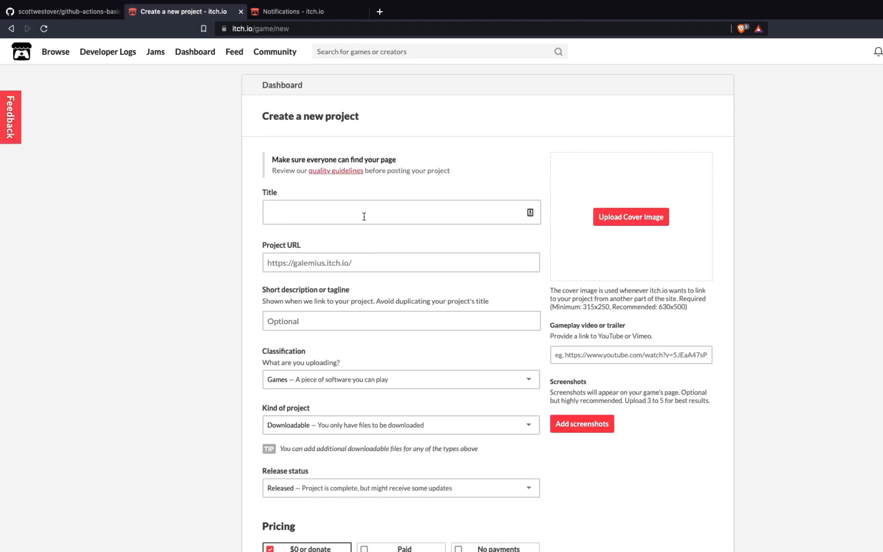
scroll(down, 3)
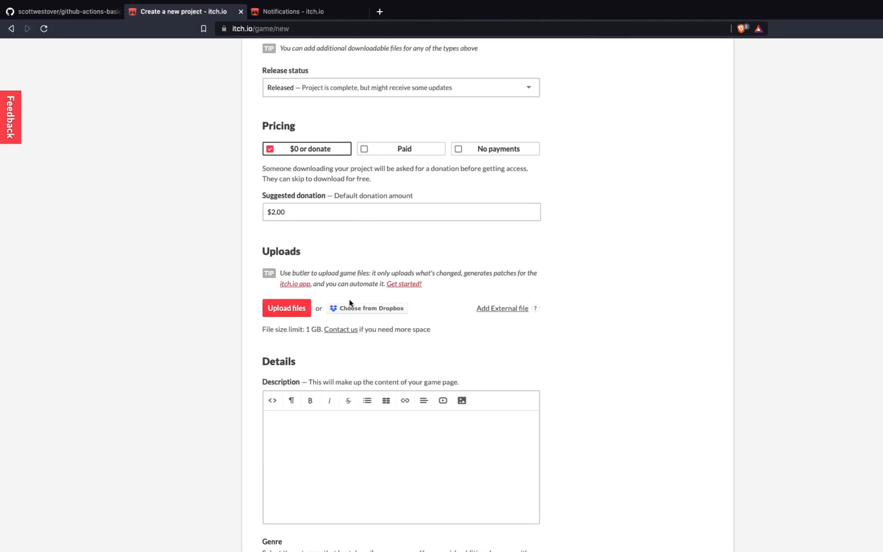
mouse_move(313, 311)
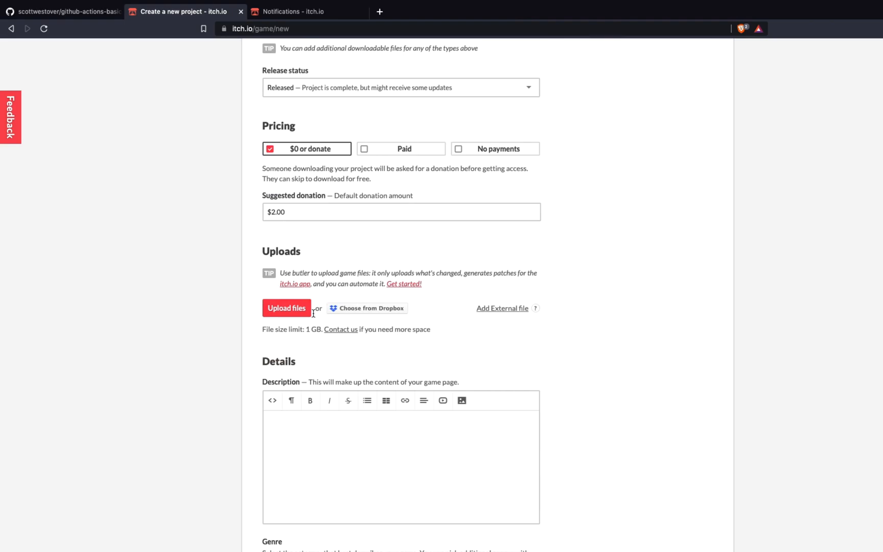
mouse_move(300, 320)
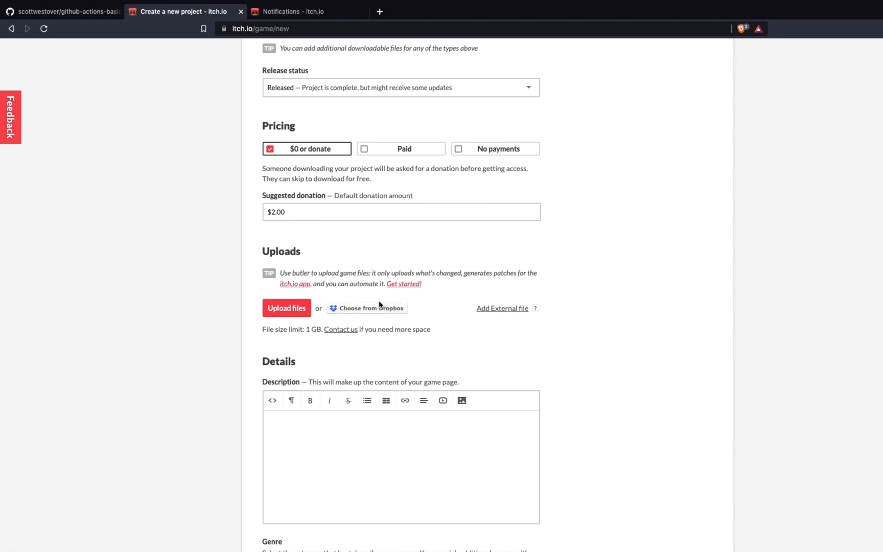
mouse_move(382, 314)
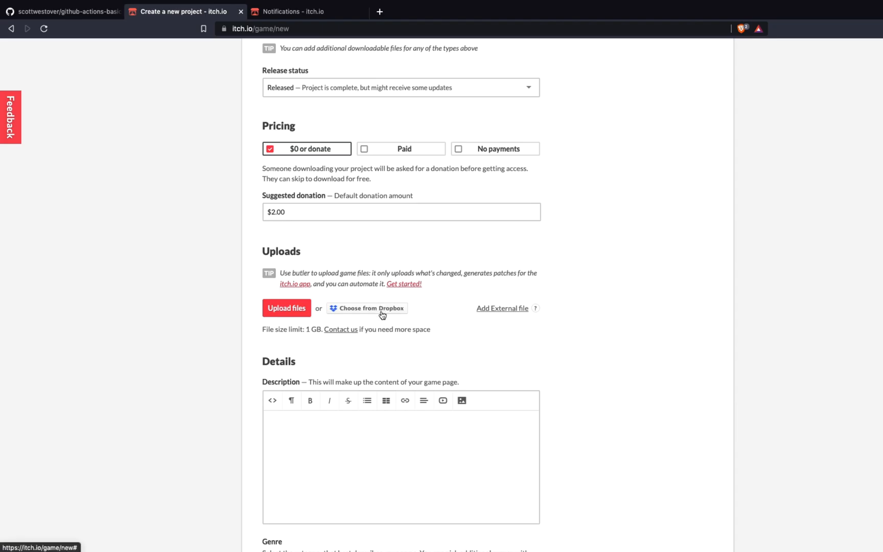
scroll(up, 3)
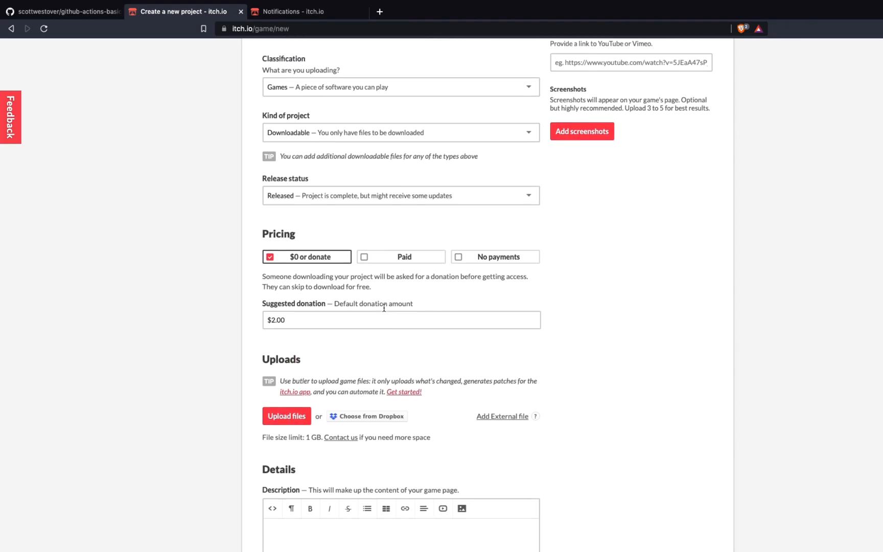
scroll(up, 3)
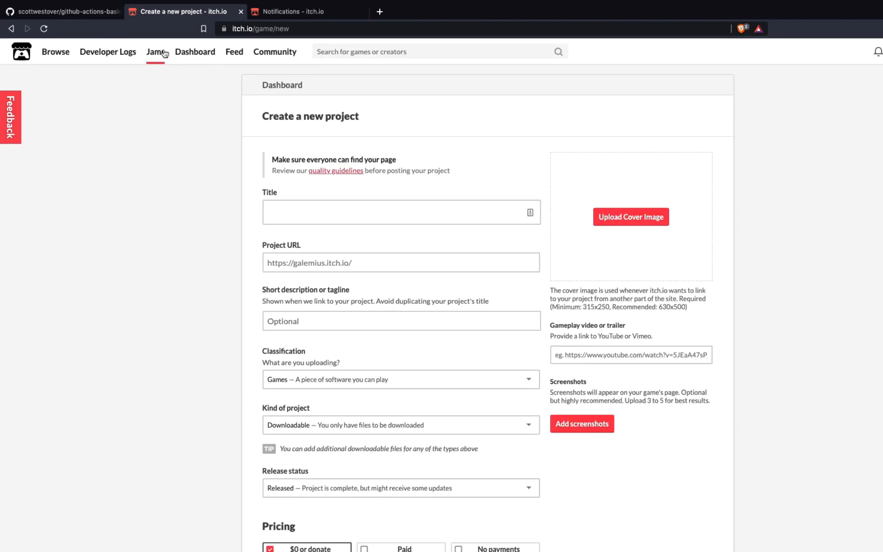
mouse_move(239, 107)
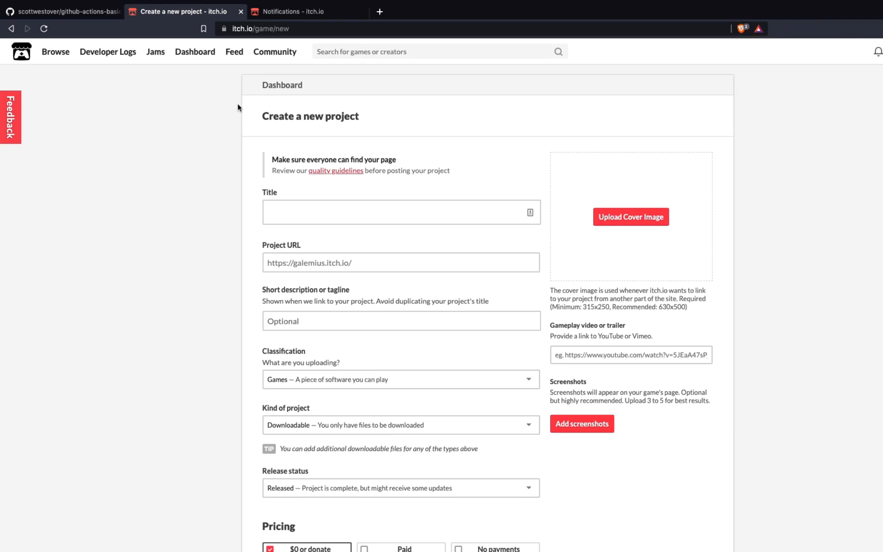
- Close the itch.io tab and browse into the repository's tic-tac-toe-project folder on GitHub
click(66, 11)
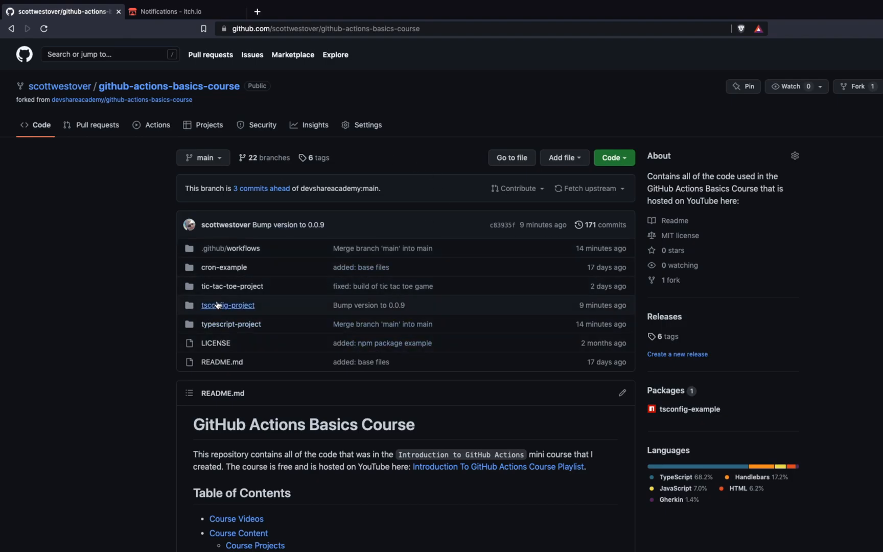
mouse_move(242, 290)
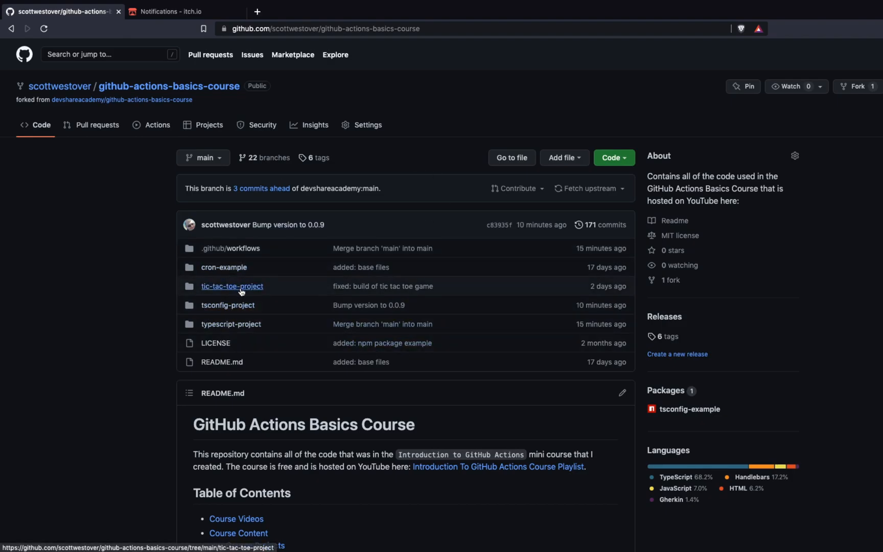
mouse_move(248, 290)
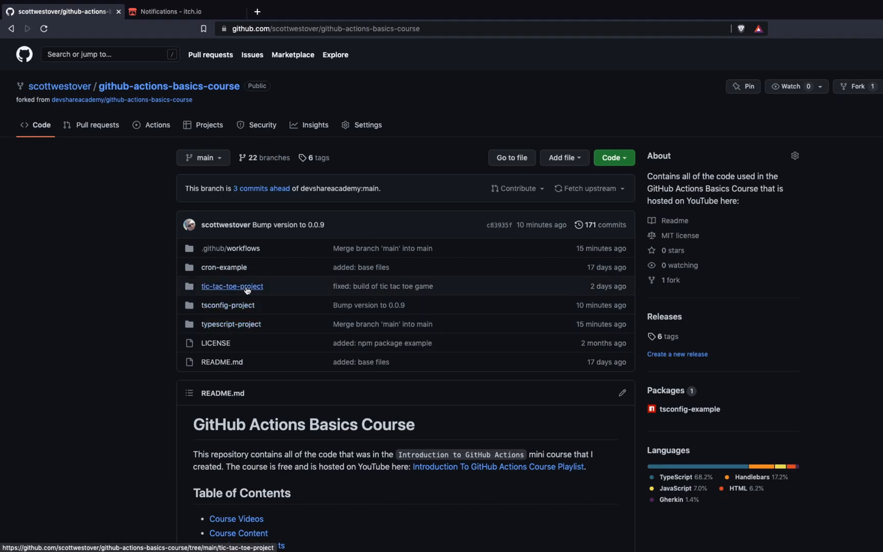
click(232, 286)
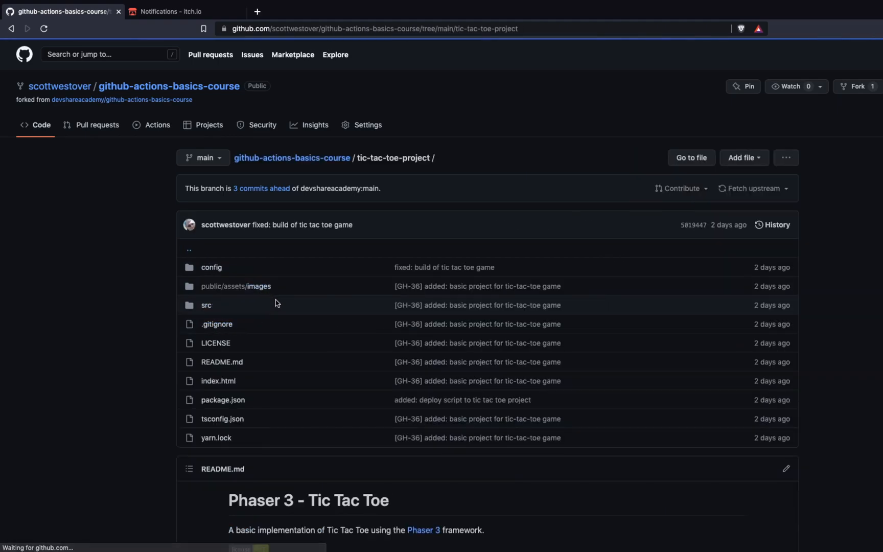
scroll(down, 3)
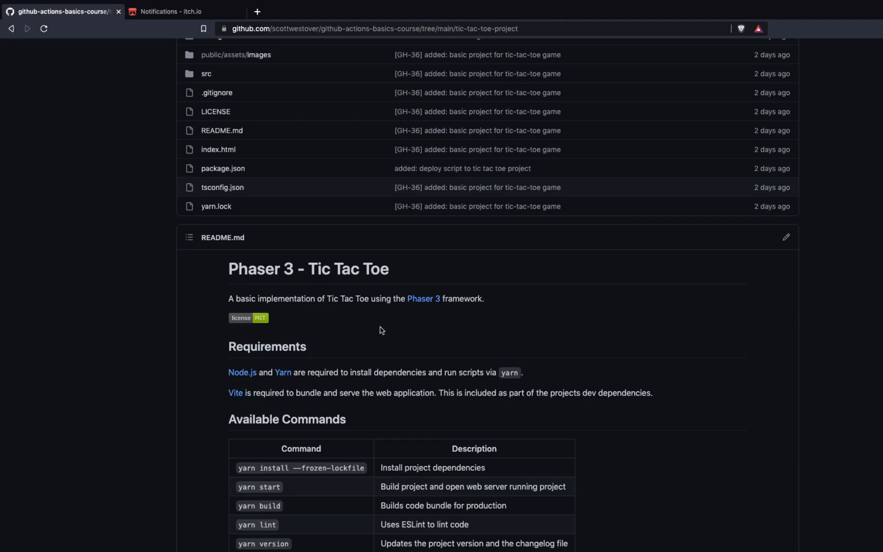
scroll(down, 3)
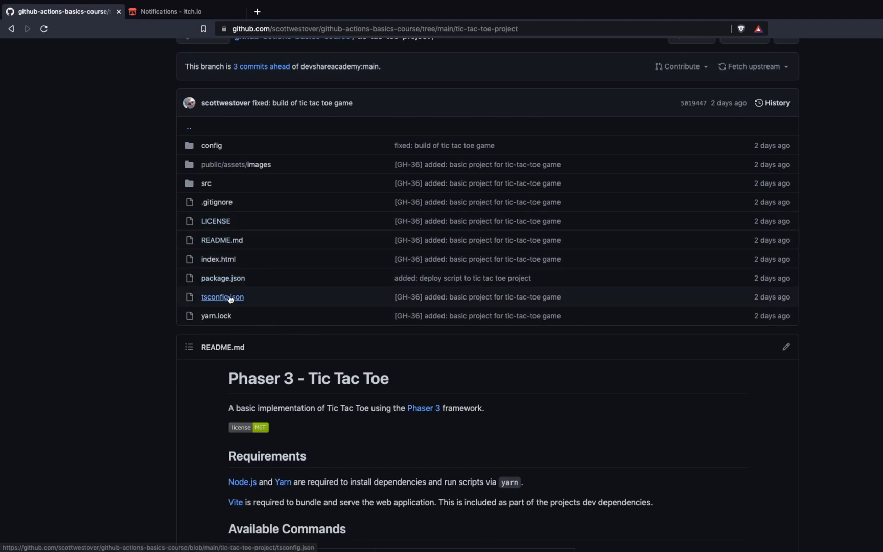
mouse_move(233, 288)
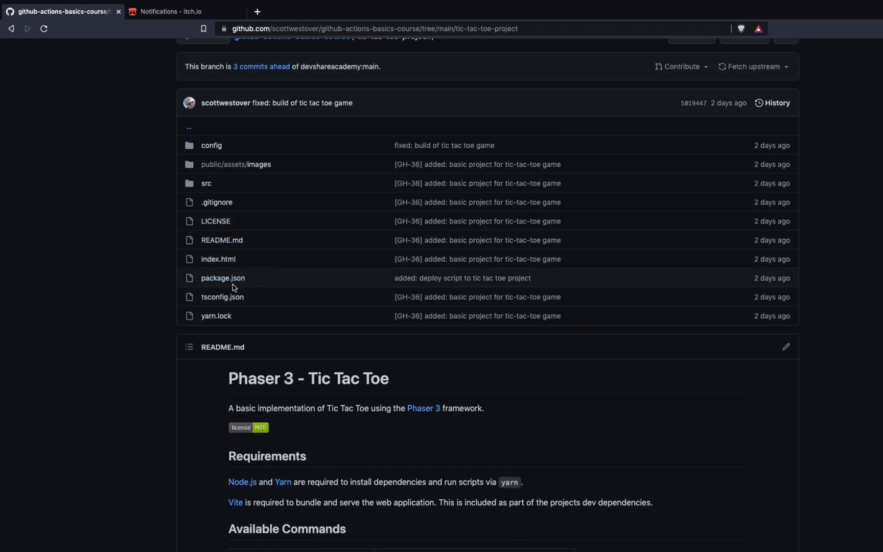
mouse_move(233, 281)
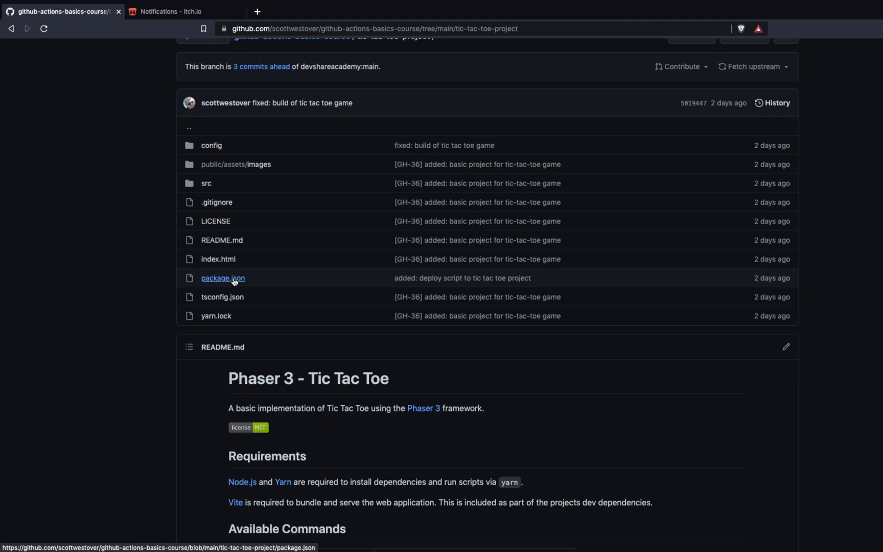
mouse_move(234, 281)
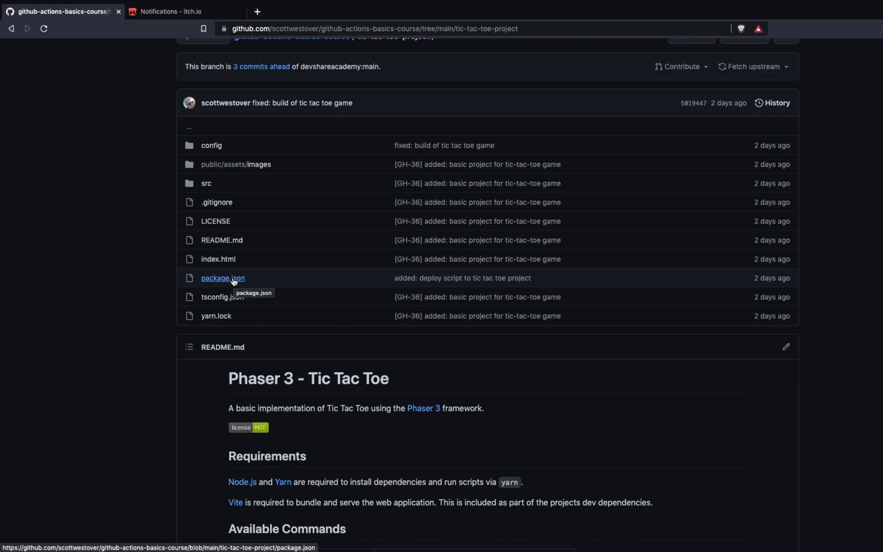
mouse_move(156, 191)
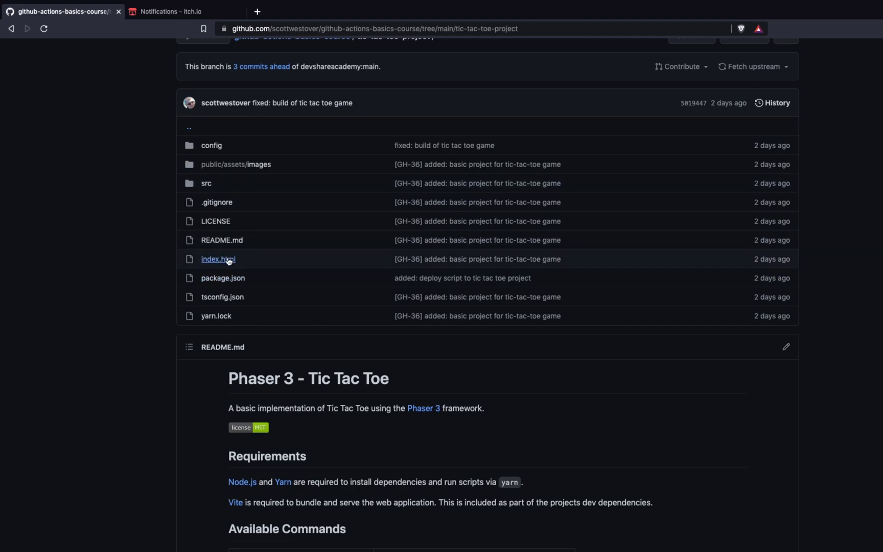
click(223, 278)
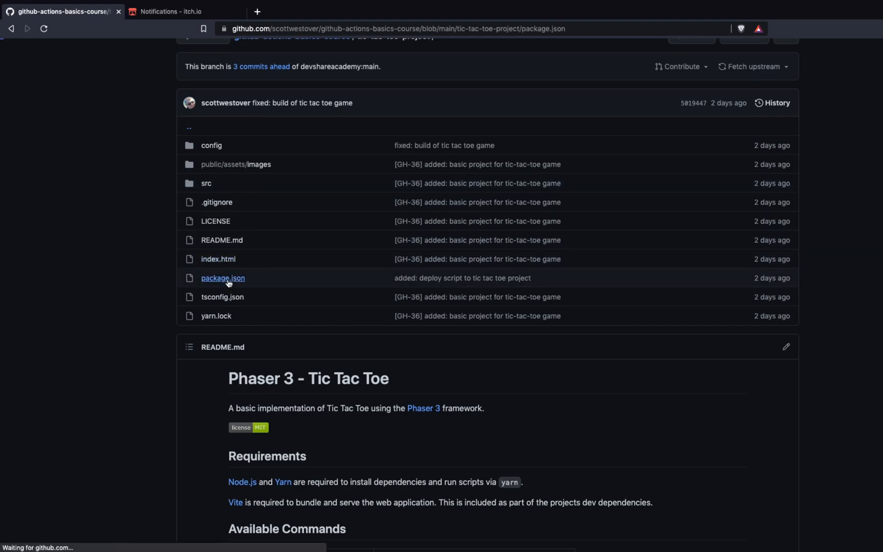
click(223, 278)
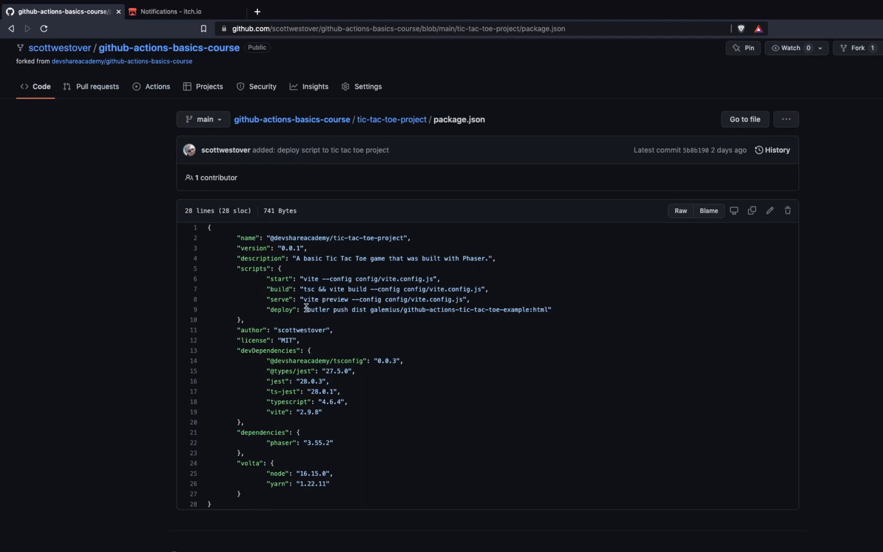
mouse_move(284, 291)
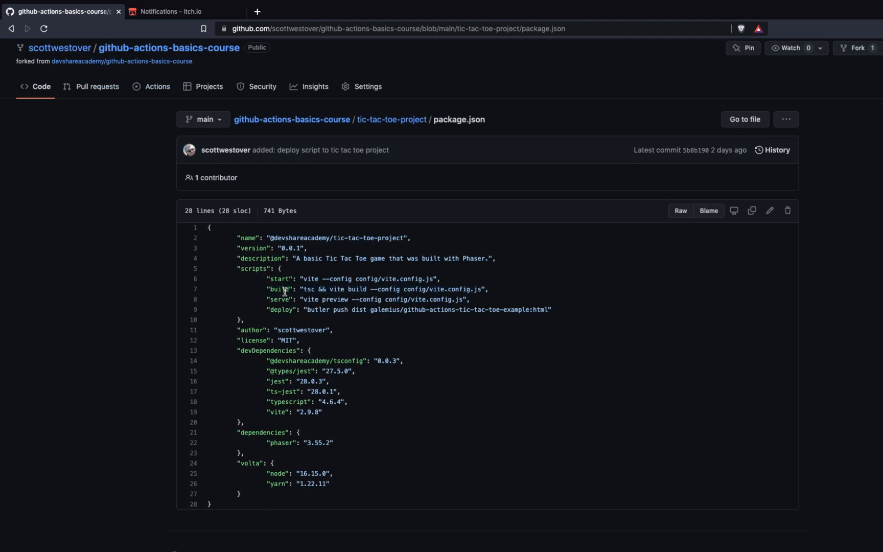
double_click(282, 309)
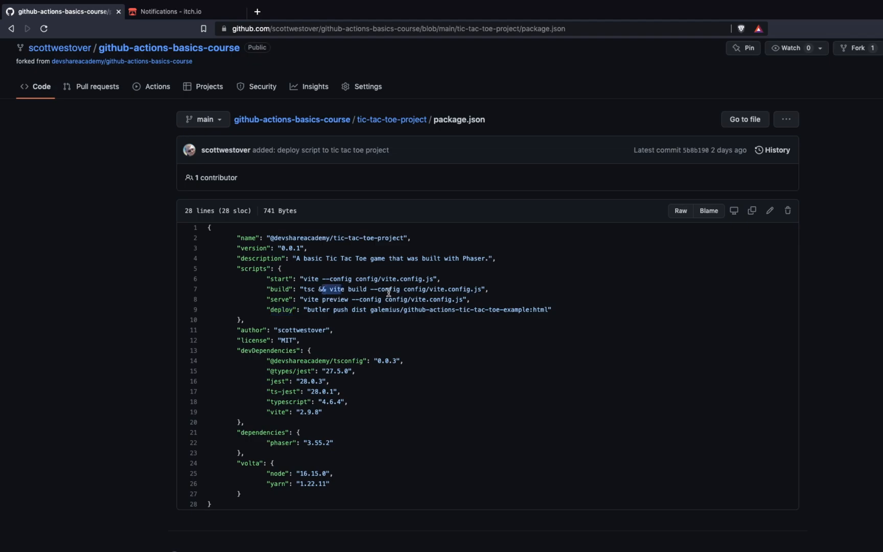
mouse_move(367, 293)
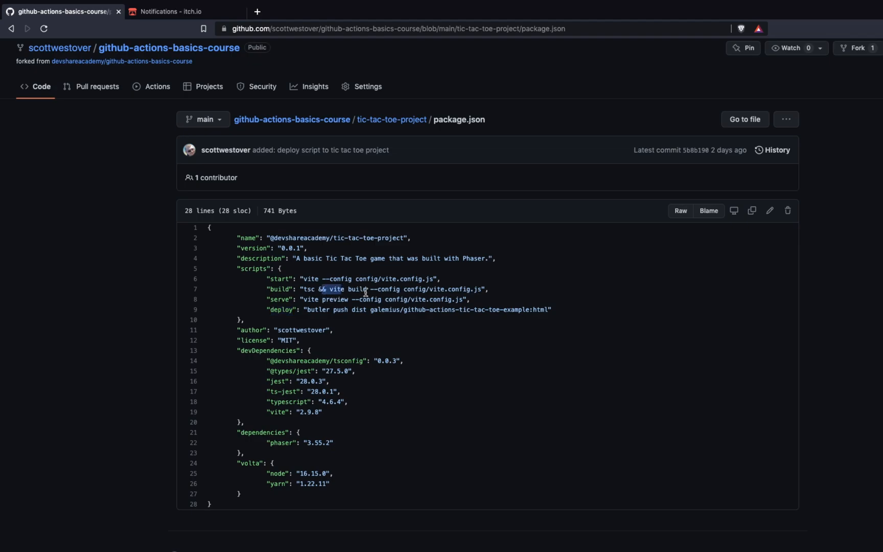
mouse_move(398, 127)
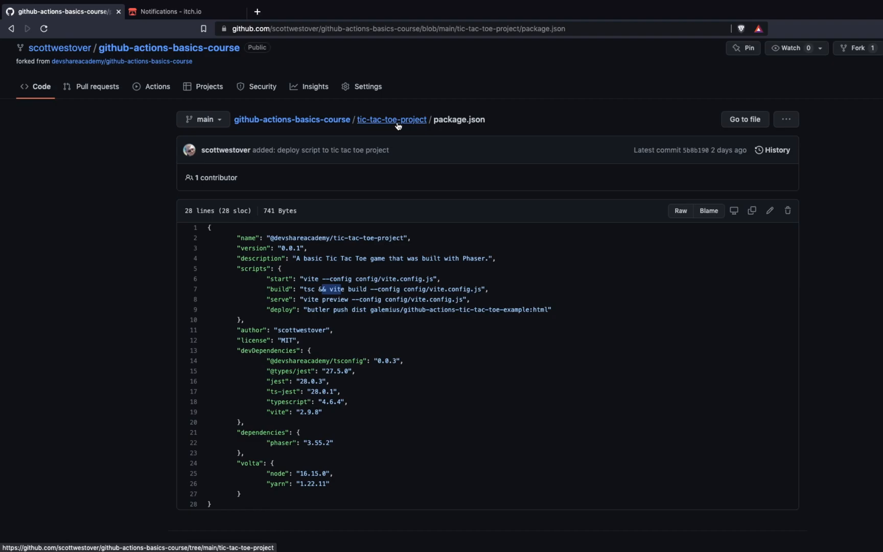
click(391, 120)
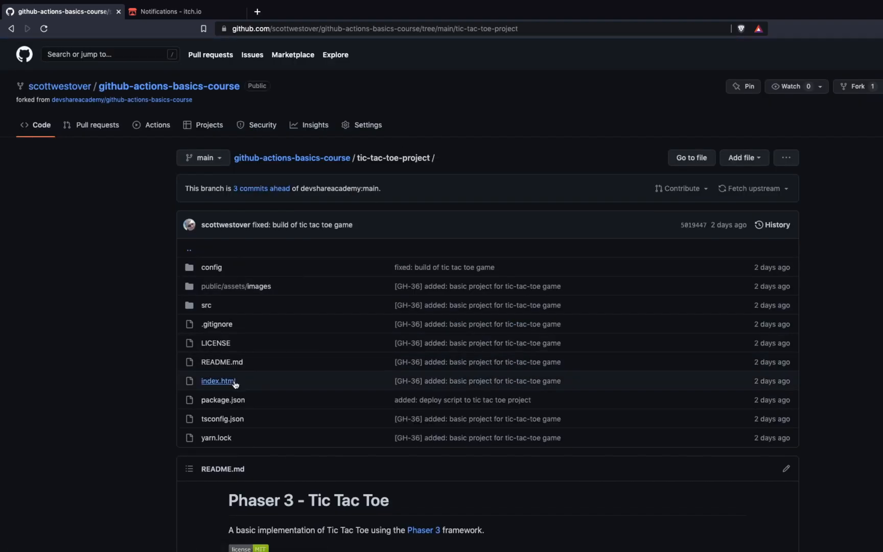
mouse_move(207, 306)
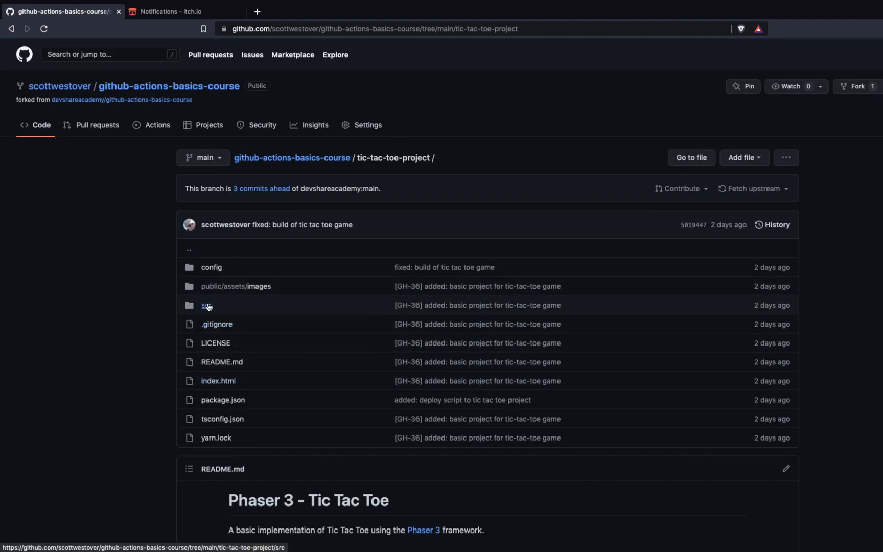
mouse_move(208, 305)
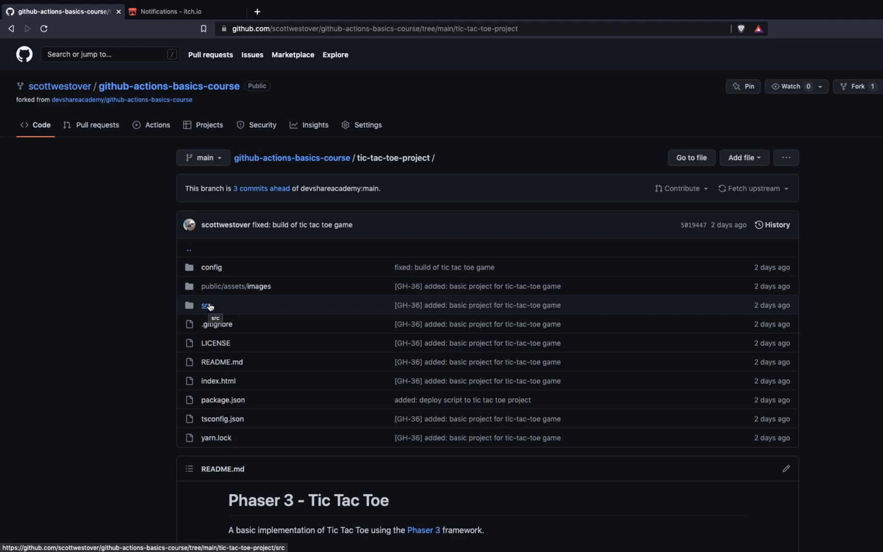
mouse_move(213, 305)
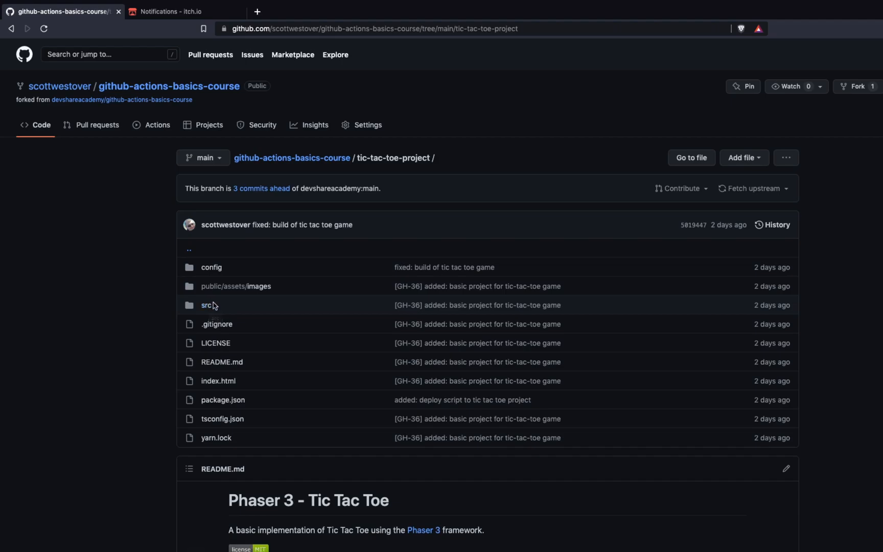
scroll(down, 3)
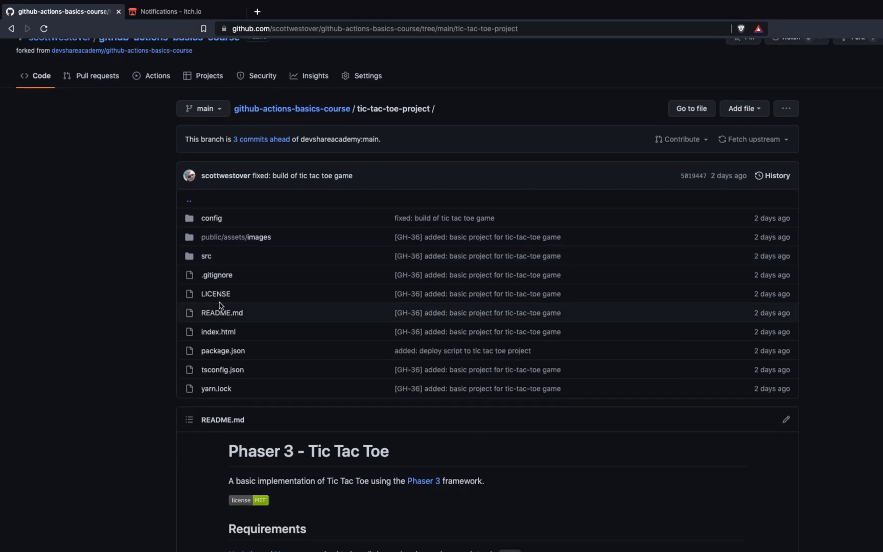
mouse_move(478, 291)
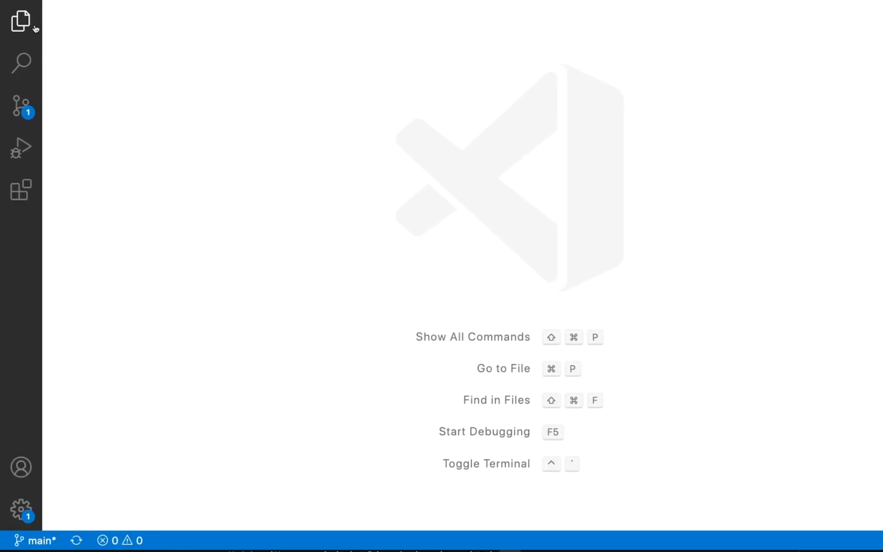
- Create itchio-deploy.yaml in .github/workflows and reuse the pull-request workflow's contents
click(19, 18)
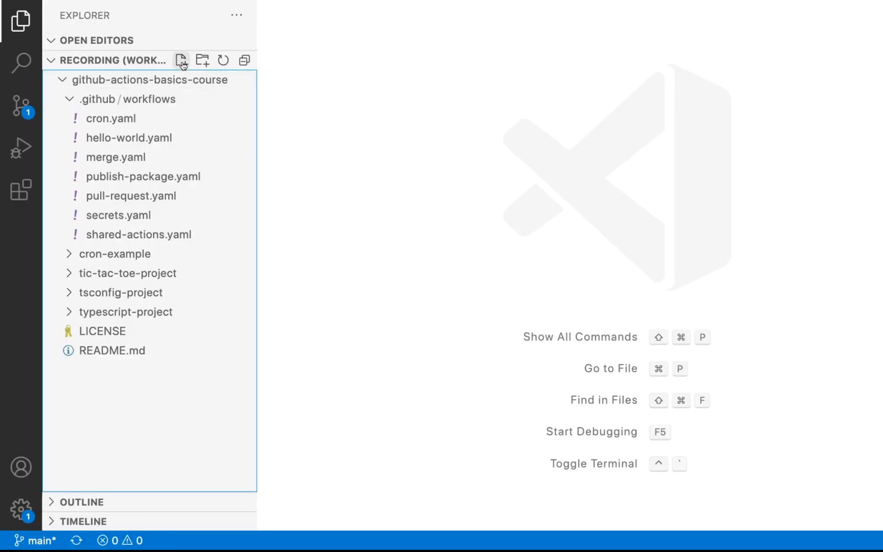
click(180, 59)
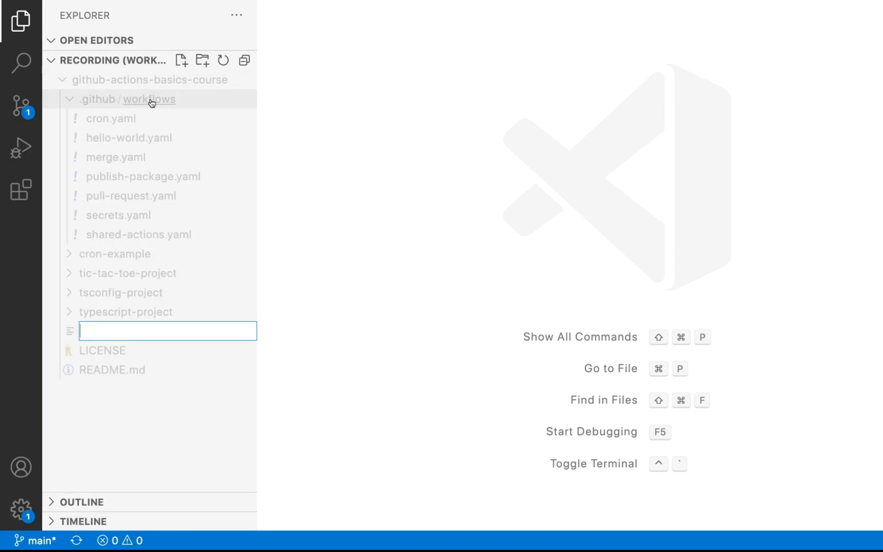
click(181, 60)
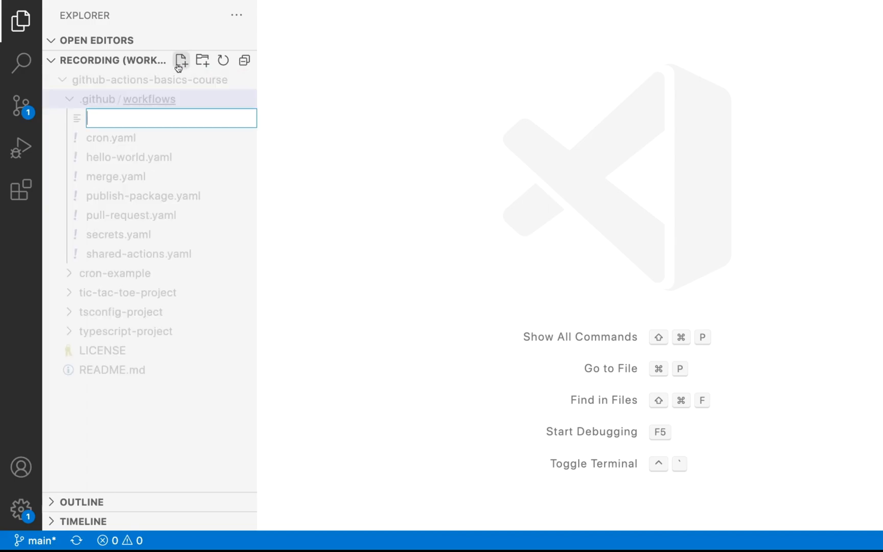
text(itchio-d)
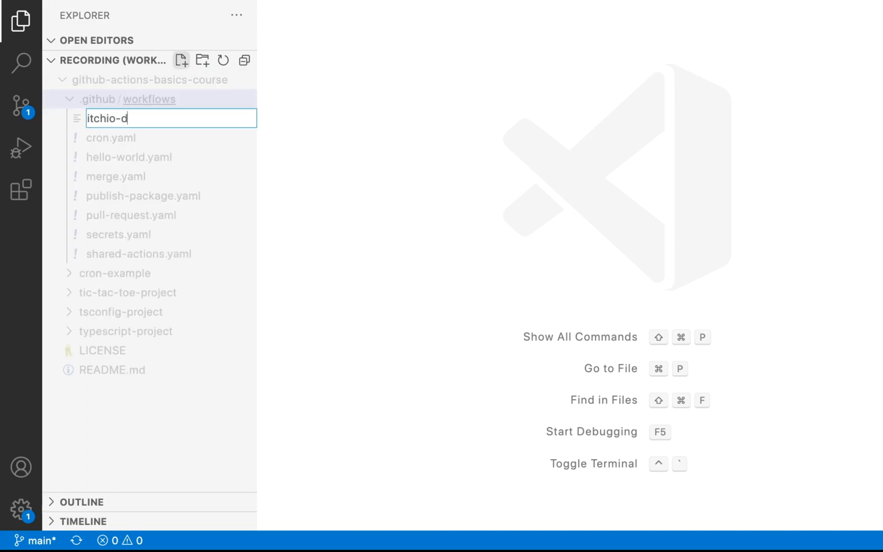
text(eploy.)
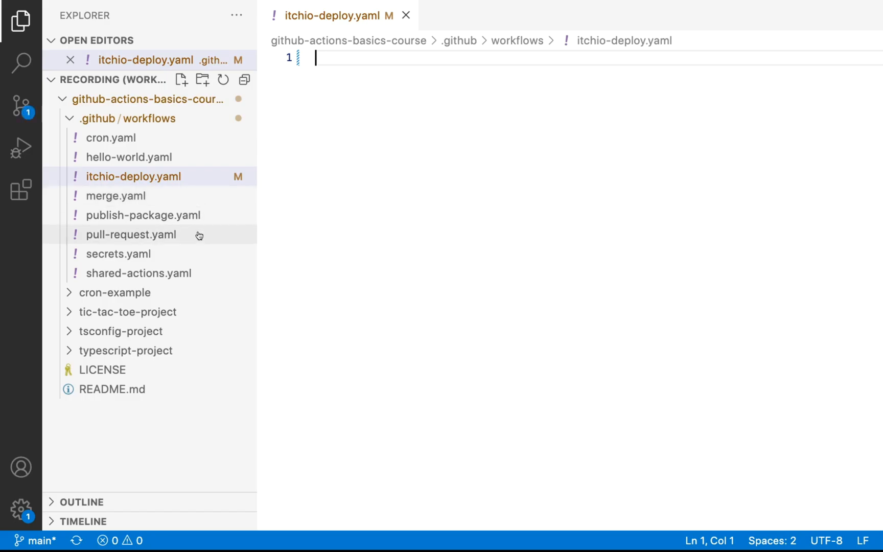
mouse_move(179, 277)
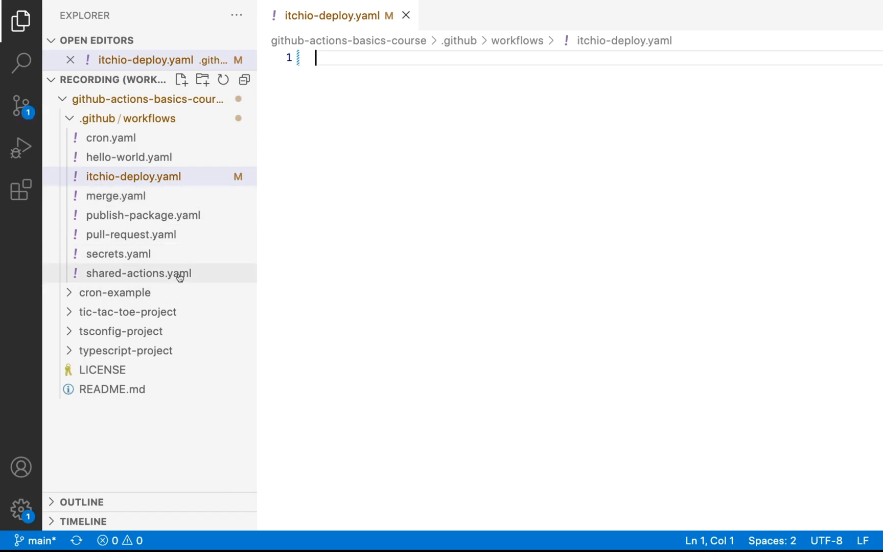
click(131, 235)
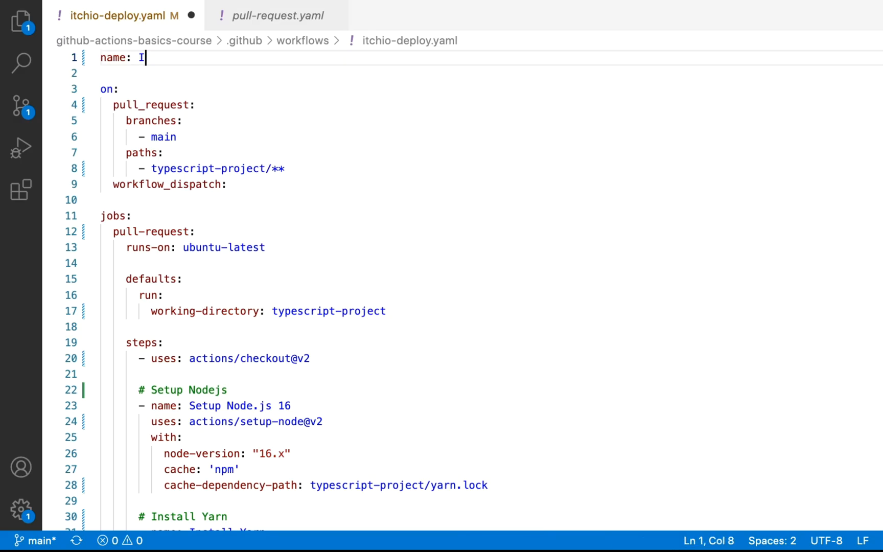
- Name it Itch.io Deploy Workflow and set the path filter to tic-tac-toe-project/**
text(t)
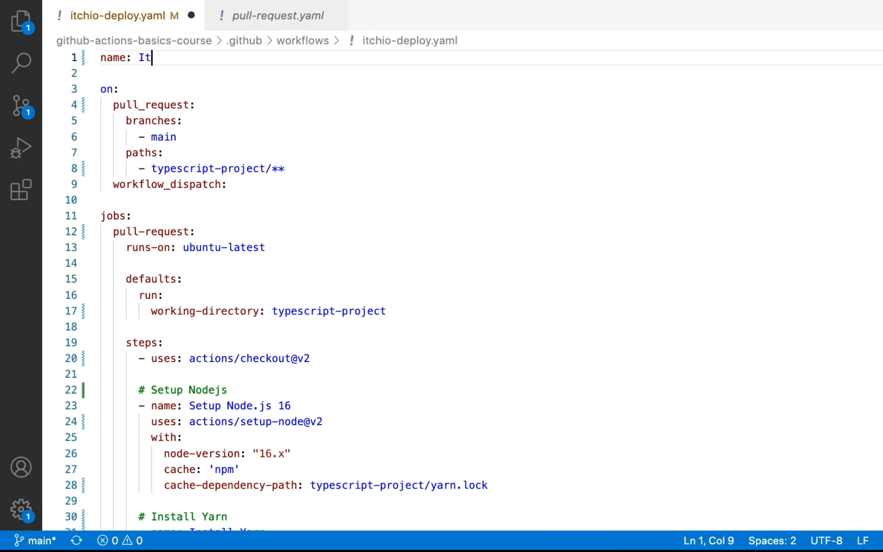
text(ch.io Deploy)
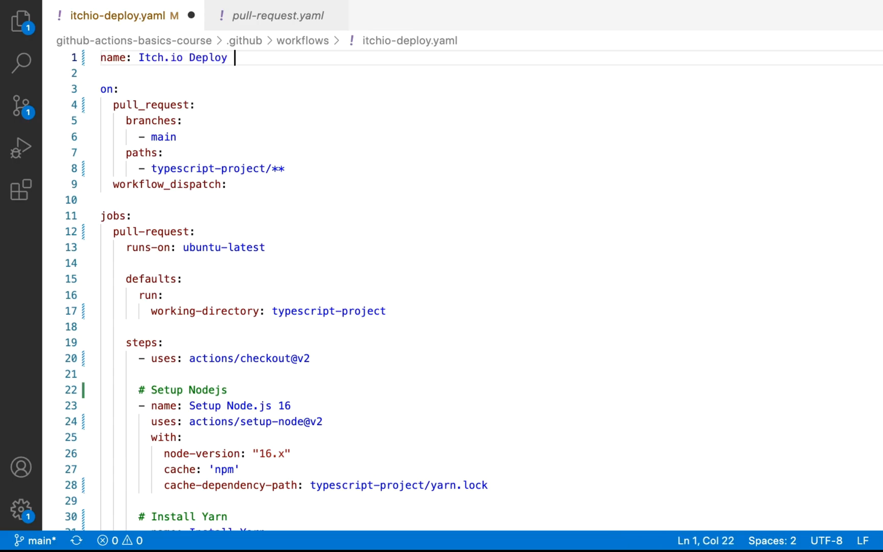
text(Workflow)
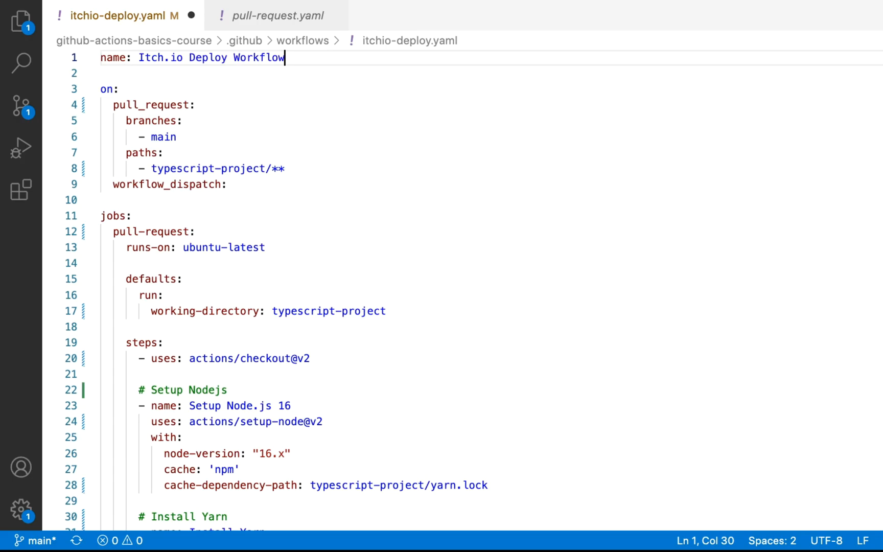
double_click(209, 169)
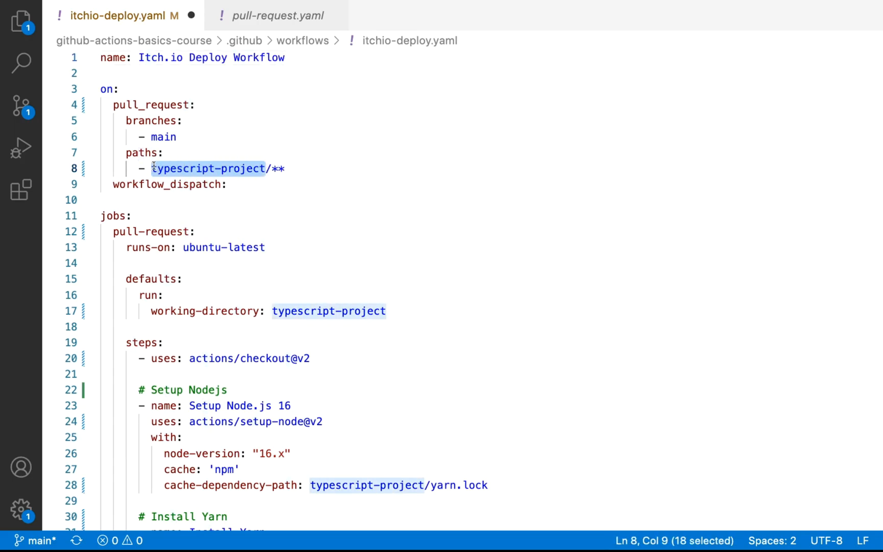
text(tic-tac-t/**)
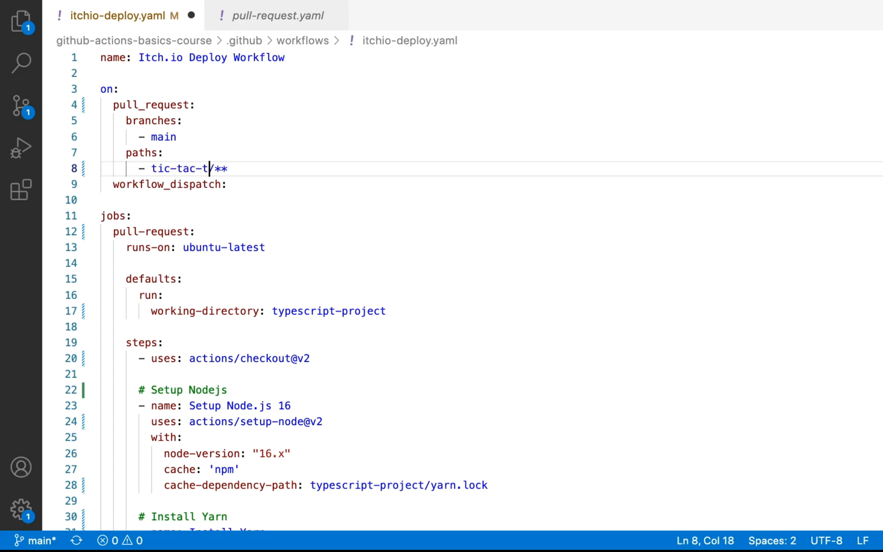
text(oe-project)
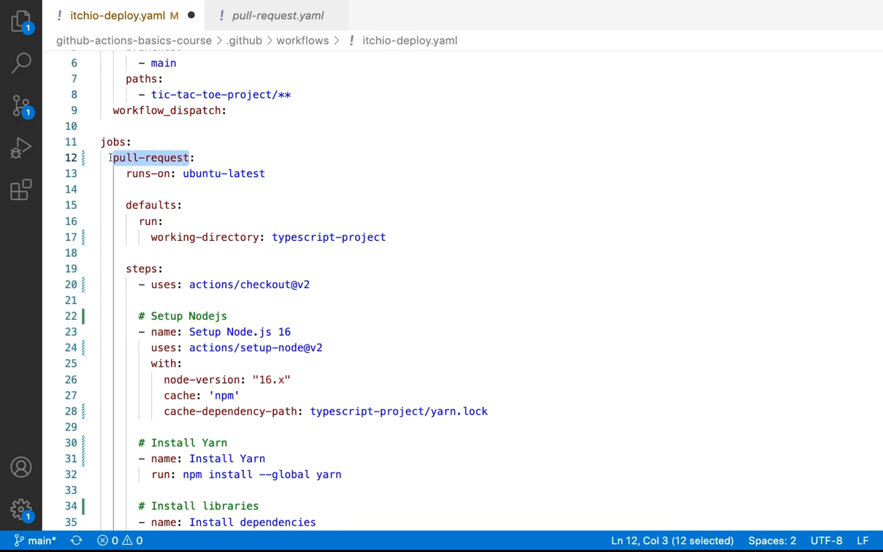
- Rename the workflow's job to itchio-deploy
text(itchio:)
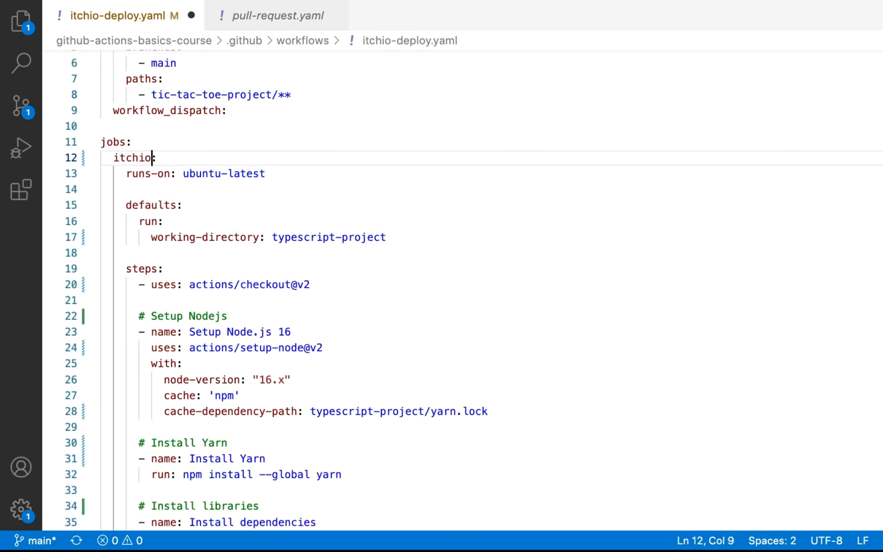
text(-deplouy)
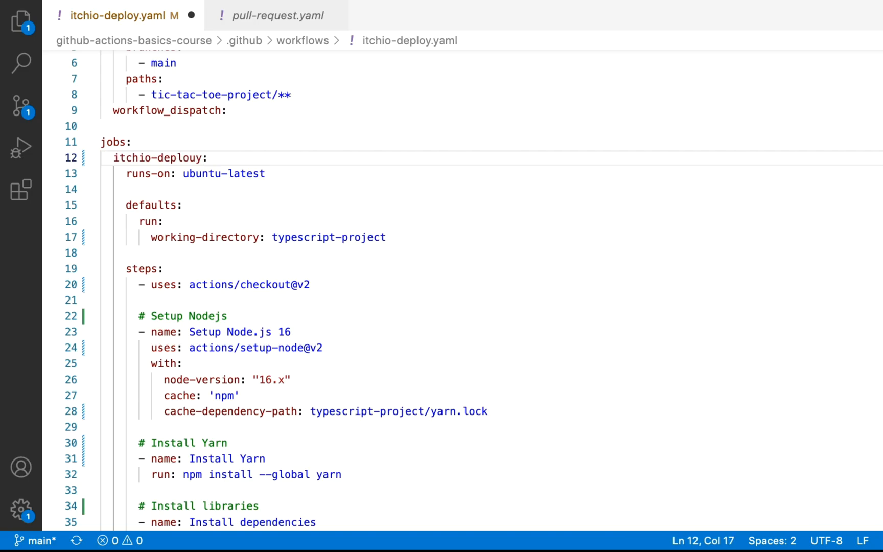
key(Backspace)
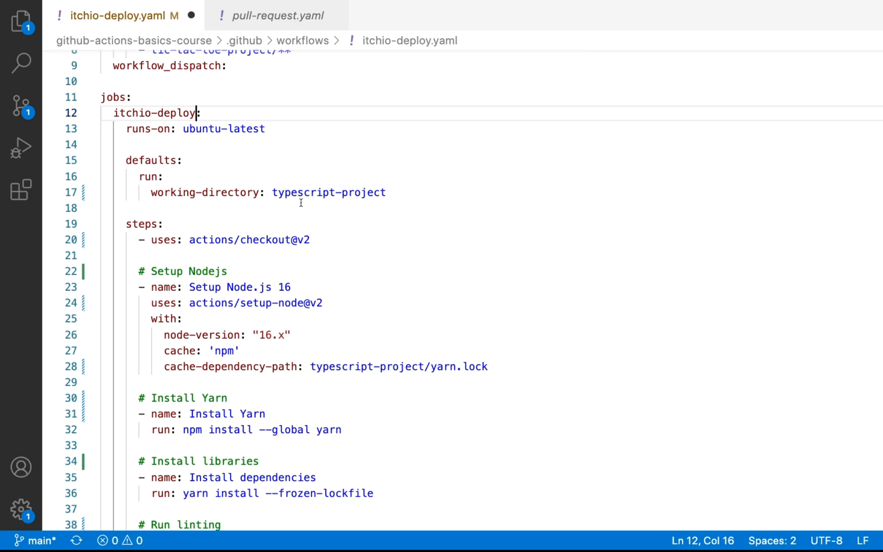
- Set the job's working-directory to tic-tac-toe-project
double_click(328, 192)
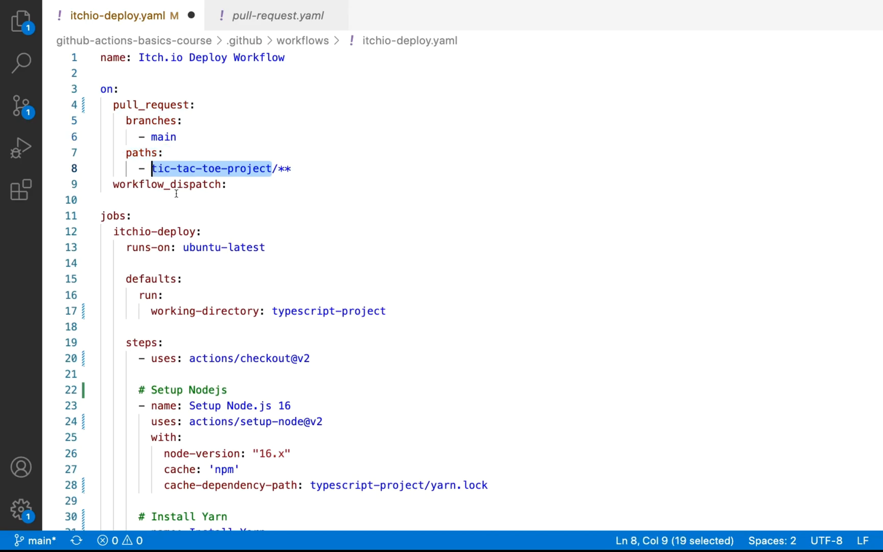
text(tic-tac-toe-project)
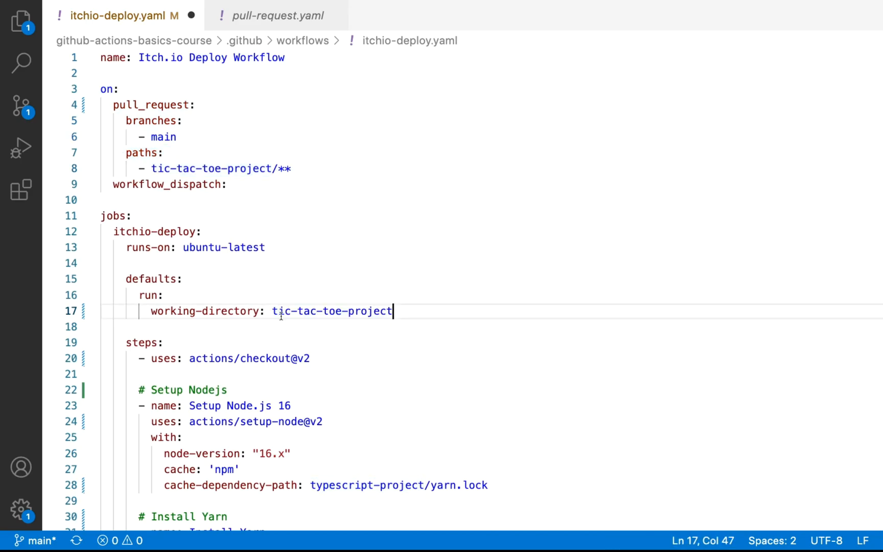
scroll(down, 3)
text(3)
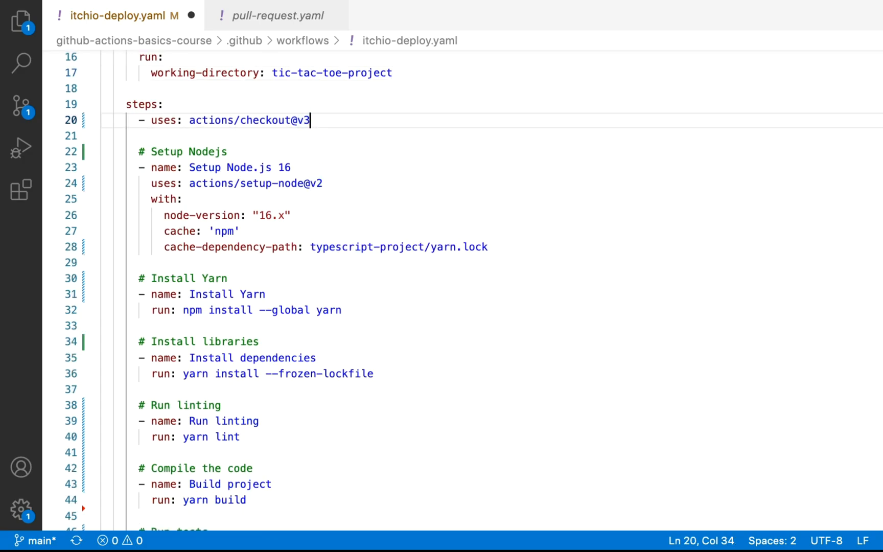
scroll(down, 3)
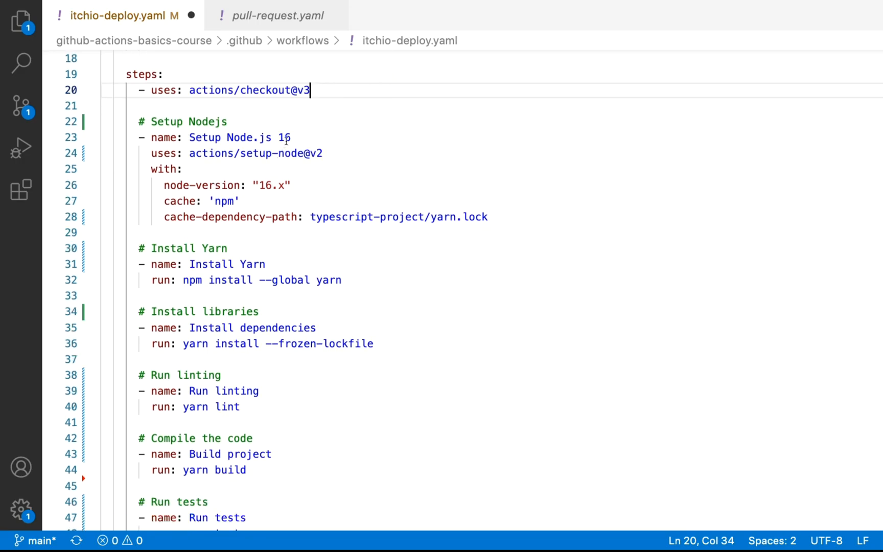
mouse_move(212, 217)
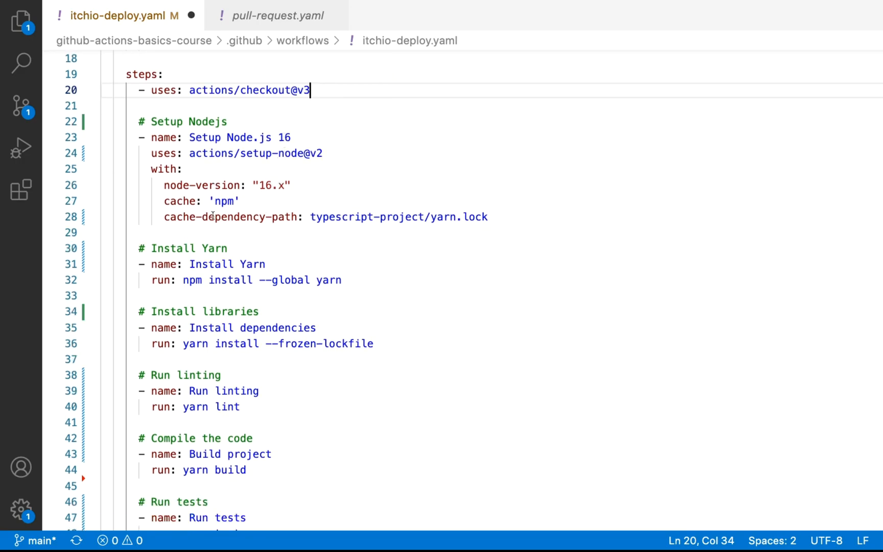
mouse_move(424, 218)
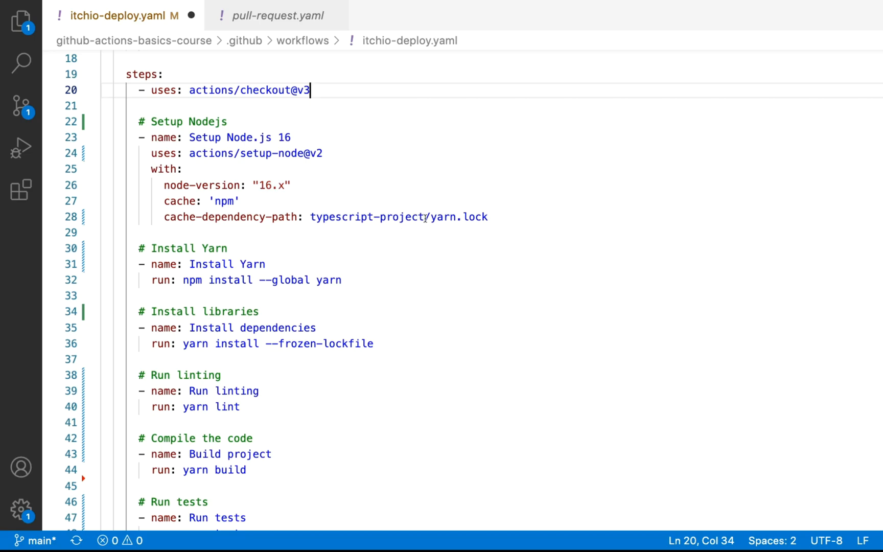
- Point the Node.js cache dependency path at tic-tac-toe-project/yarn.lock
text(tic-tac-toe-project)
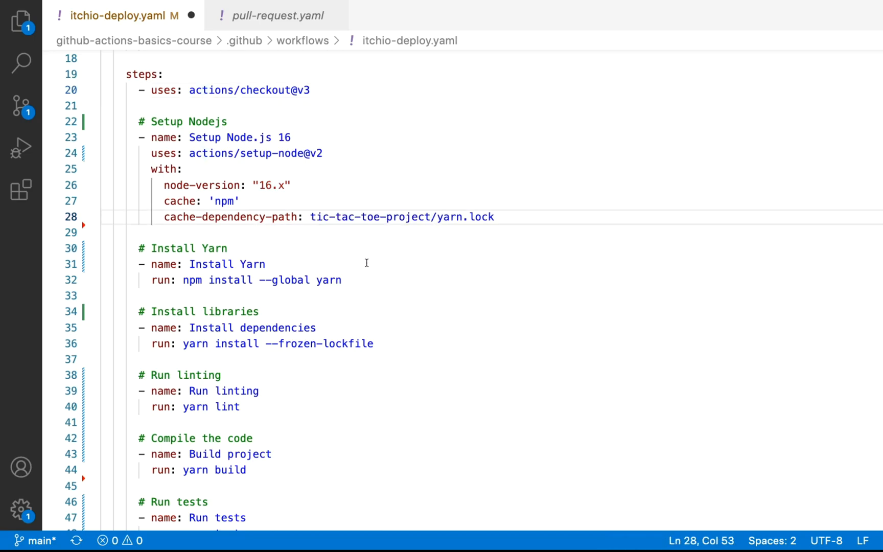
scroll(down, 3)
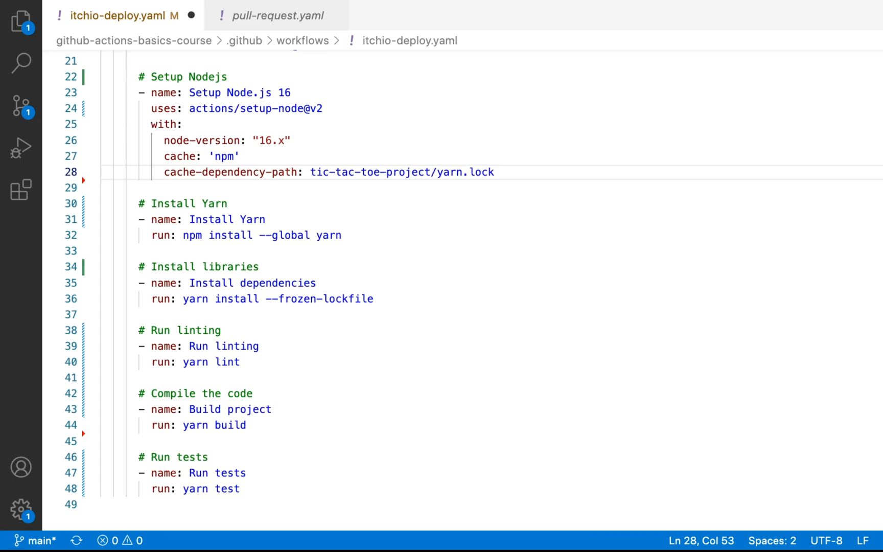
mouse_move(368, 231)
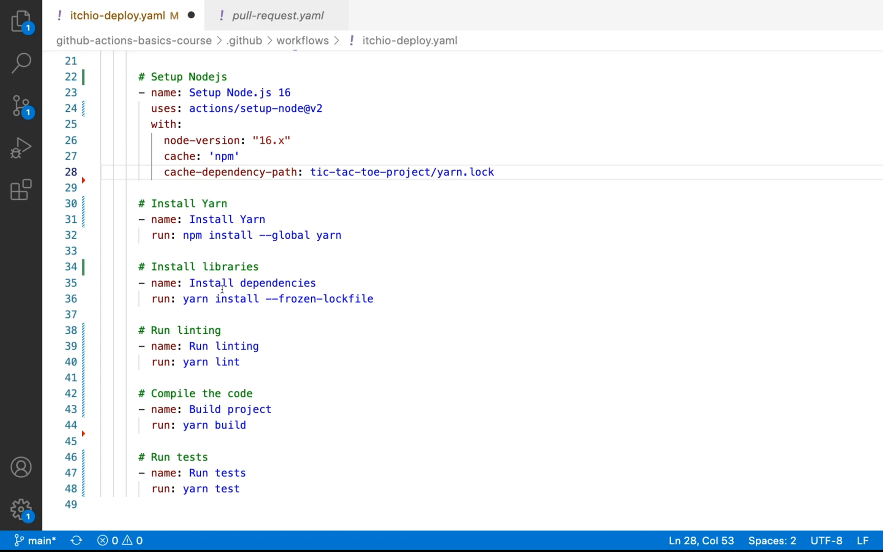
scroll(down, 3)
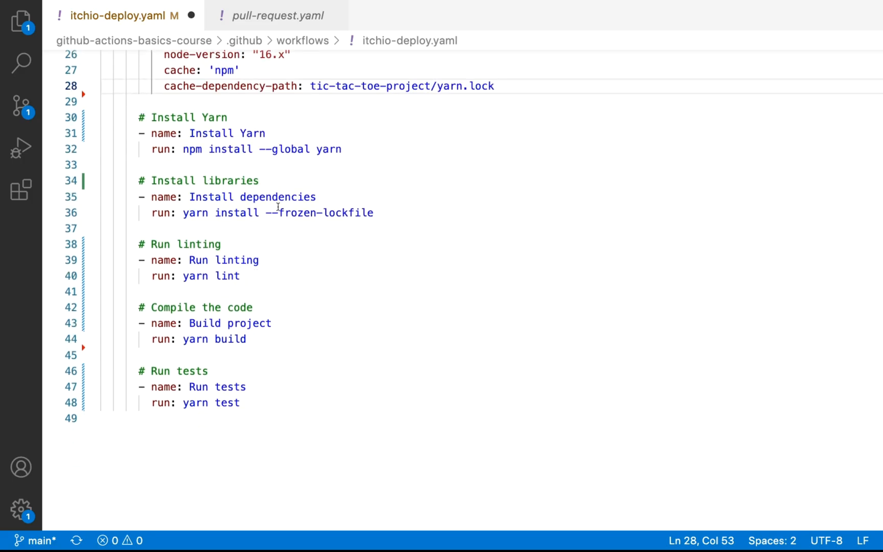
scroll(down, 3)
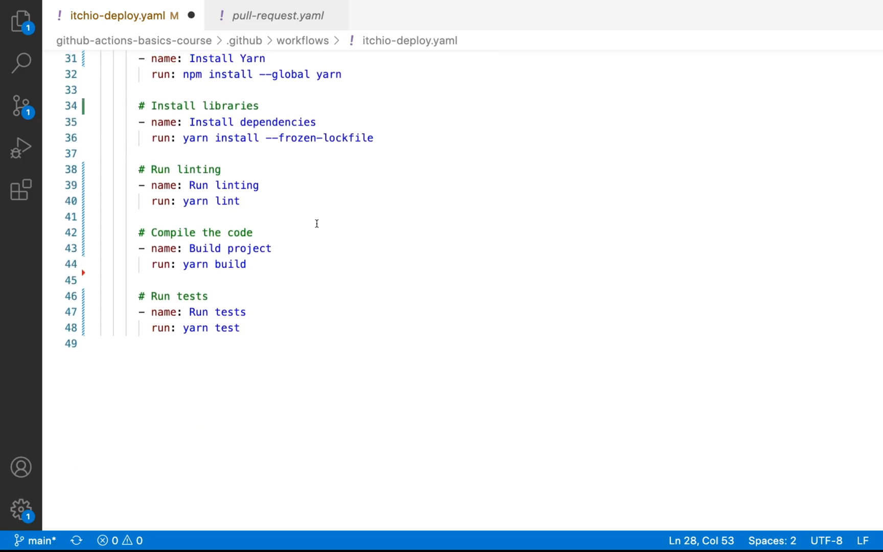
mouse_move(255, 194)
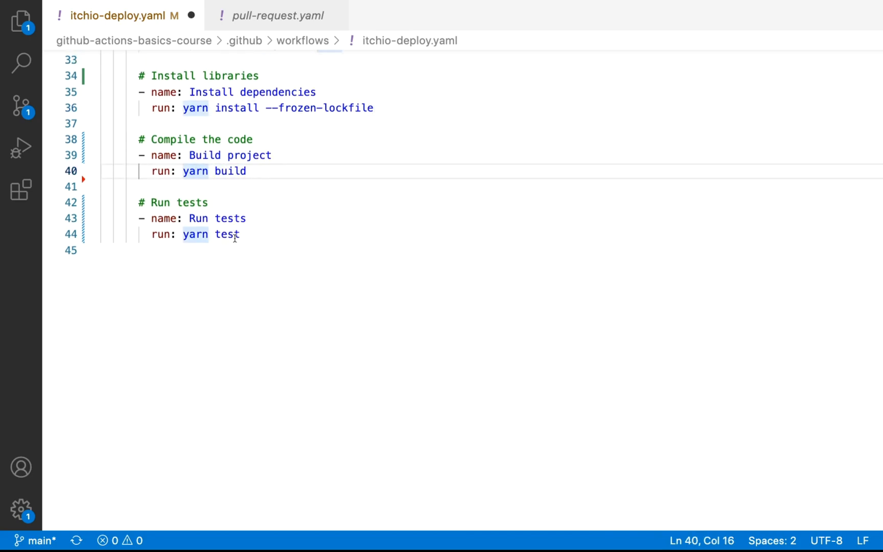
mouse_move(299, 252)
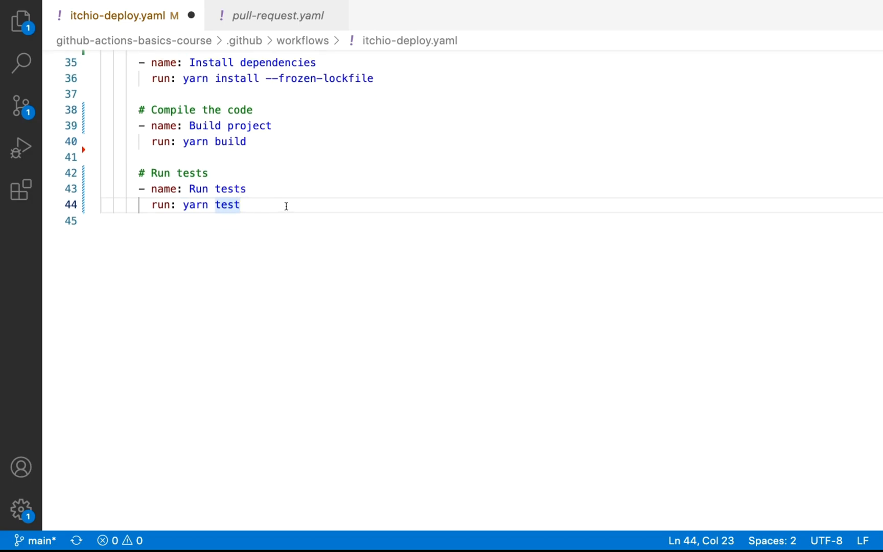
- Leave a blank line after the Run tests step, then switch to the publish action's GitHub page
key(Enter)
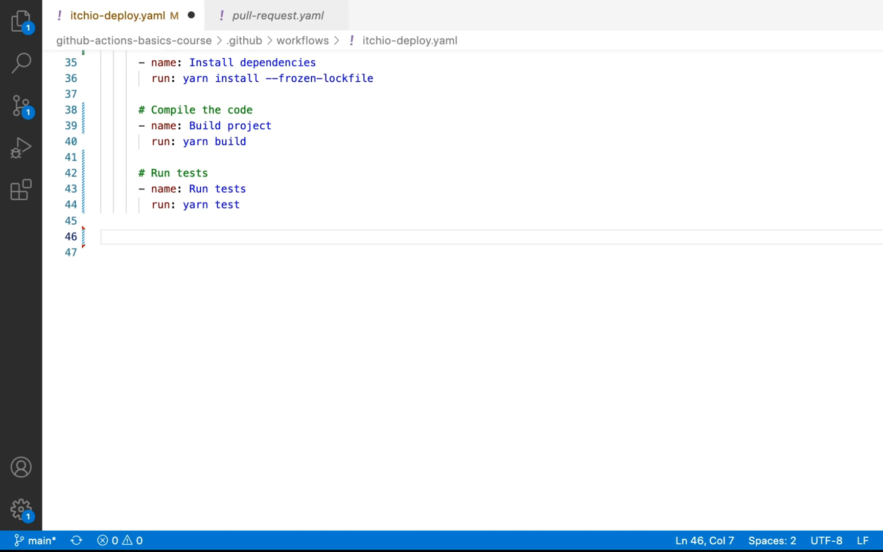
click(123, 236)
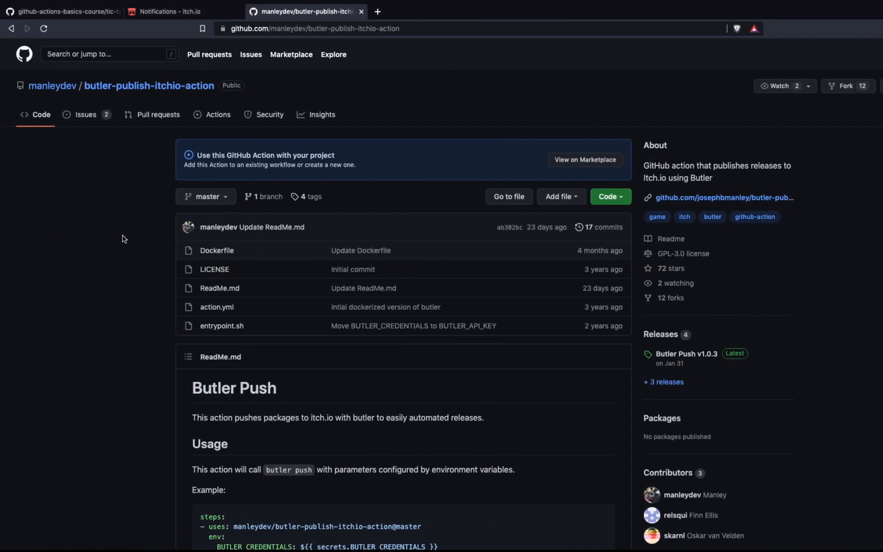
mouse_move(105, 94)
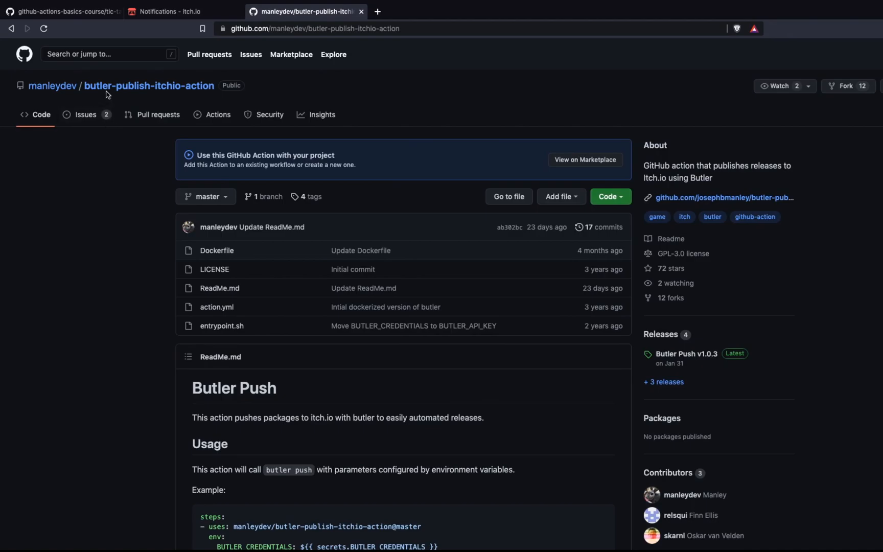
mouse_move(81, 122)
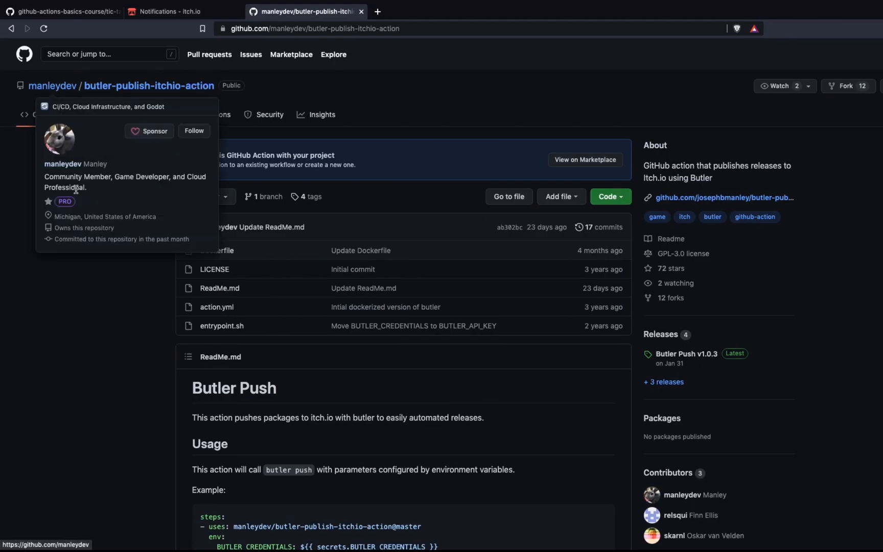
- Find the README's Usage section and copy the Butler Push example steps block
scroll(down, 3)
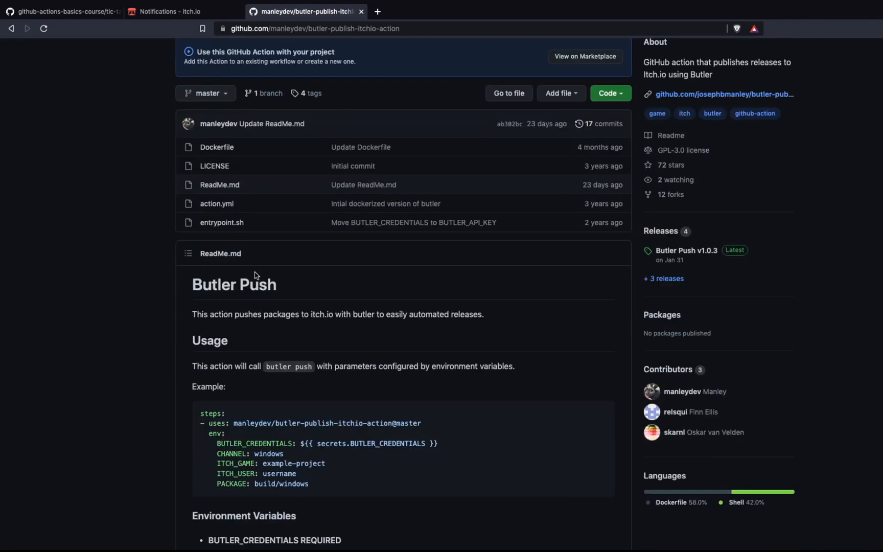
scroll(down, 3)
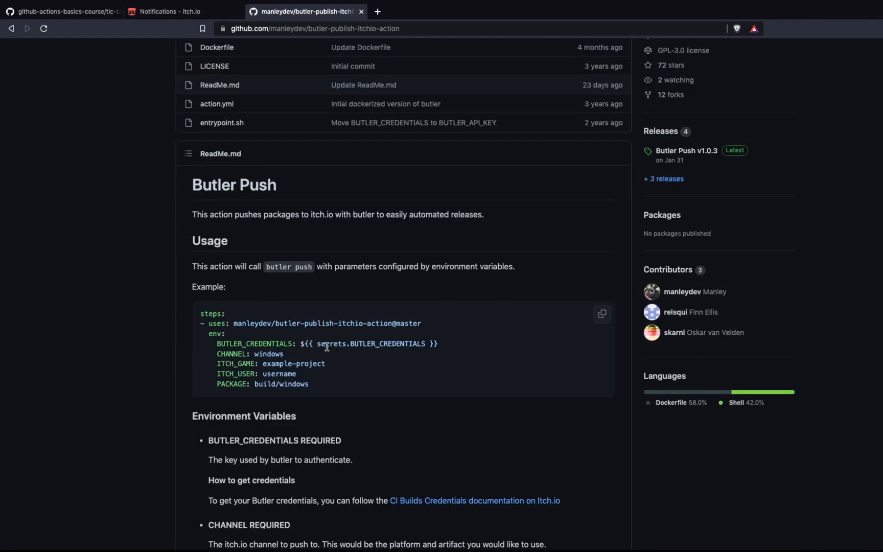
scroll(down, 3)
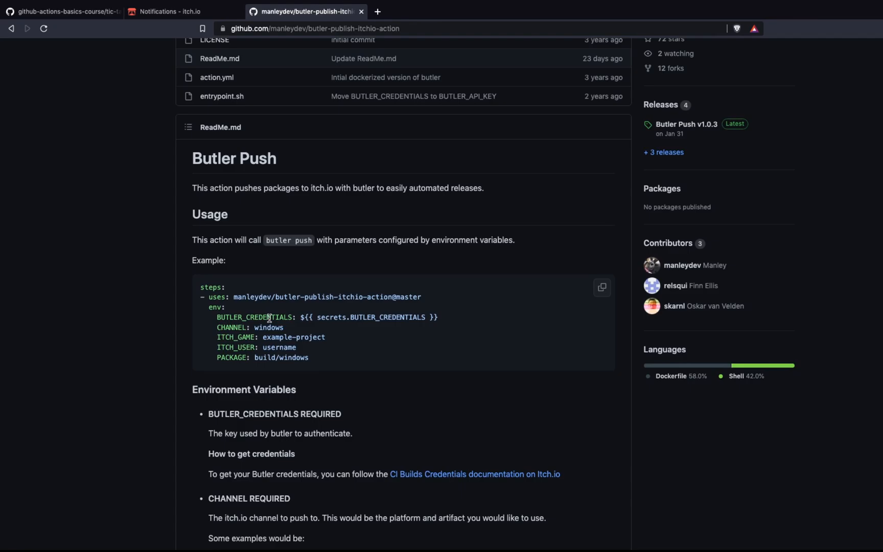
mouse_move(282, 319)
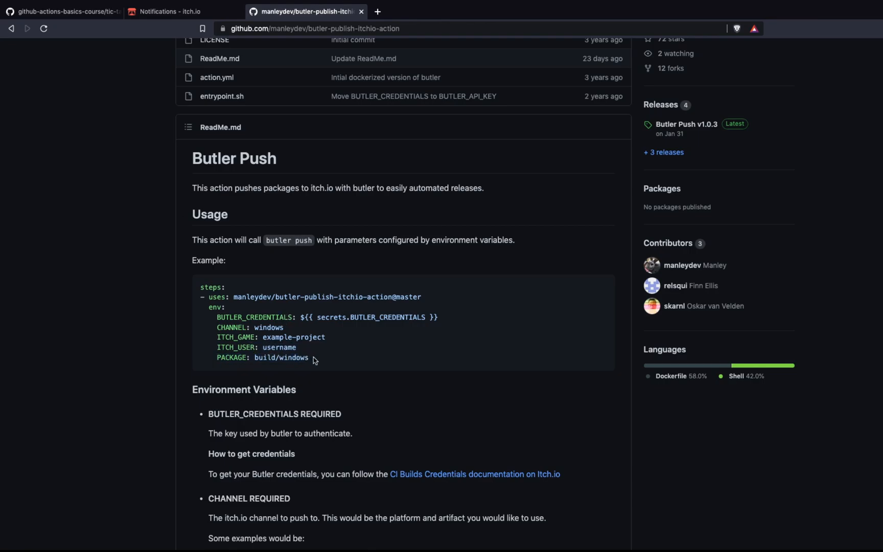
double_click(232, 327)
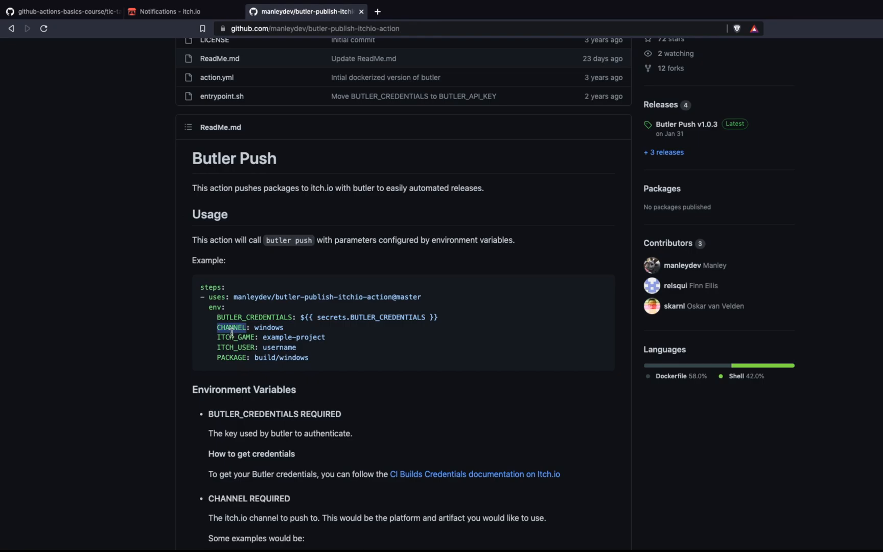
mouse_move(274, 330)
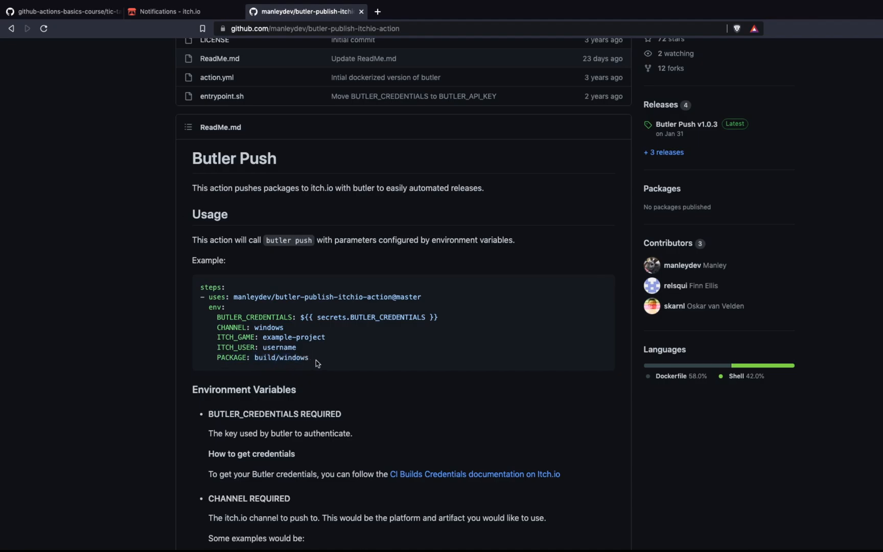
mouse_move(384, 303)
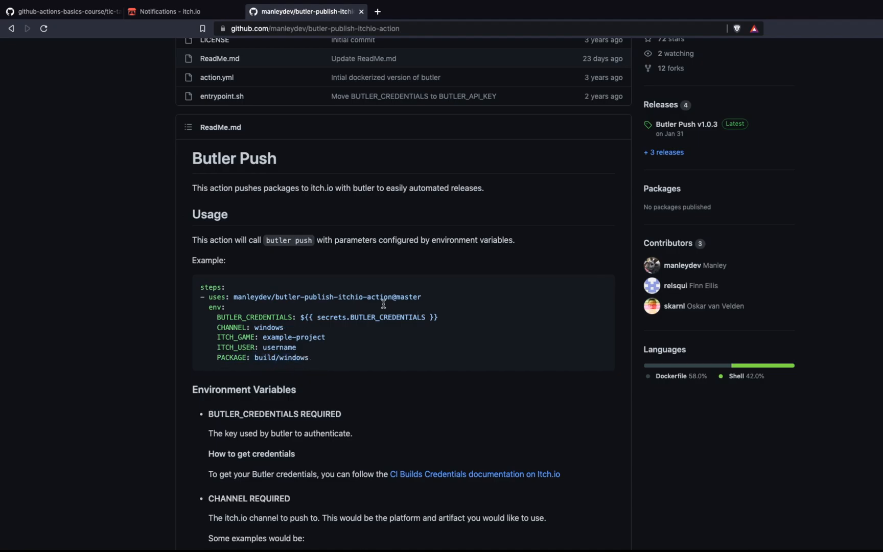
drag(217, 296, 308, 357)
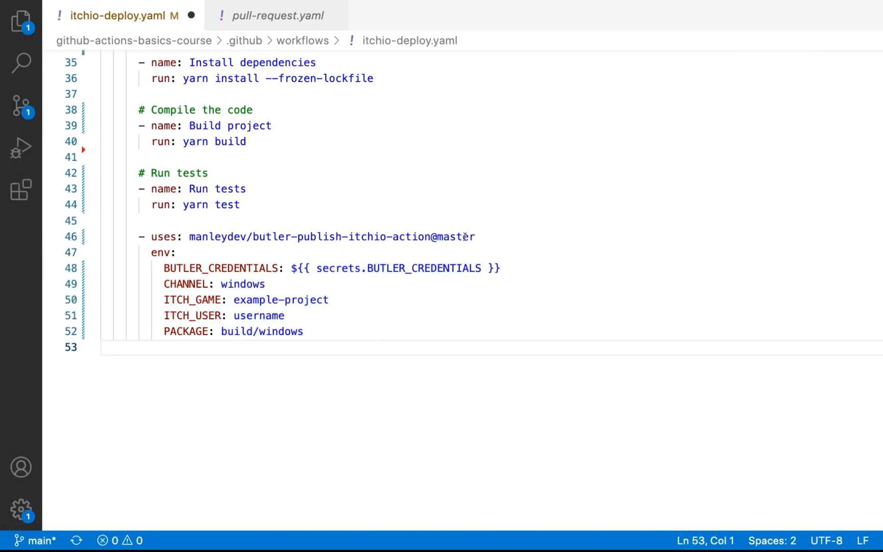
double_click(456, 237)
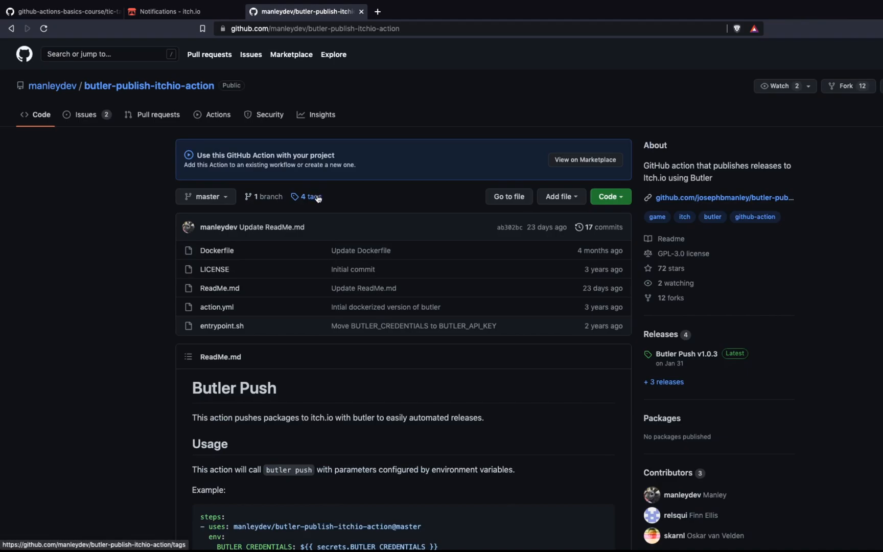
click(308, 198)
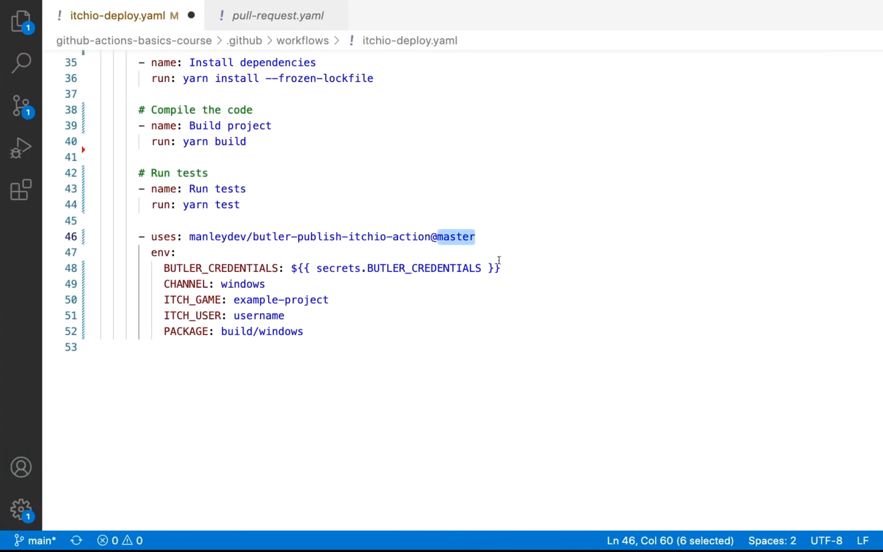
- Pin the action to v1.0.3, read the ITCH_IO_API_KEY secret, and set CHANNEL to HTML
text(v1)
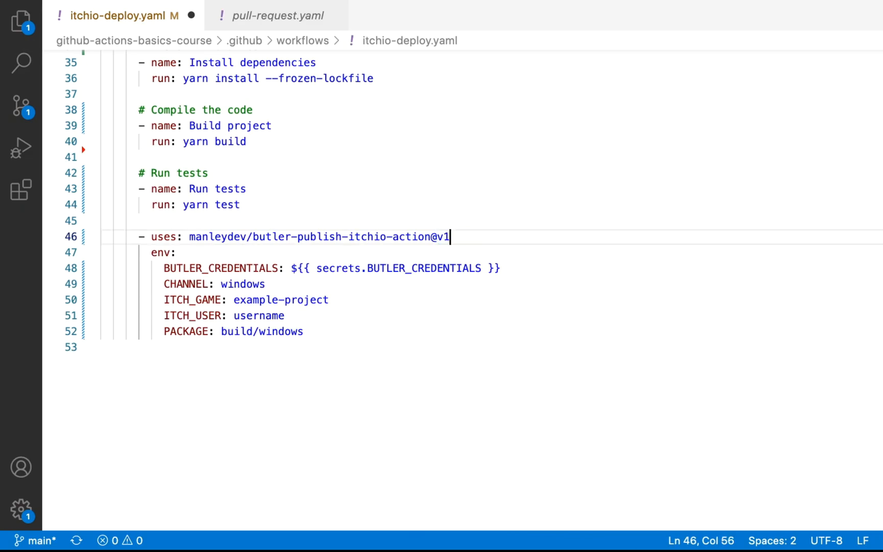
text(.0.3)
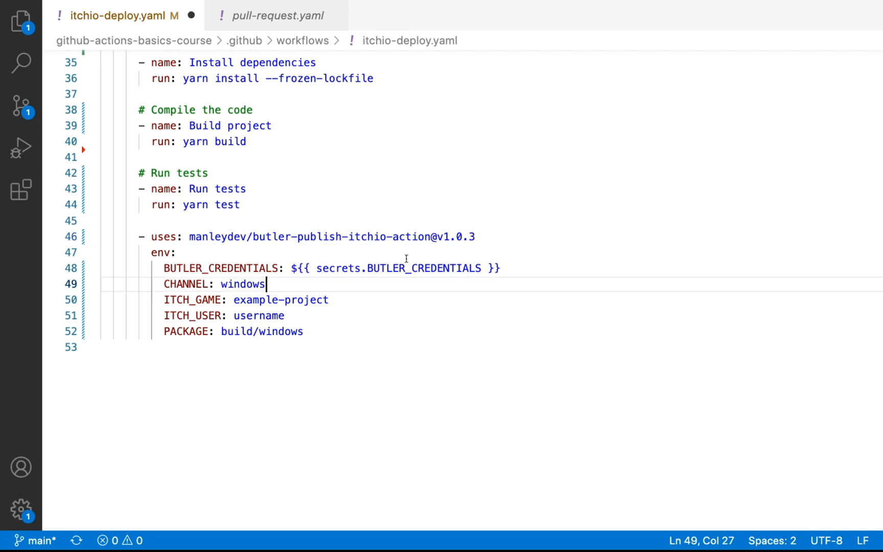
double_click(425, 268)
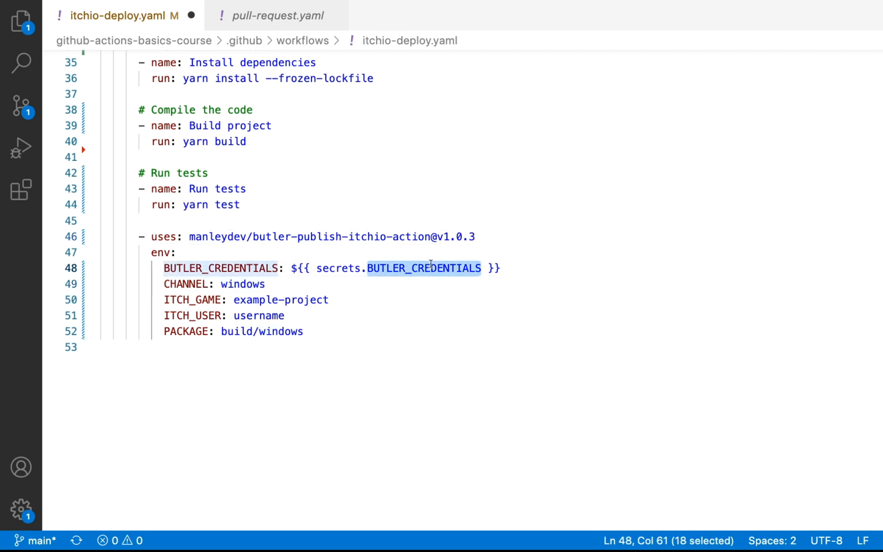
text(ITCH_)
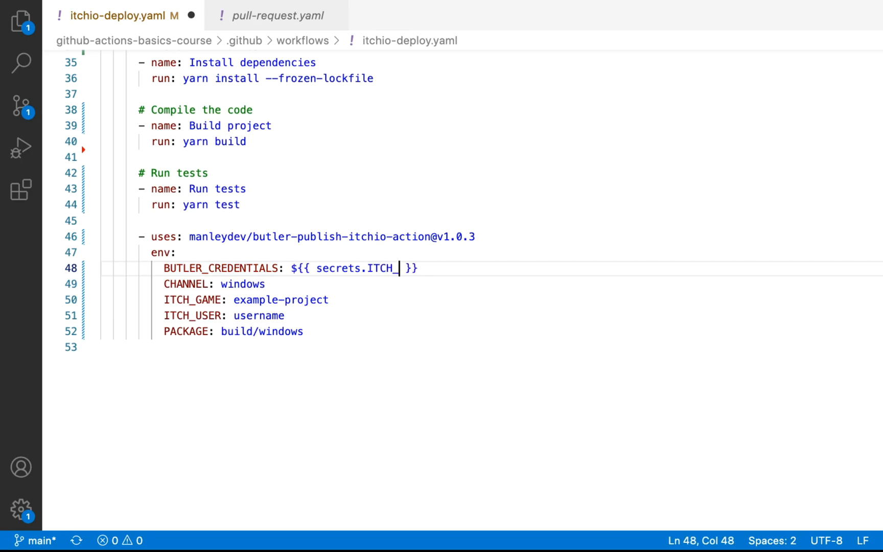
text(IO_API_)
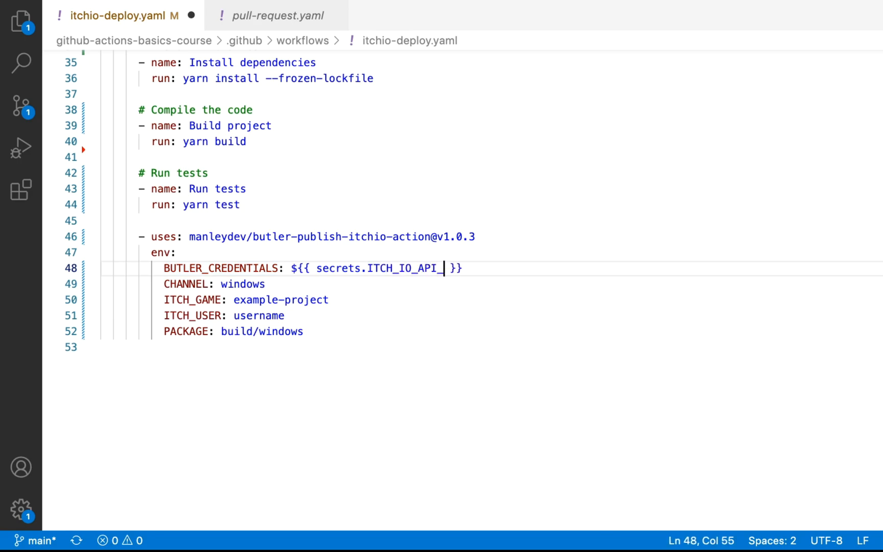
text(KEY)
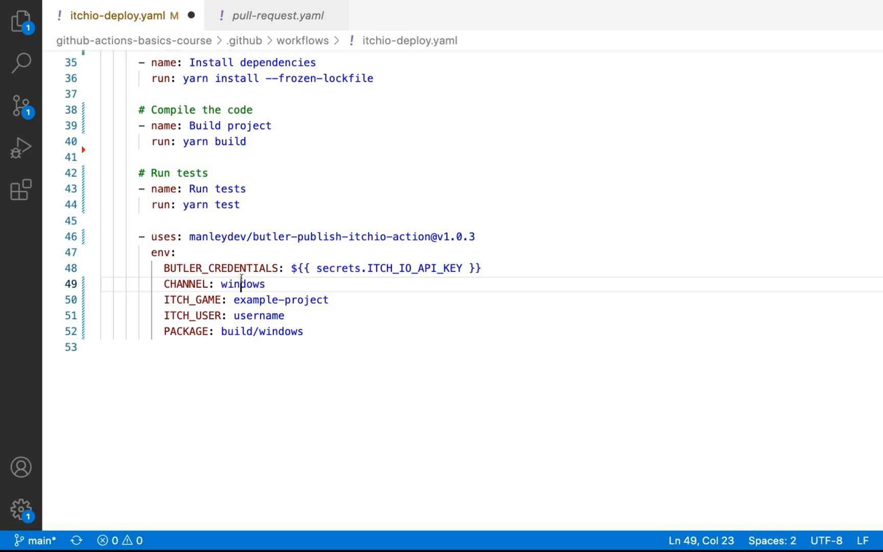
text(HTML)
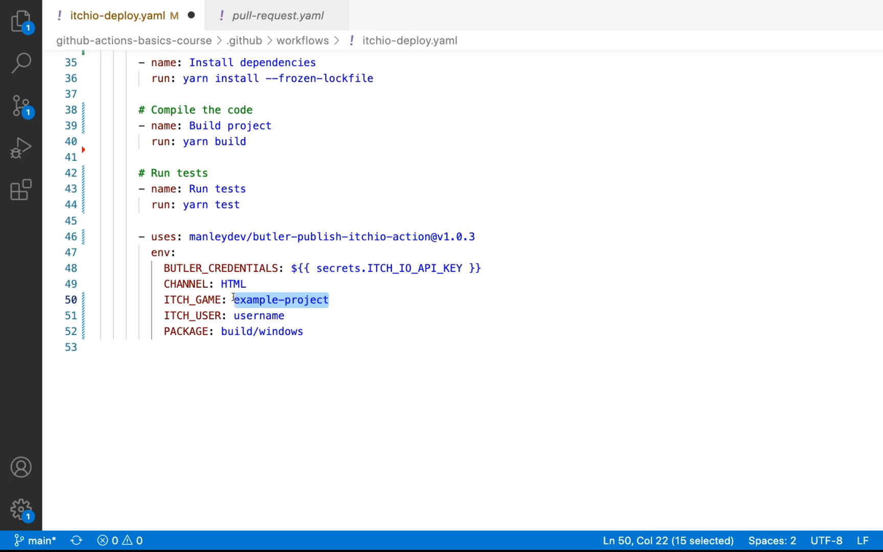
- Set ITCH_GAME to github-actions-tic-tac-toe-example and ITCH_USER to galemius
text(github-)
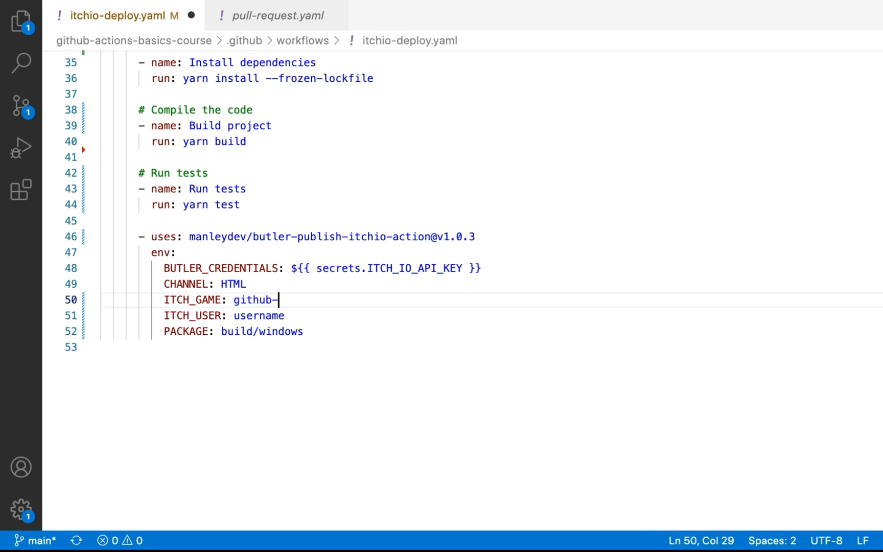
text(actions-)
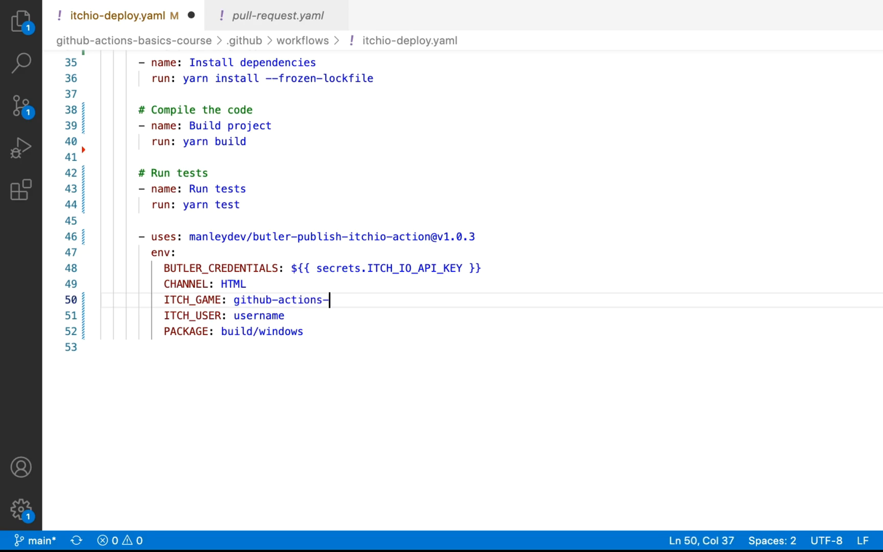
text(tic-tac-toe)
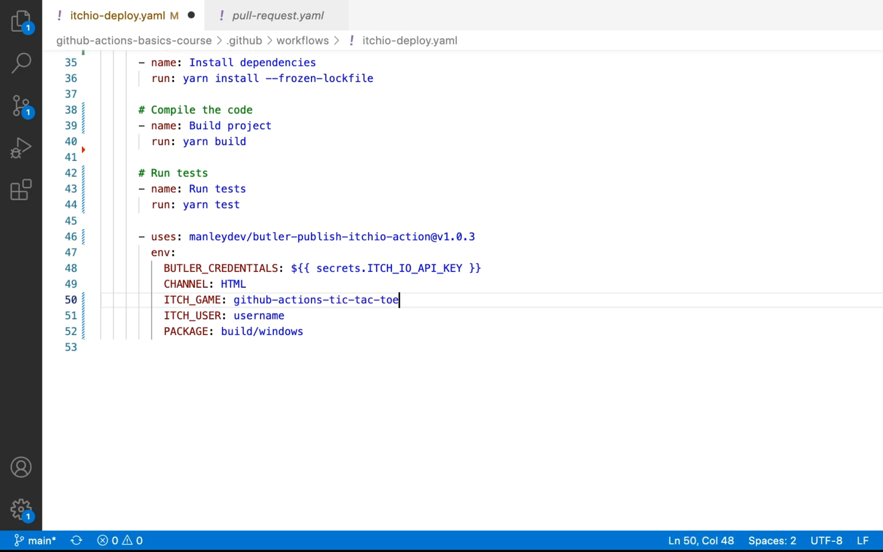
text(-example)
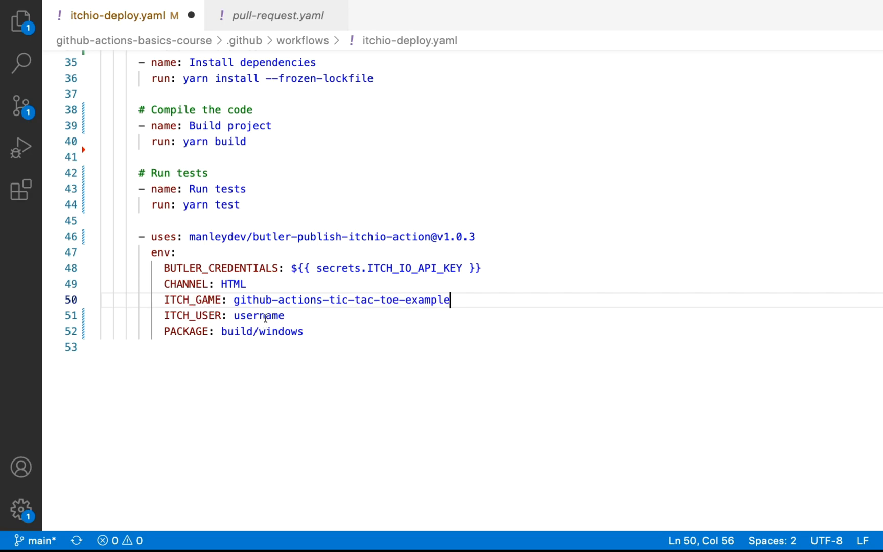
text(galemius)
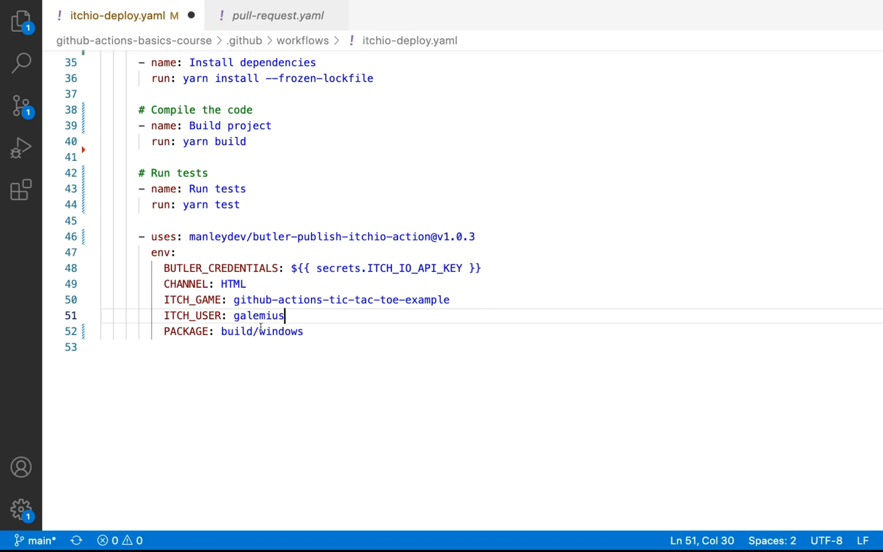
double_click(236, 332)
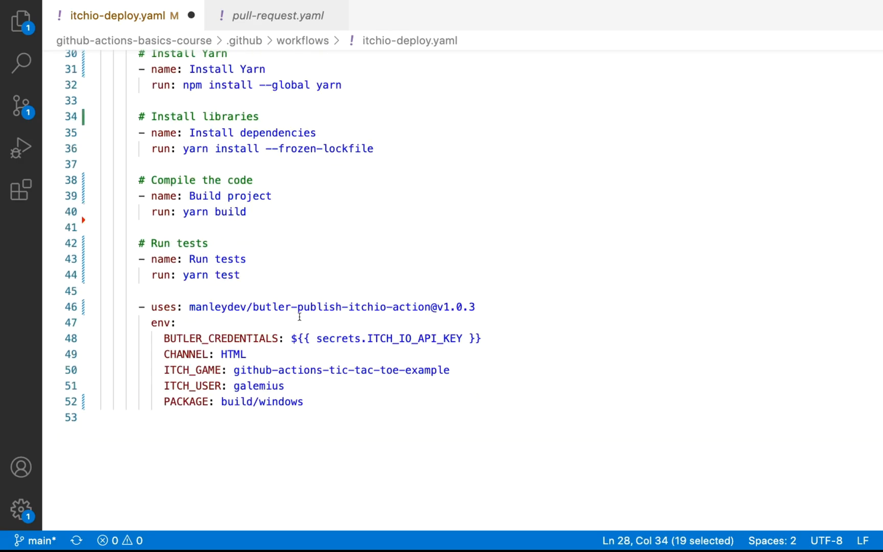
- Set PACKAGE to tic-tac-toe-project/dist and review the Build project step's command
text(tic-tac-toe-project)
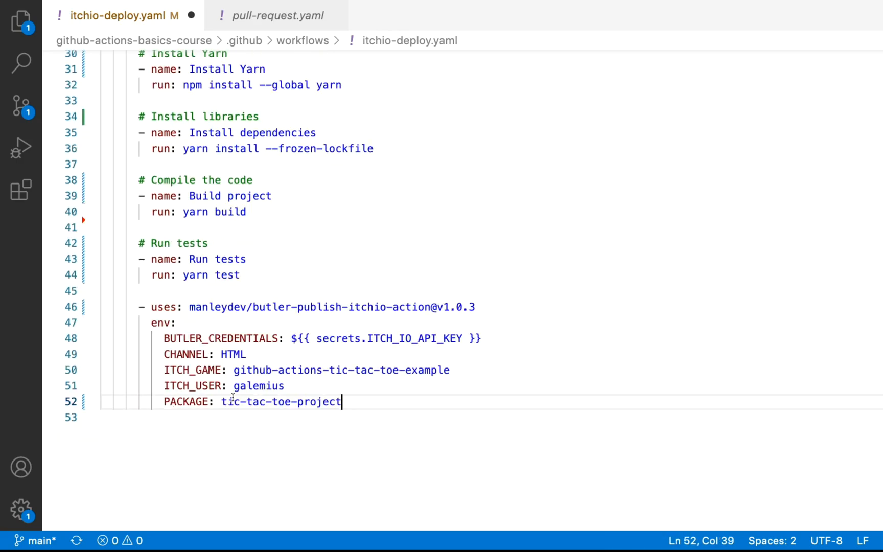
text(/di)
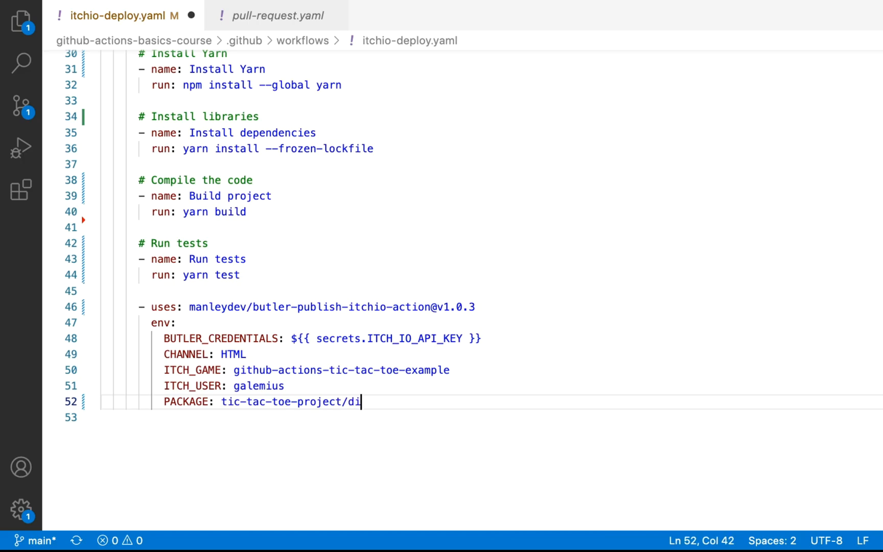
text(st)
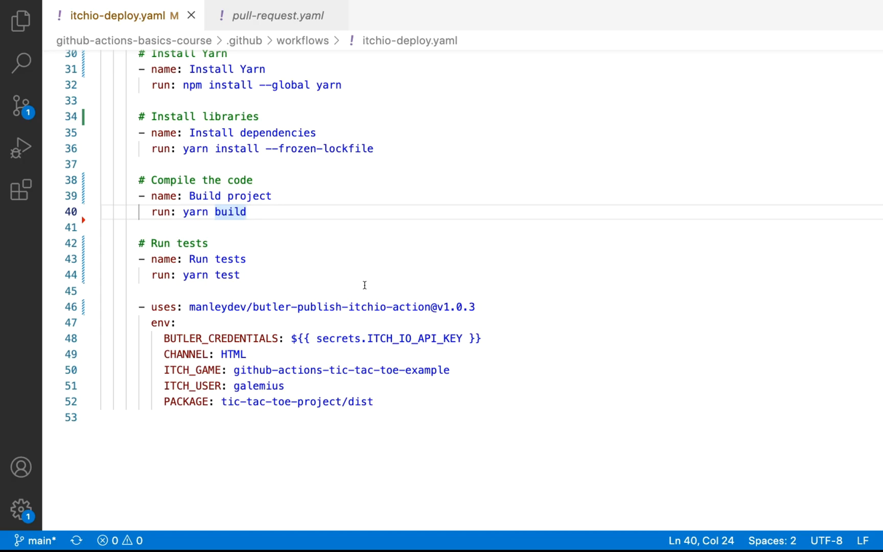
double_click(413, 338)
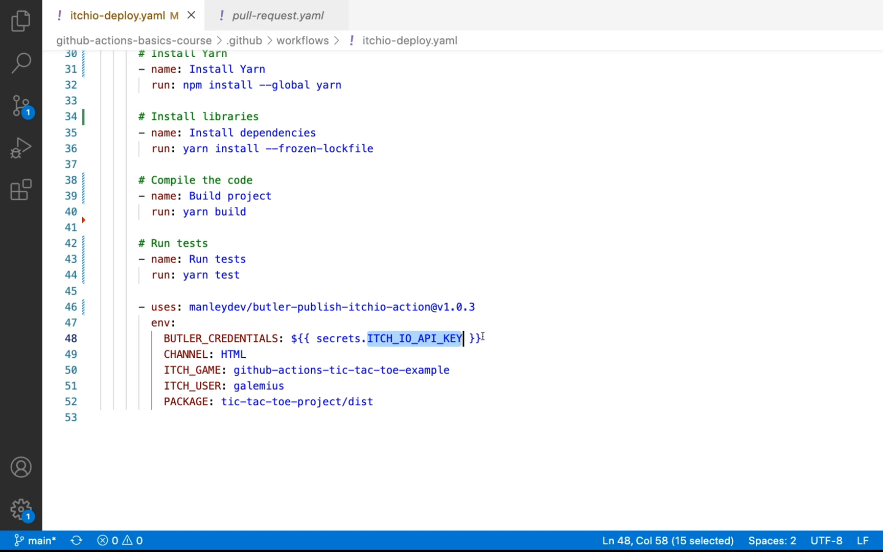
mouse_move(479, 349)
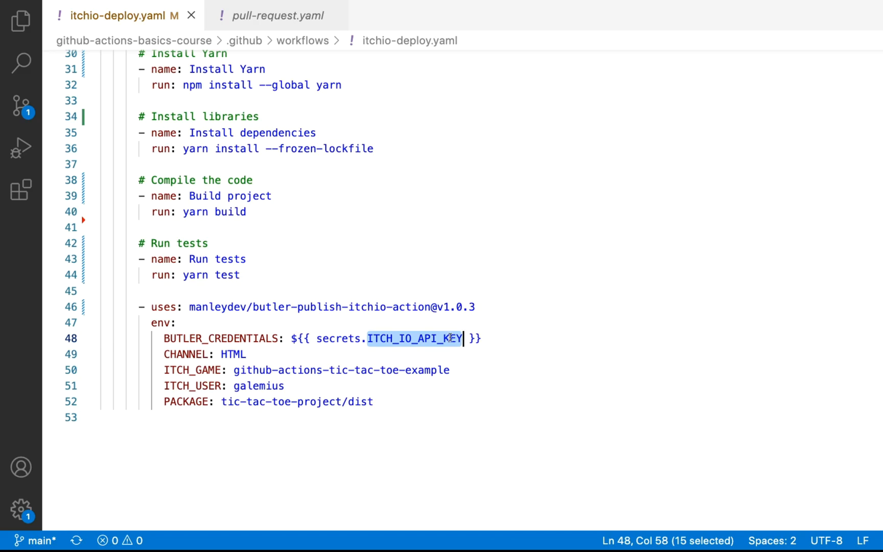
click(454, 339)
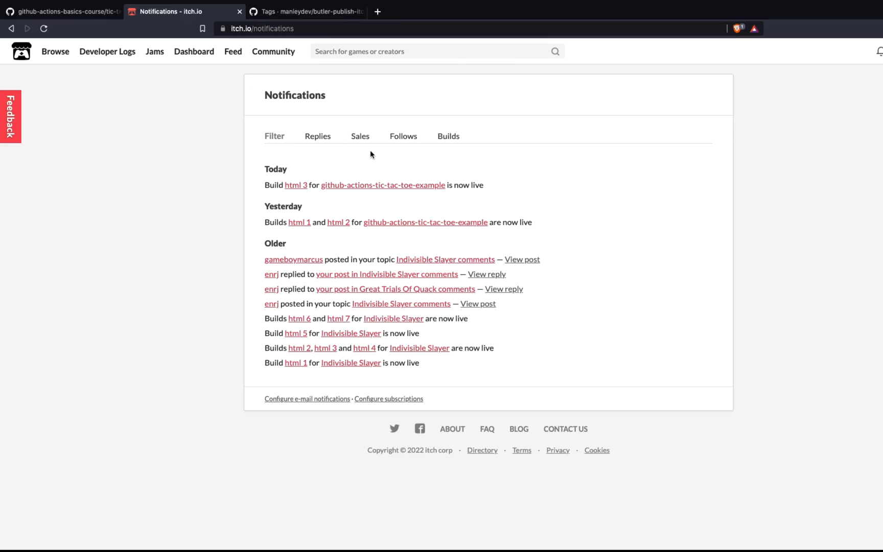
mouse_move(543, 165)
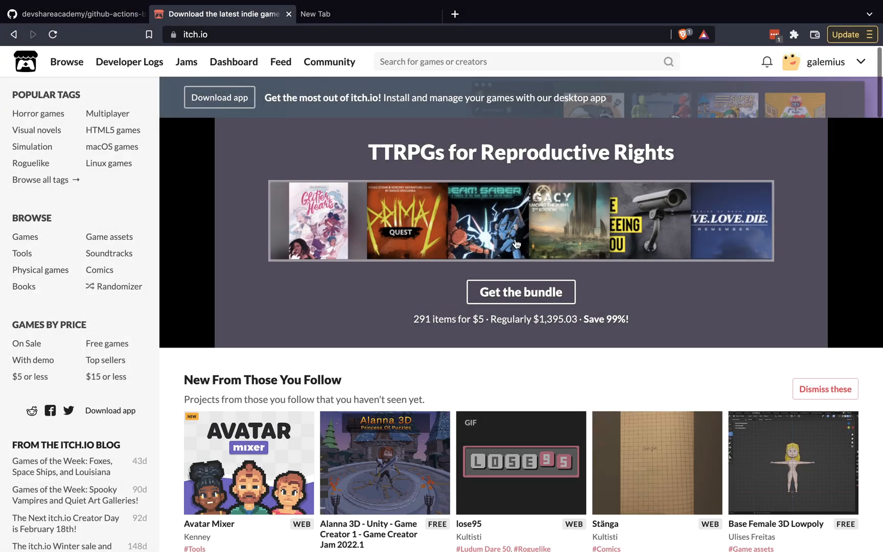
mouse_move(861, 61)
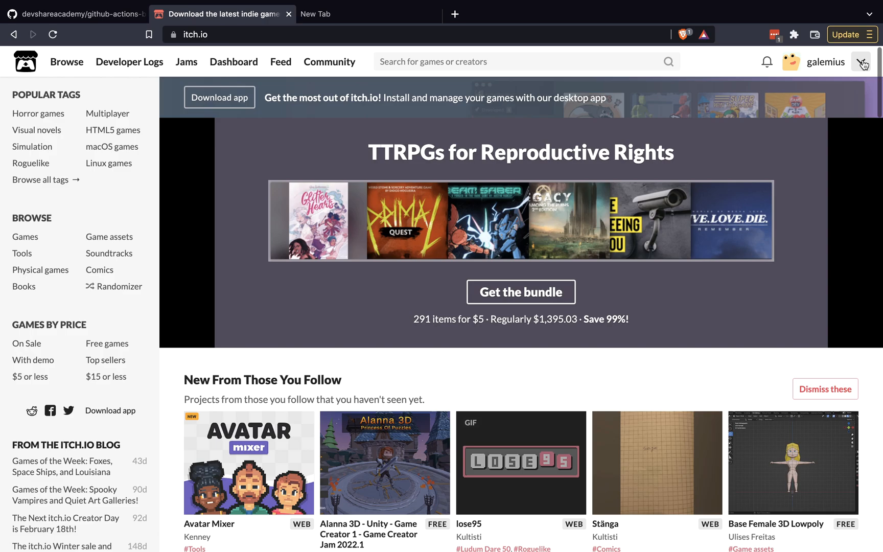
- Reach the itch.io account Settings page through the top-right account menu
click(861, 62)
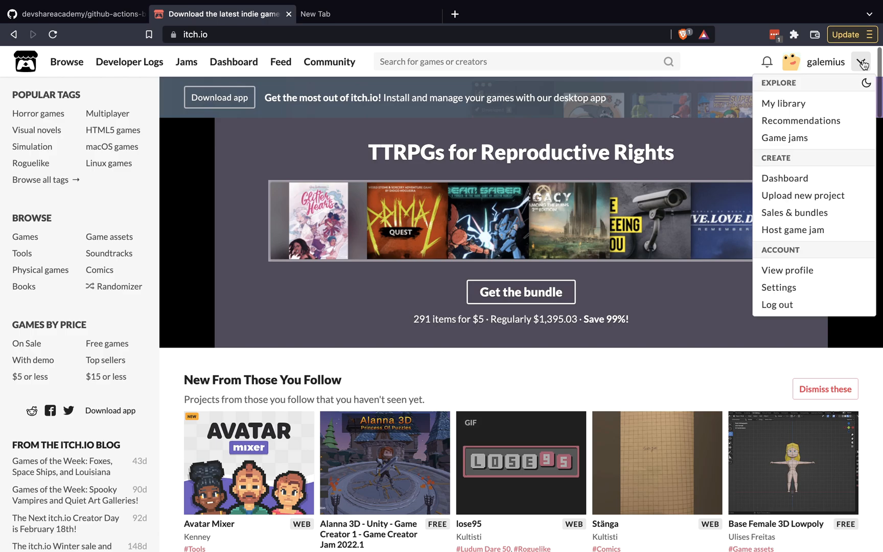
click(779, 287)
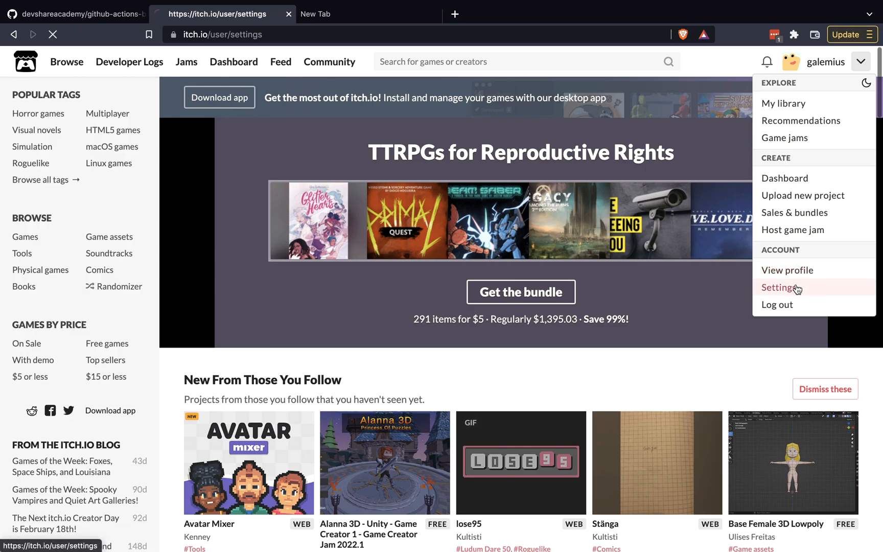
click(778, 287)
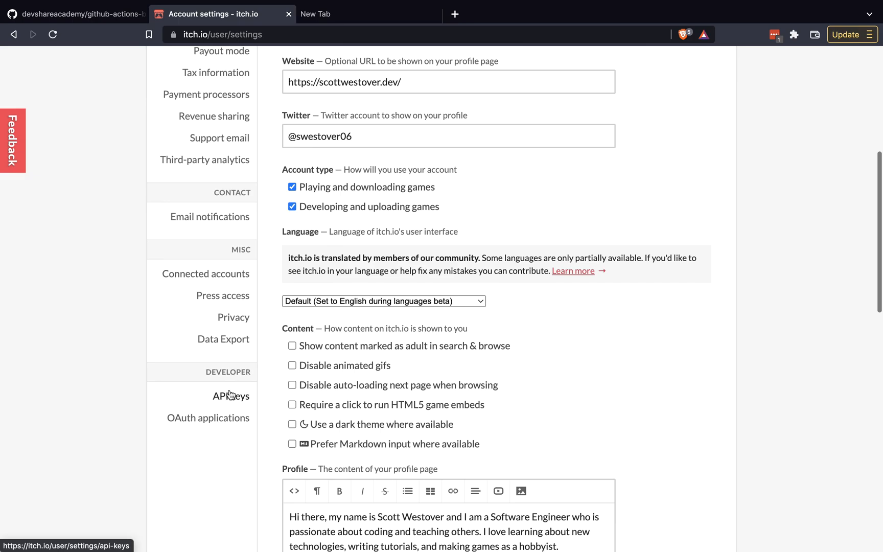
- Show the Developer API keys page with its existing keys, then return to the GitHub repo tab
click(230, 396)
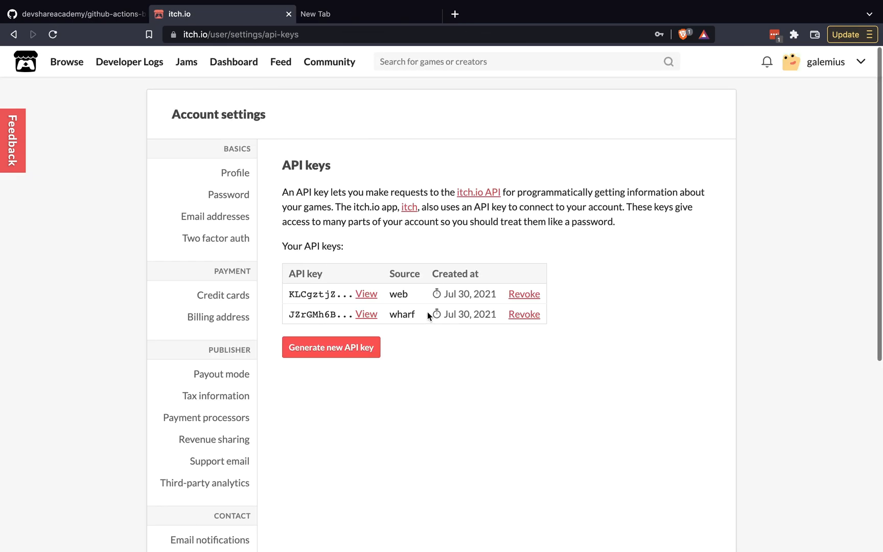
double_click(402, 314)
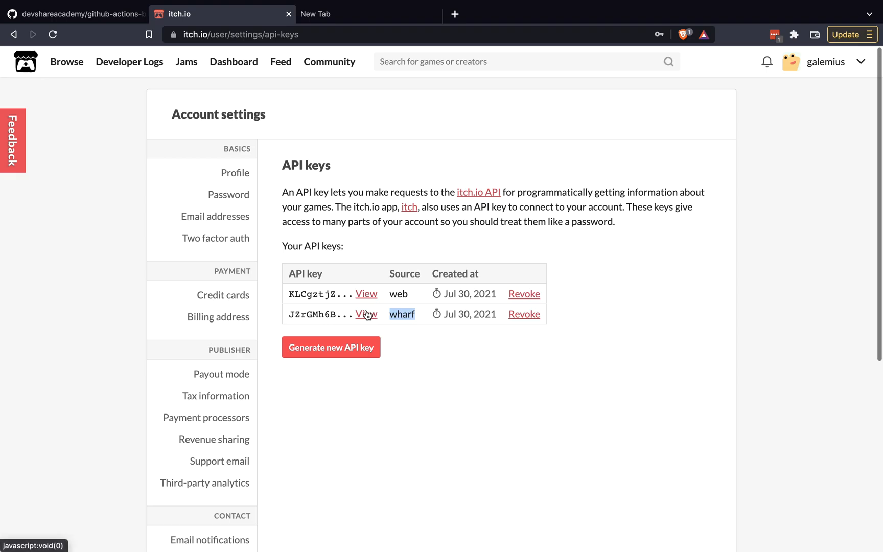
mouse_move(437, 384)
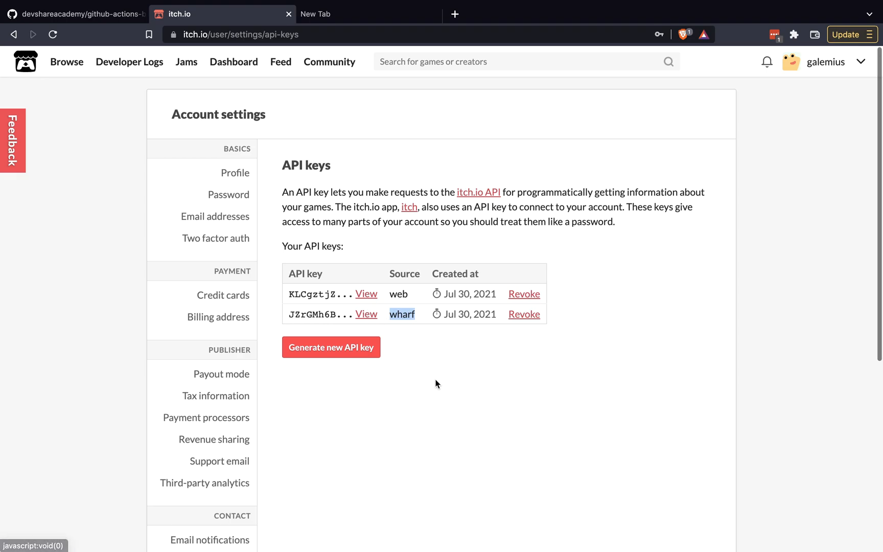
mouse_move(433, 360)
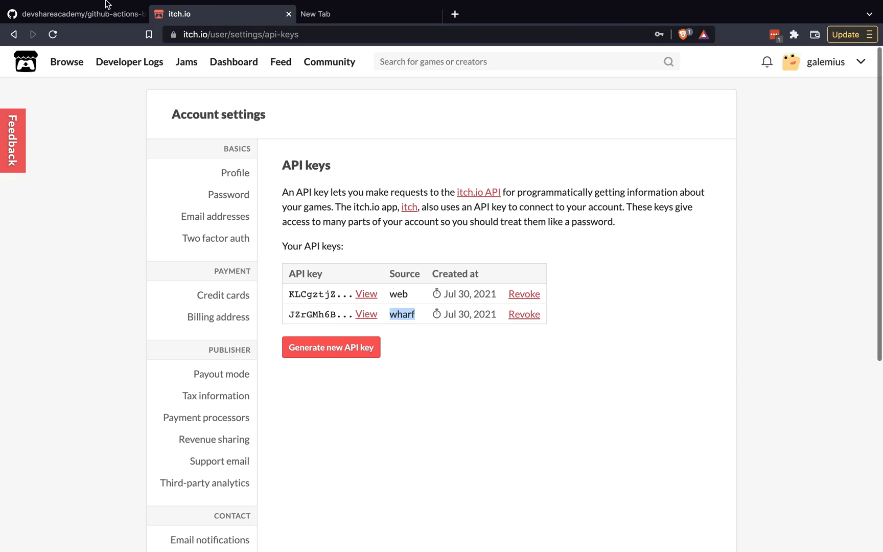
click(77, 14)
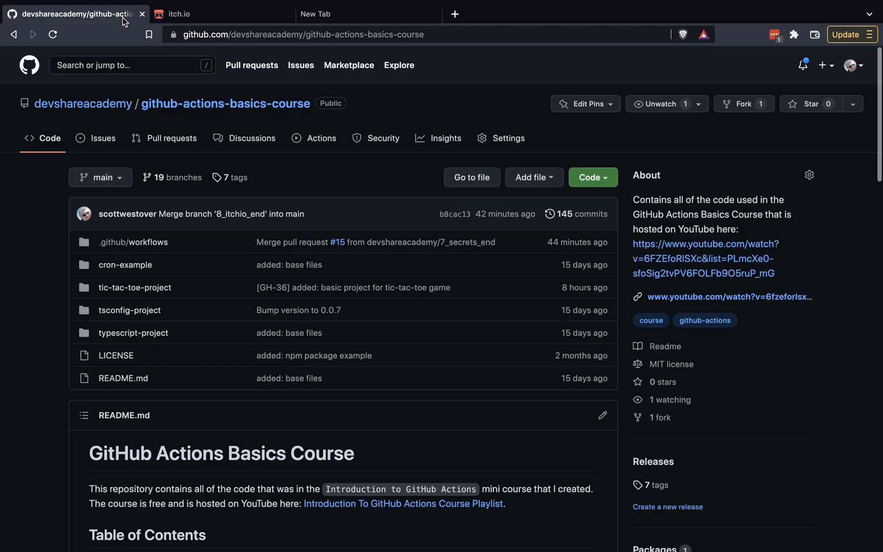
- Go to the repository's Settings > Secrets > Actions and begin a New repository secret
click(507, 138)
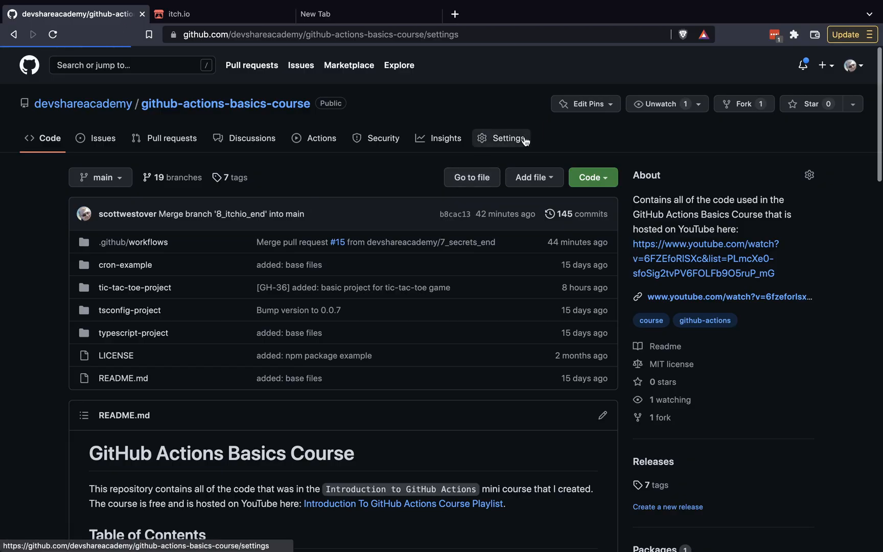
click(509, 138)
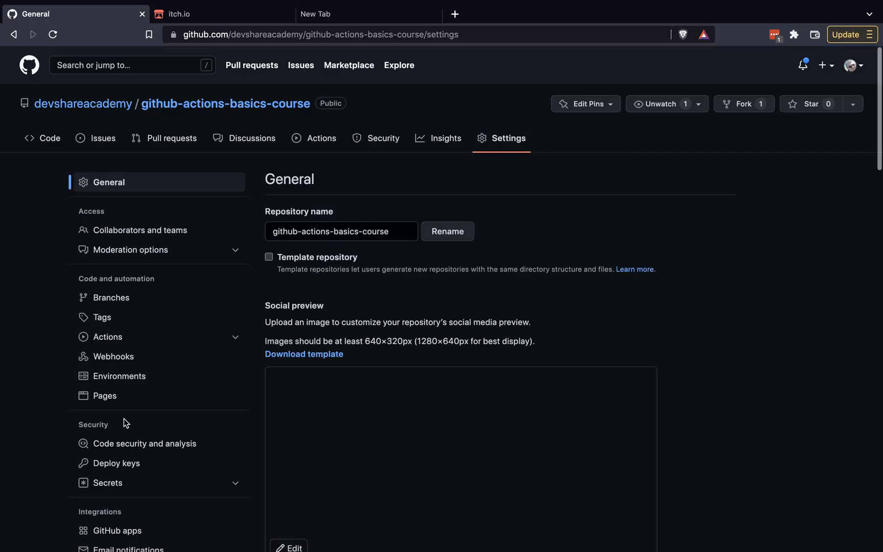
click(104, 482)
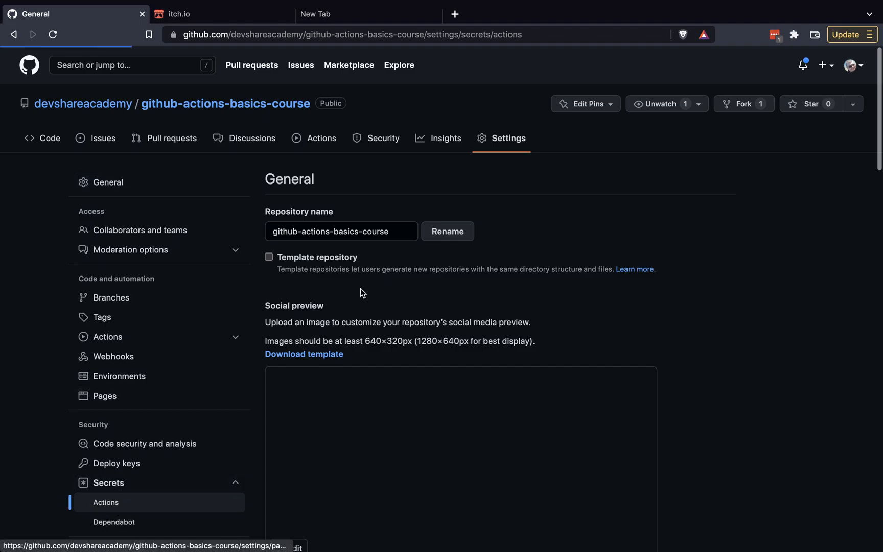
click(106, 503)
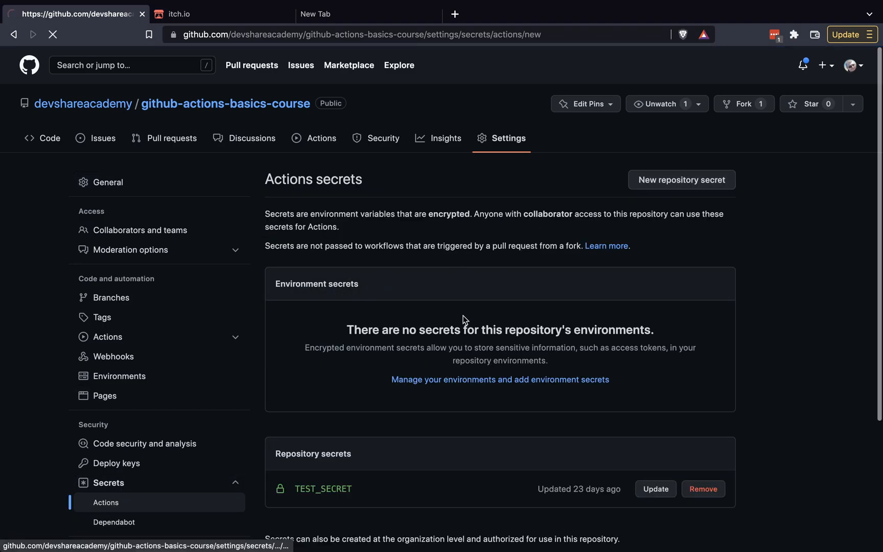
- Create repository secret ITCH_IO_API_KEY with placeholder value 'your key here' and add it
click(681, 180)
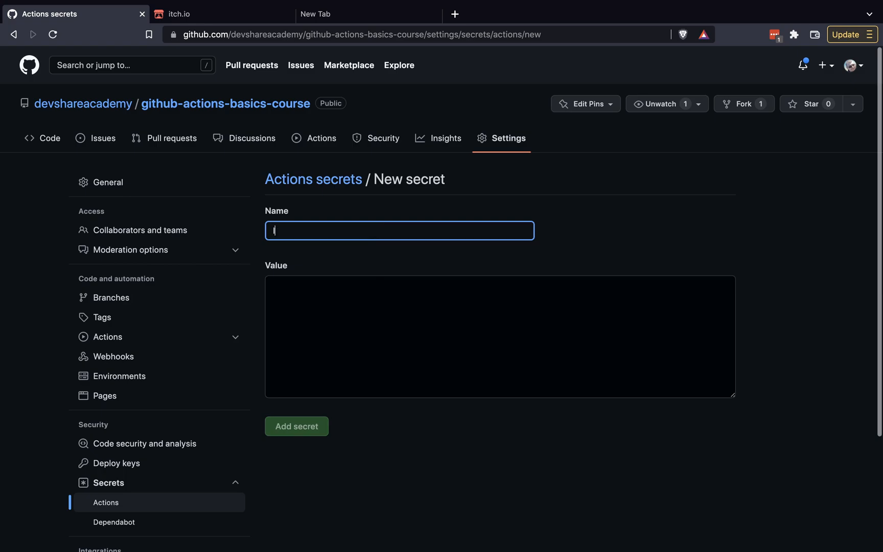
text(ITCH_IO_API_KEY)
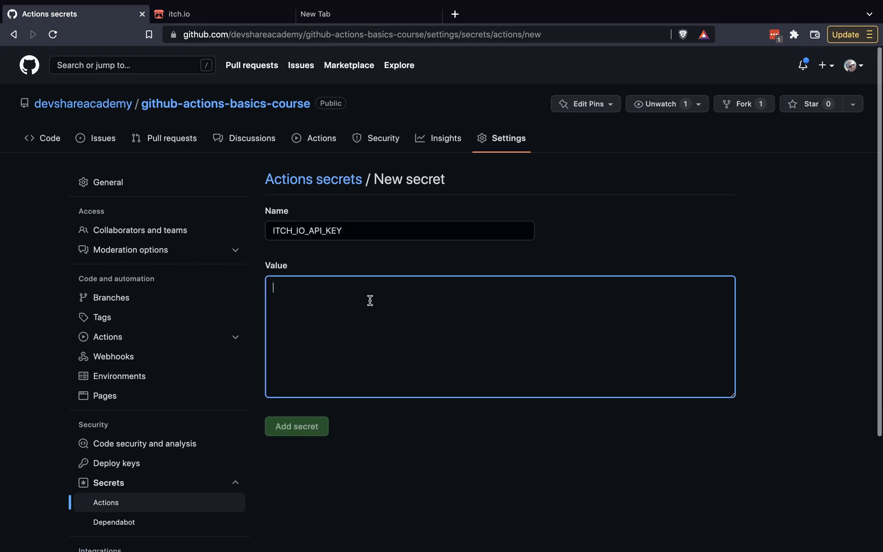
text(your key here)
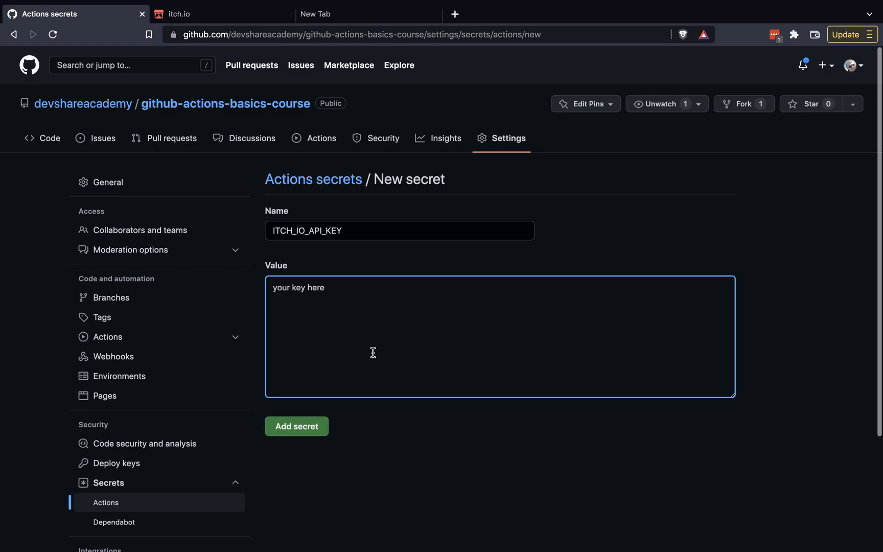
click(296, 426)
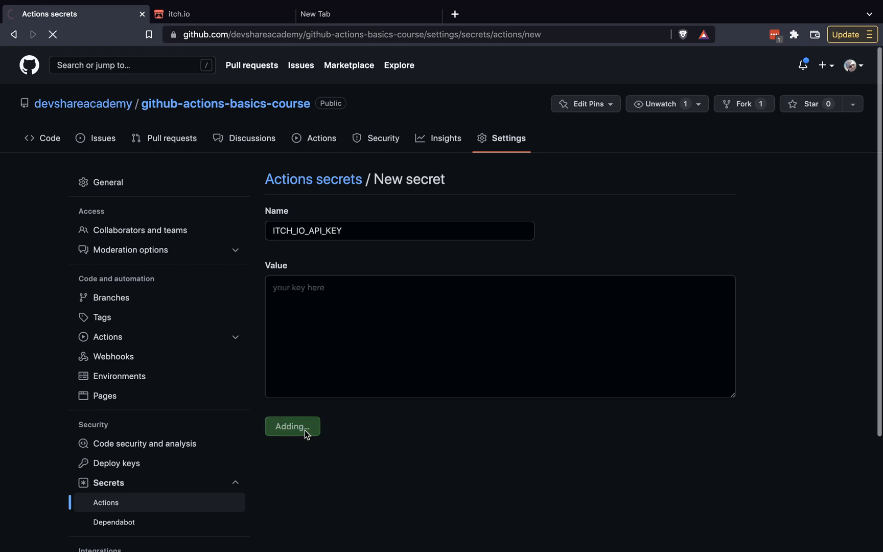
click(292, 426)
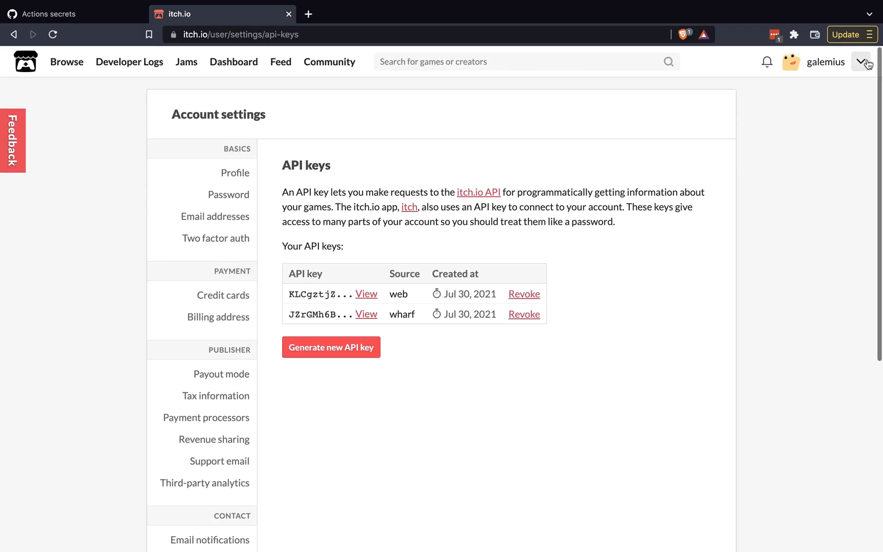
- Start a new itch.io project titled github-actions-tic-tac-toe-example
click(861, 62)
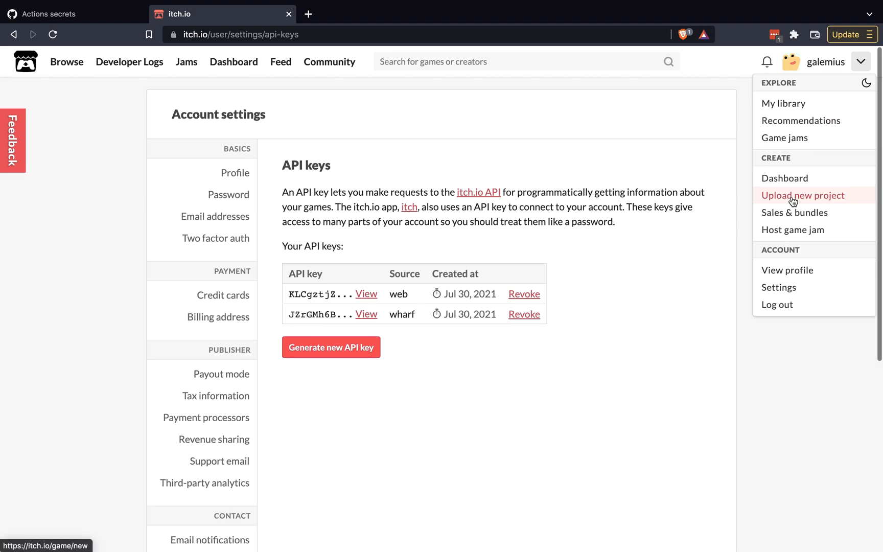
click(802, 195)
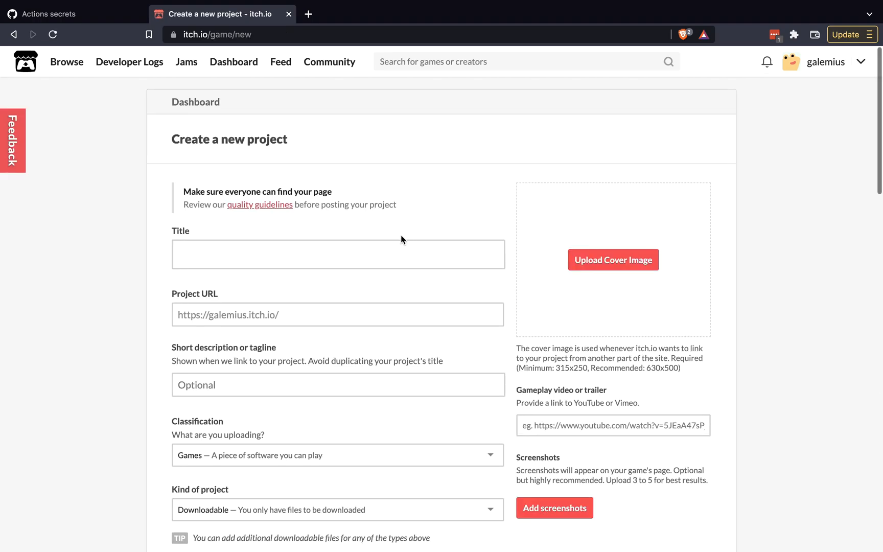
click(338, 255)
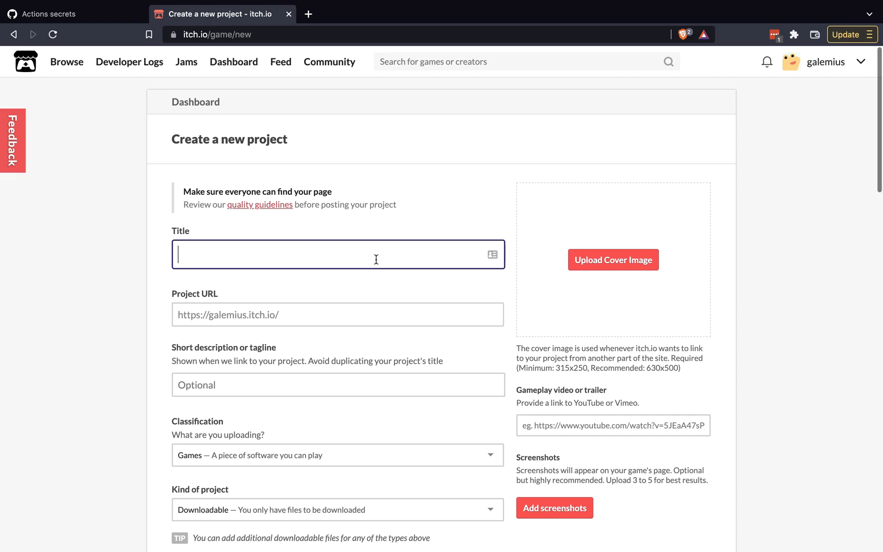
text(github-actions-)
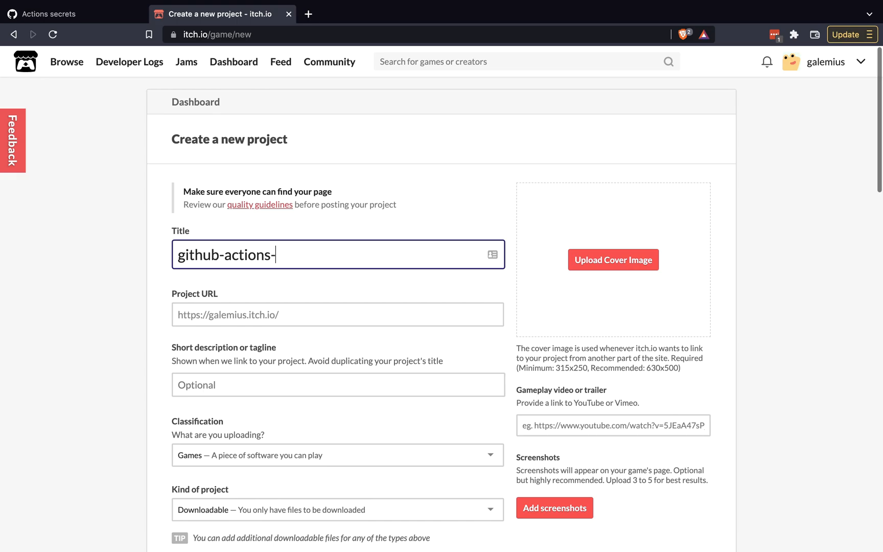
text(tic-)
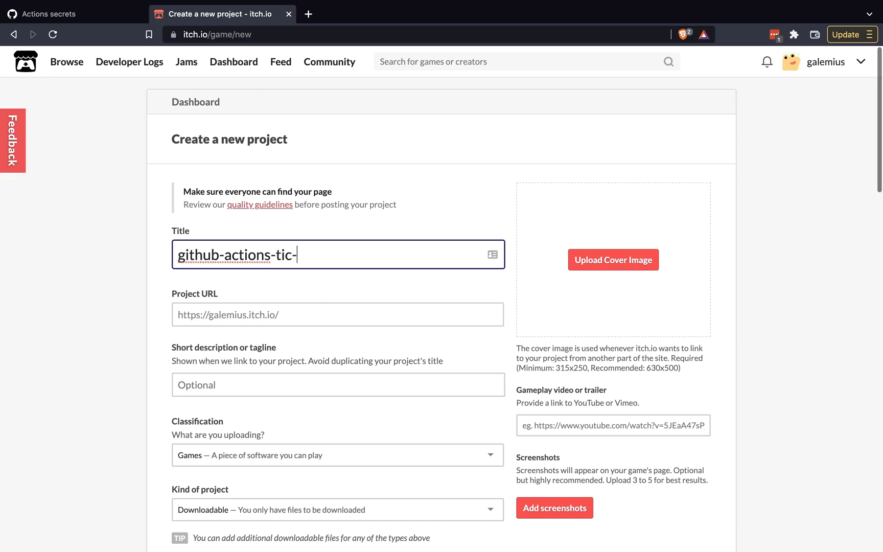
text(tac-toe-)
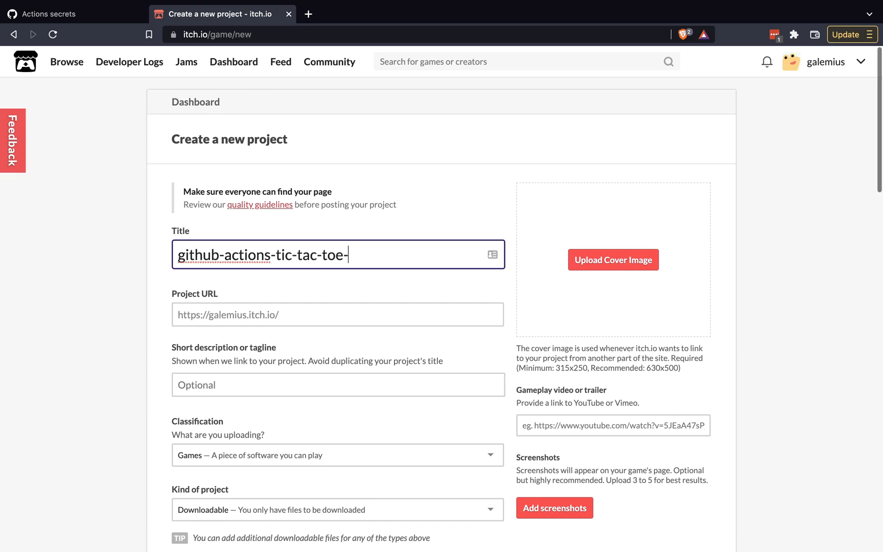
text(example)
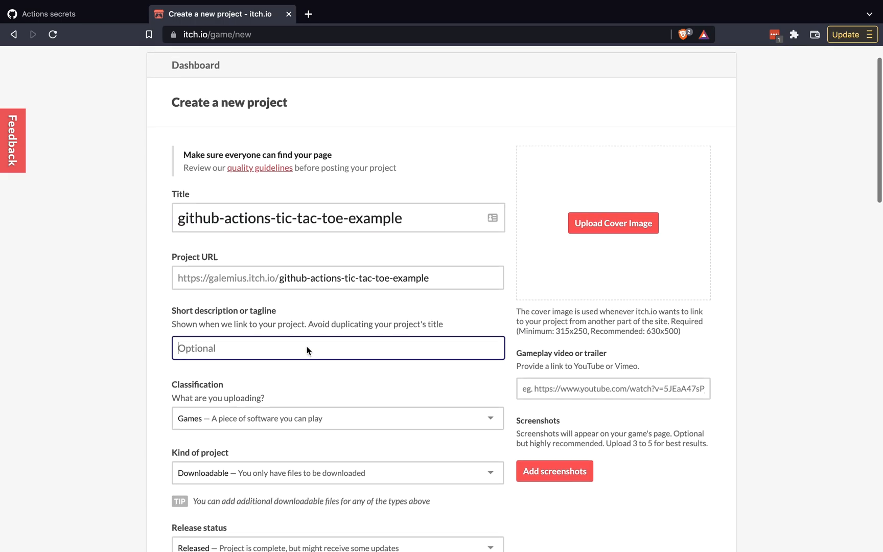
- Give it a 'Basic tic t...' tagline, disable Community, keep Draft, and Save & view page
scroll(down, 3)
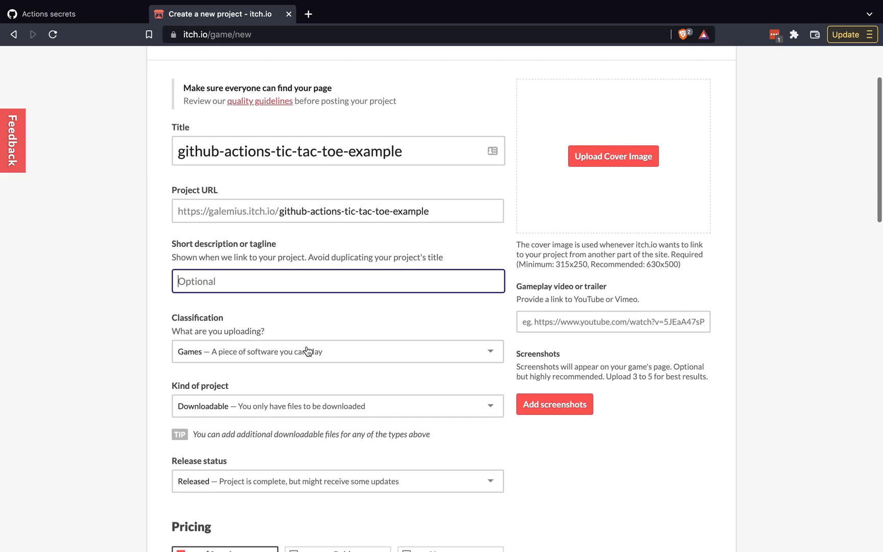
text(B)
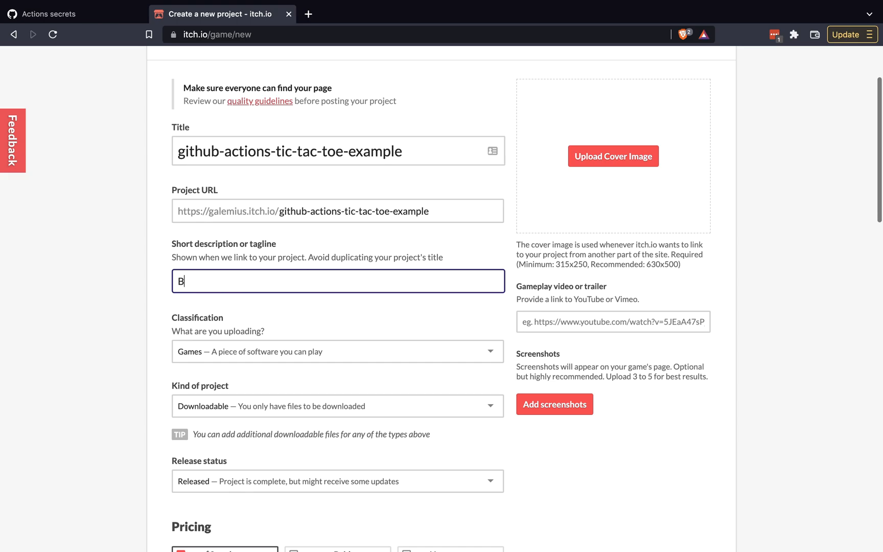
key(Backspace)
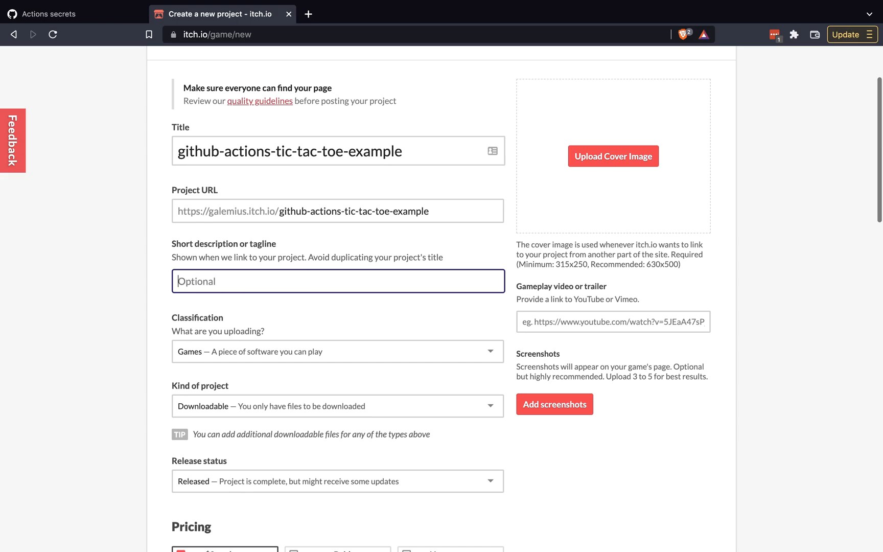
text(Basic)
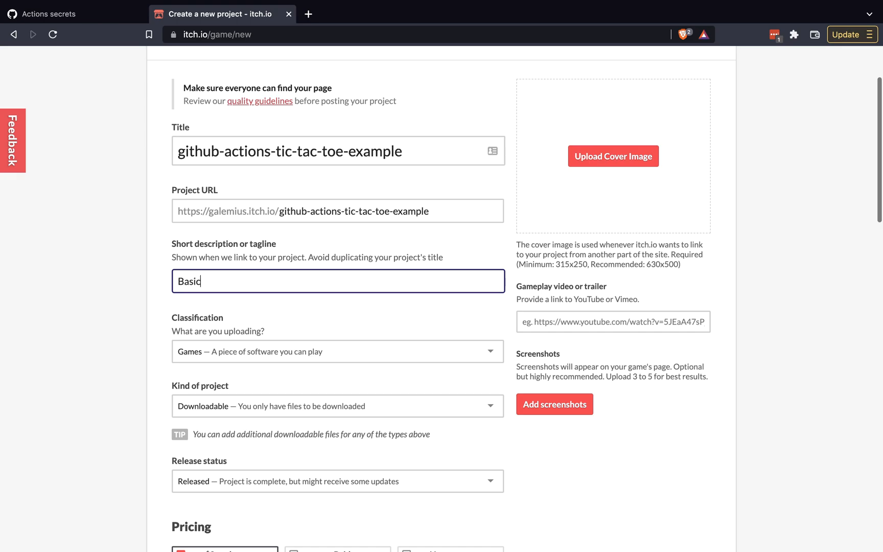
text(tic t)
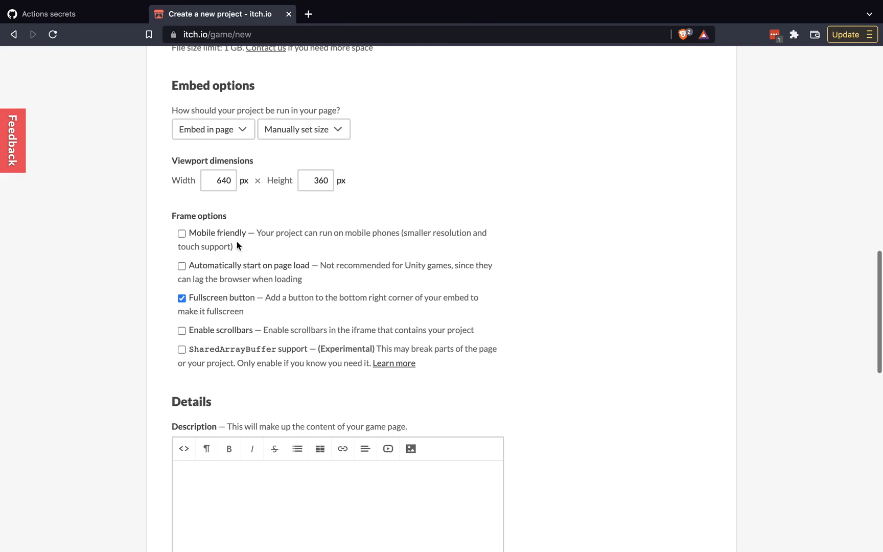
scroll(down, 3)
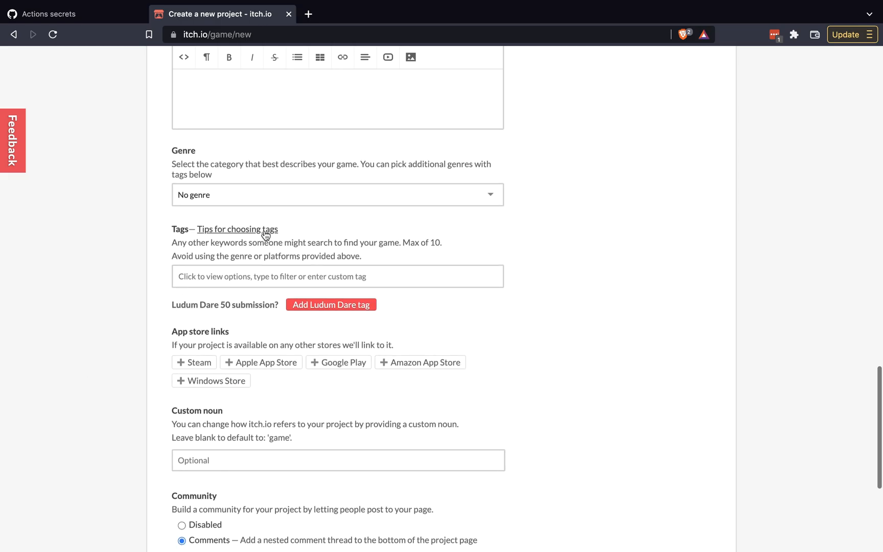
scroll(down, 3)
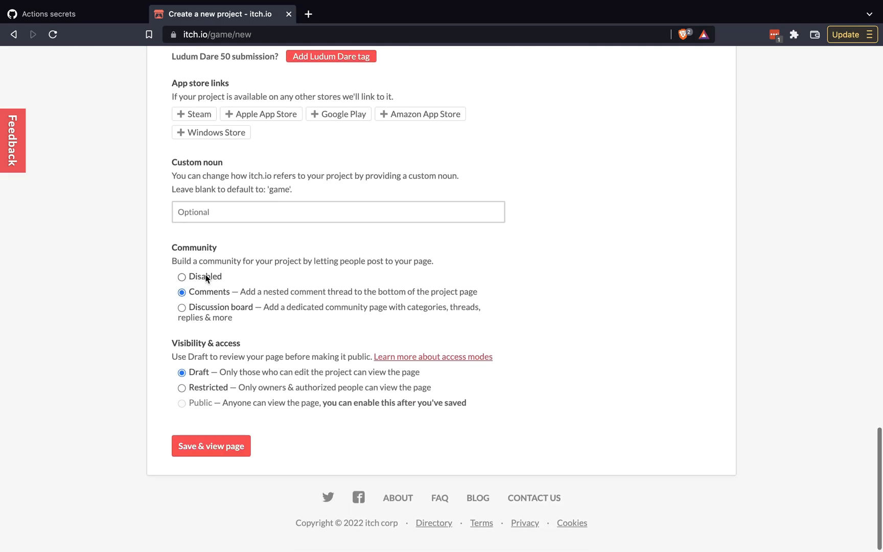
click(182, 277)
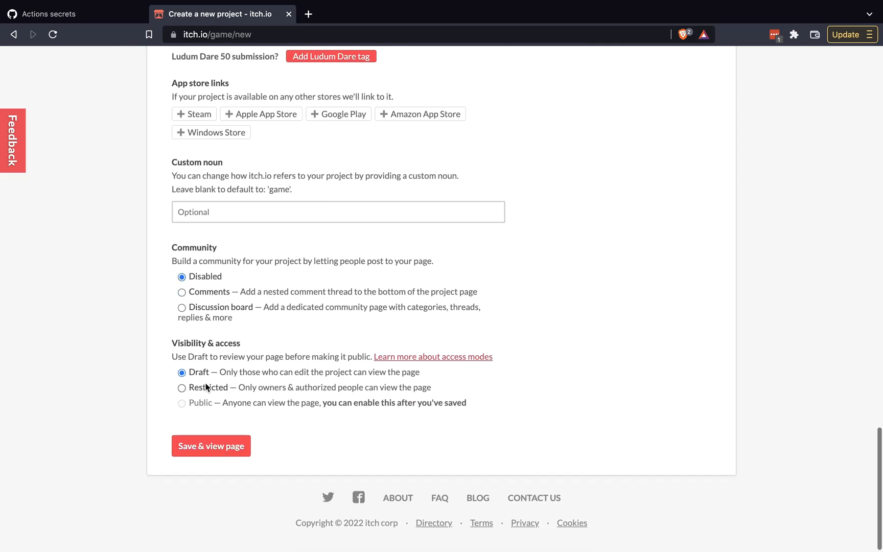
click(212, 445)
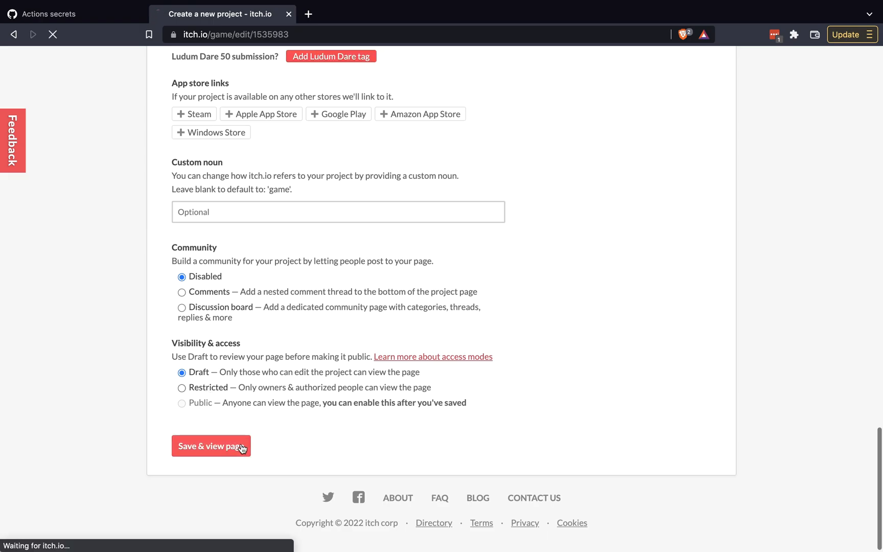
- Delete the '# Run tests' step (lines 42–44) from itchio-deploy.yaml and save
click(212, 446)
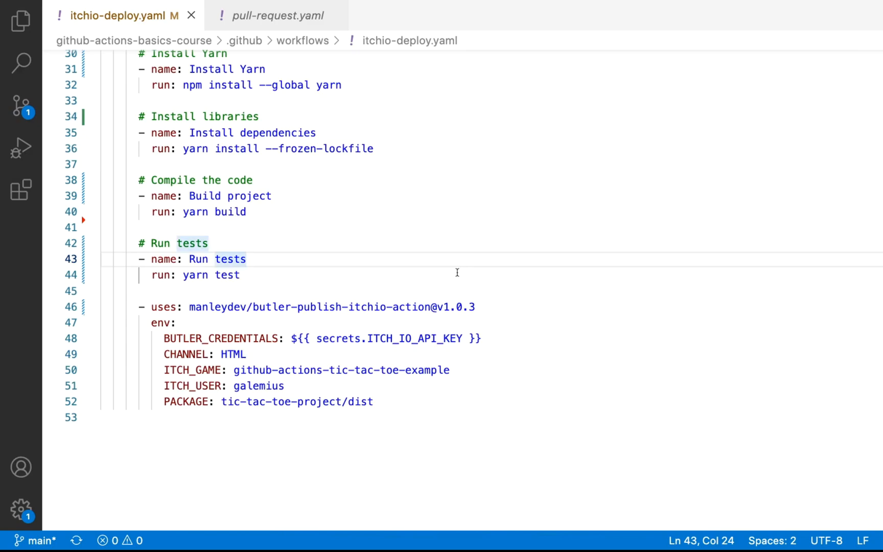
mouse_move(476, 295)
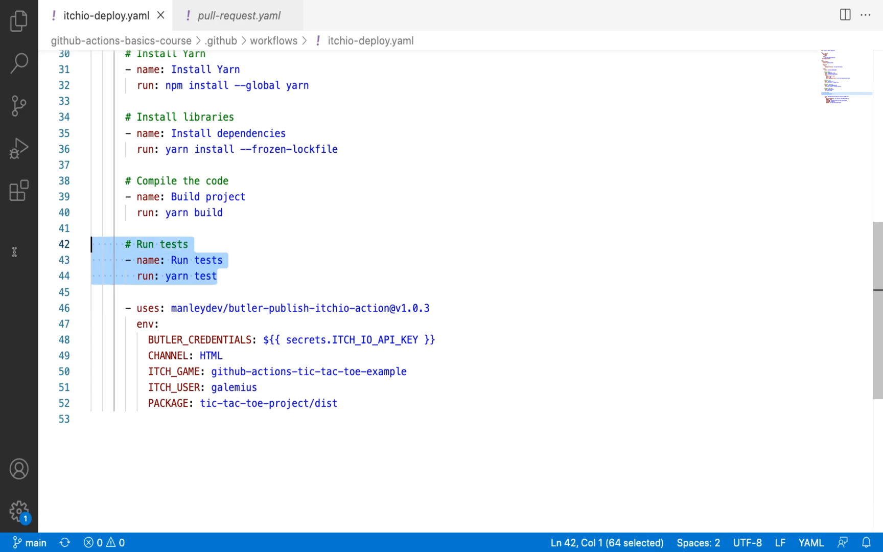
key(Delete)
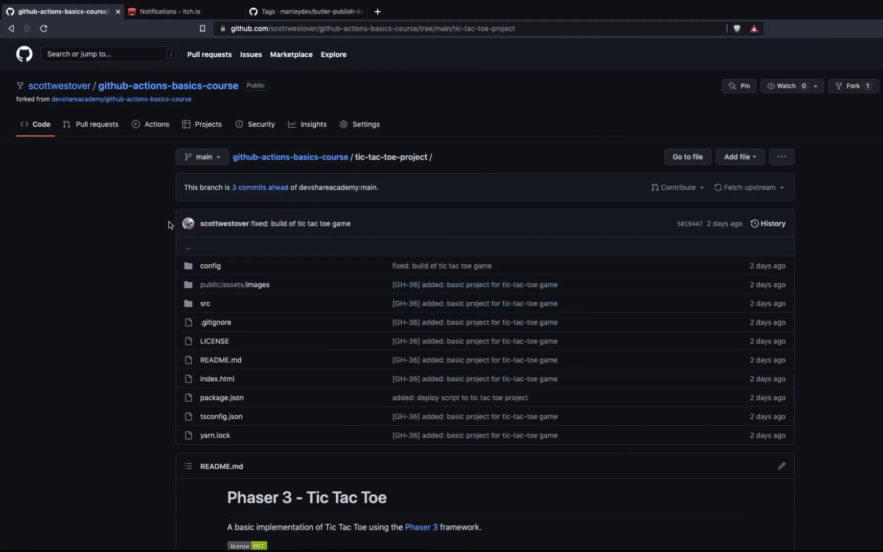
mouse_move(166, 121)
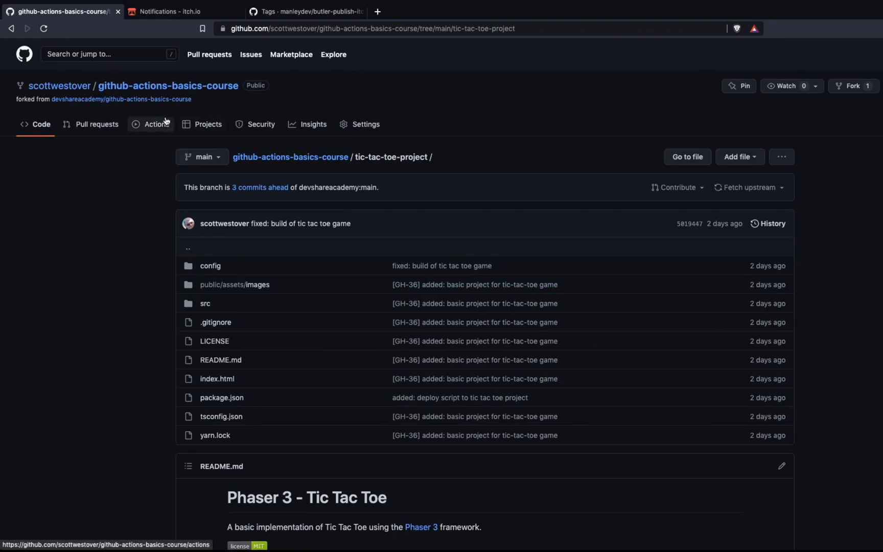
- From the Actions tab, manually trigger a Run workflow of the Itch.io Deploy Workflow
click(156, 125)
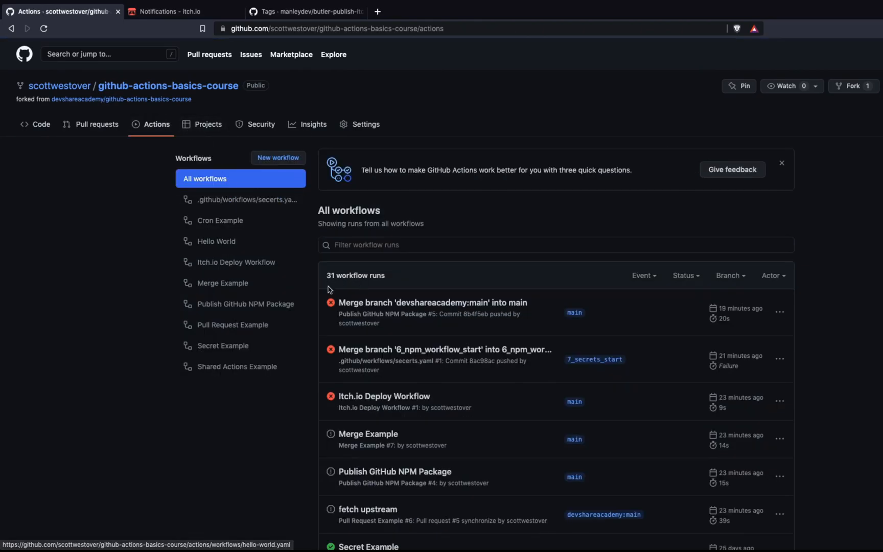
mouse_move(217, 191)
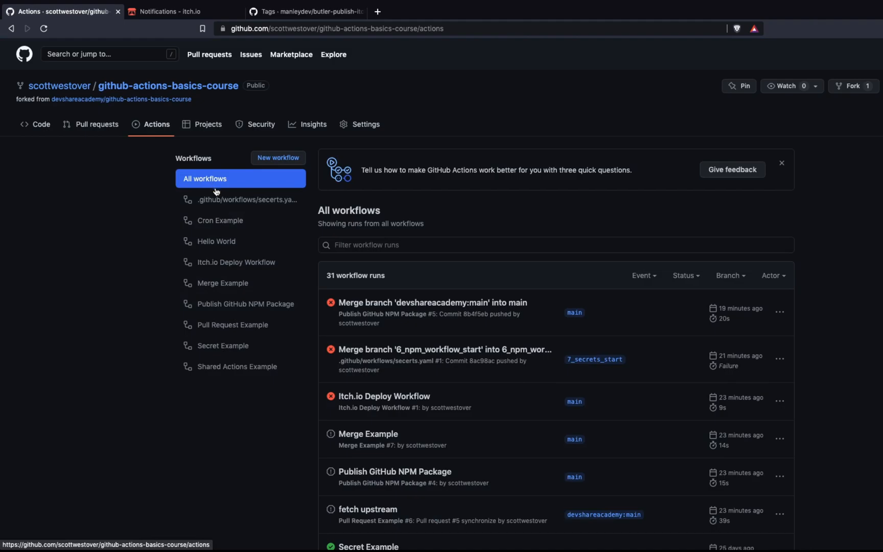
mouse_move(240, 206)
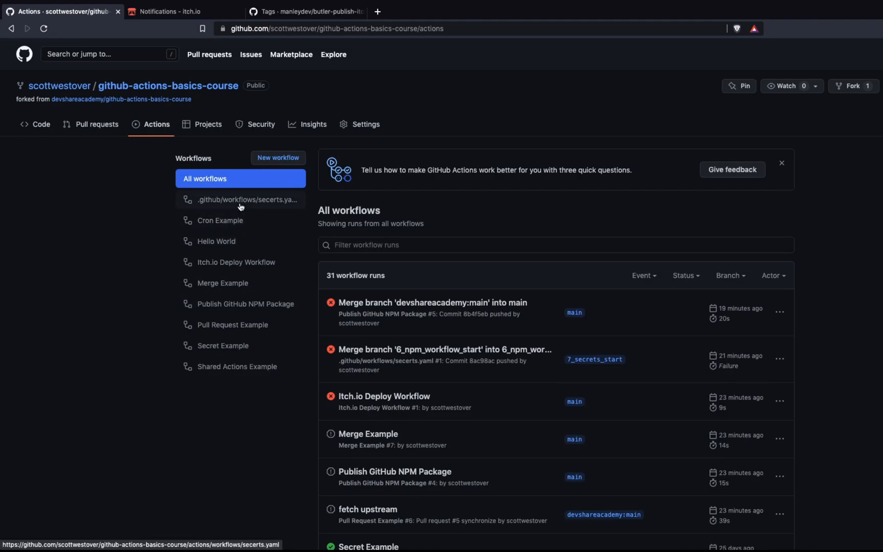
mouse_move(254, 301)
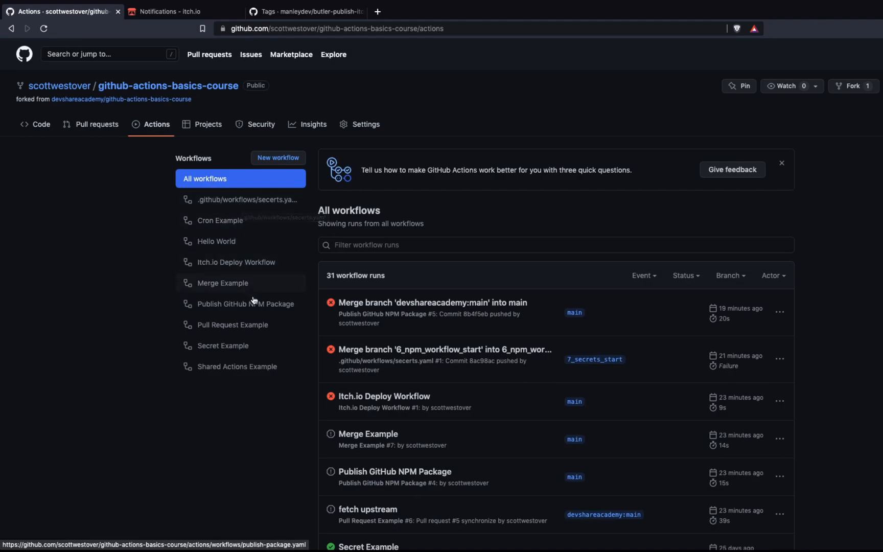
click(236, 262)
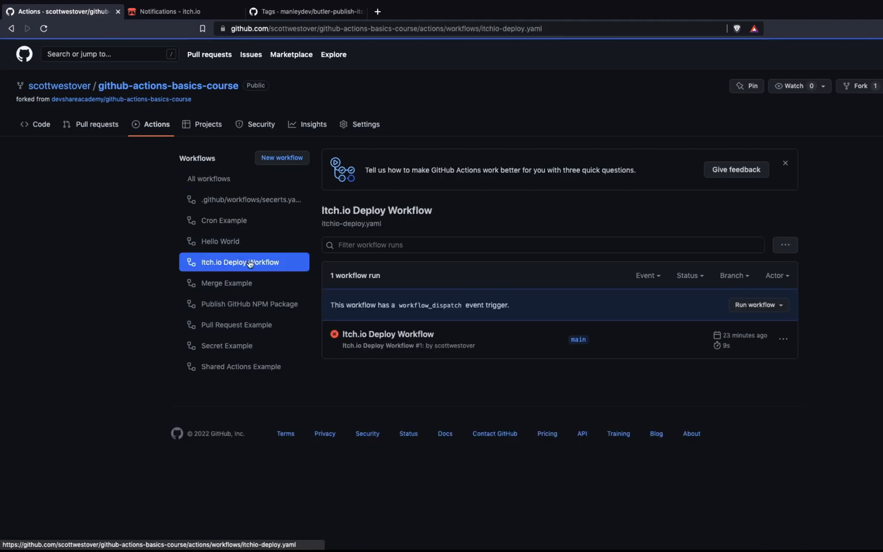
click(758, 304)
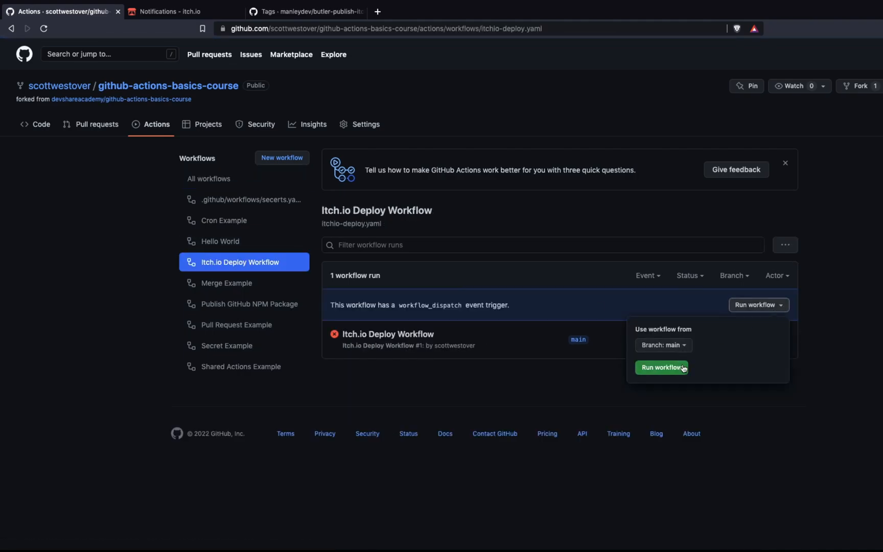
click(662, 368)
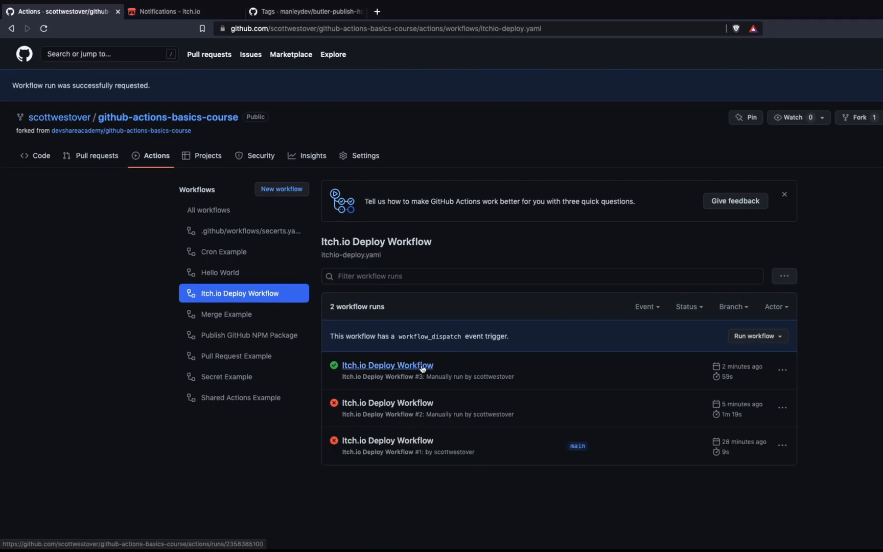
- Inspect run #3's itchio-deploy job log with Build project and butler publish output, then go to itch.io notifications
click(388, 365)
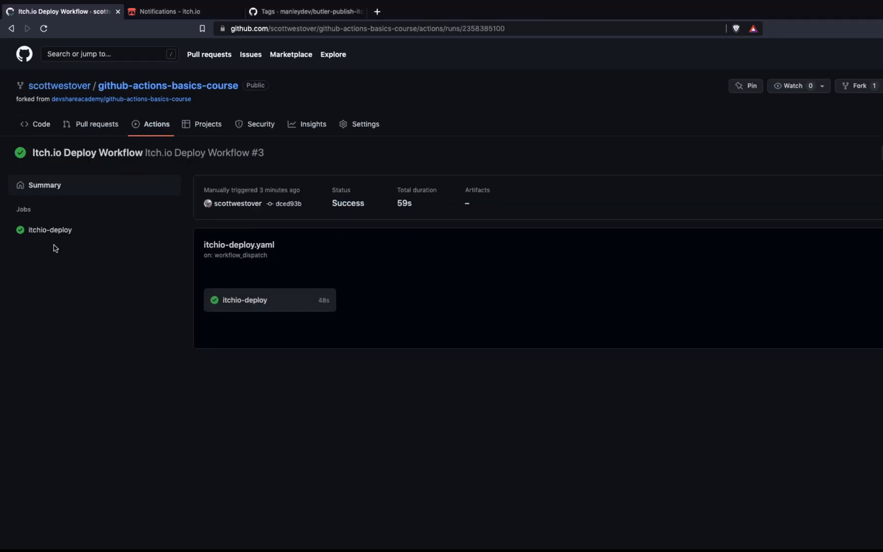
click(245, 301)
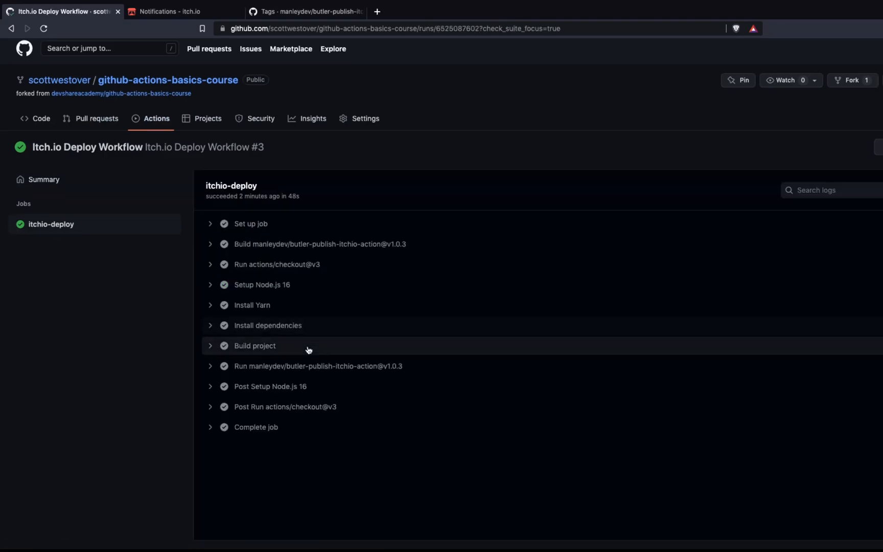
click(254, 346)
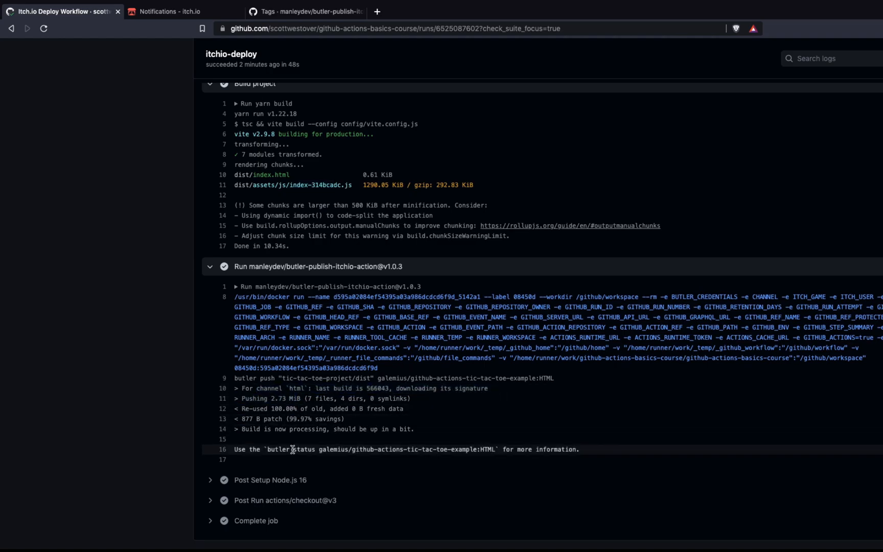
drag(287, 449, 436, 449)
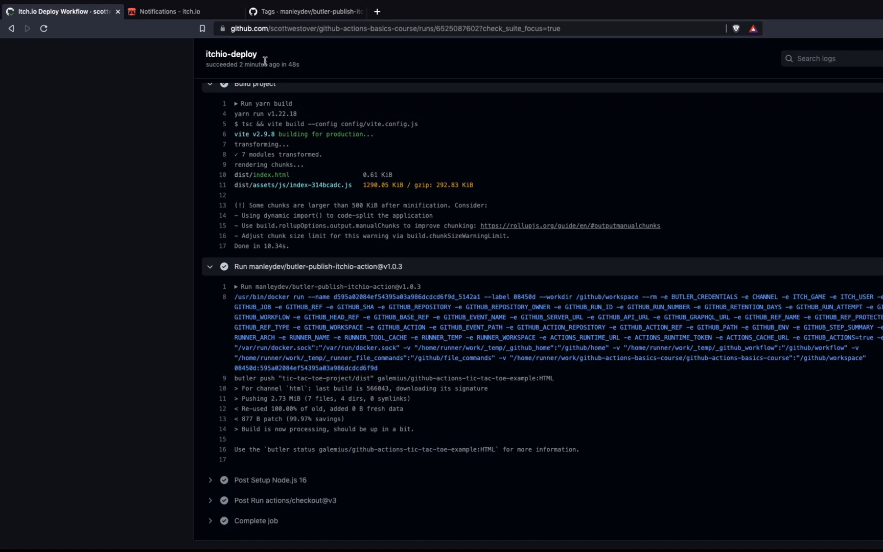
click(174, 11)
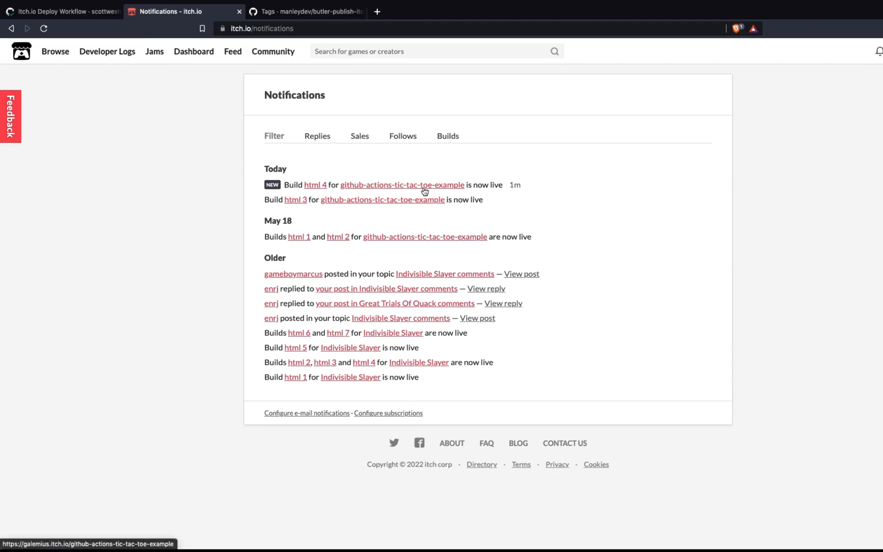
mouse_move(454, 187)
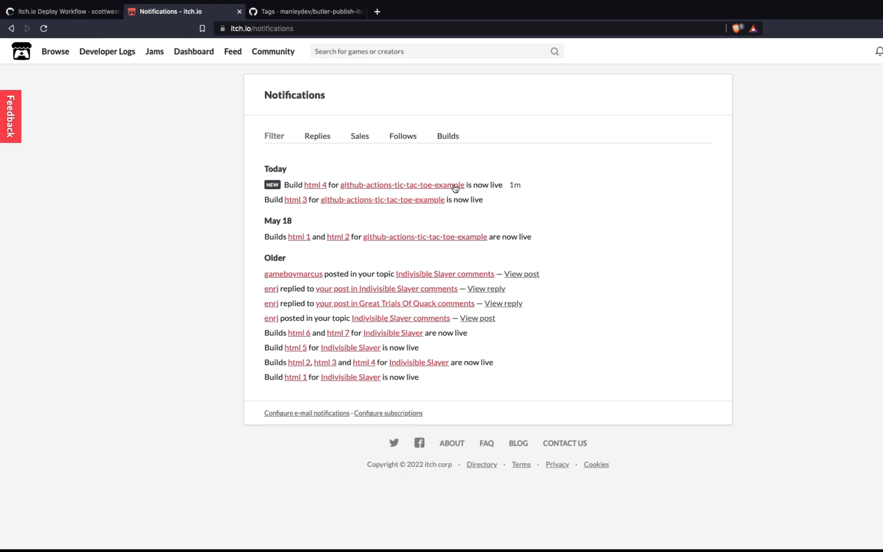
- Follow the build notification to the github-actions-tic-tac-toe-example page and Run game
click(400, 185)
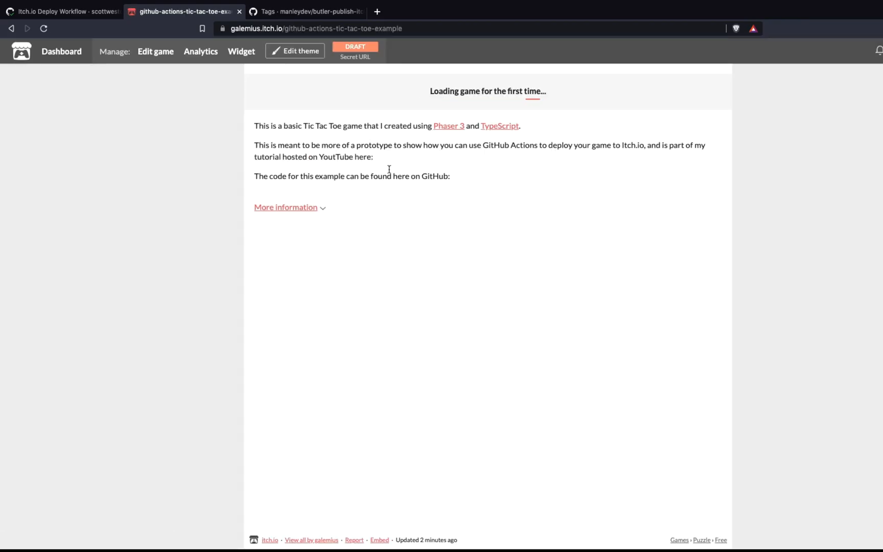
mouse_move(608, 170)
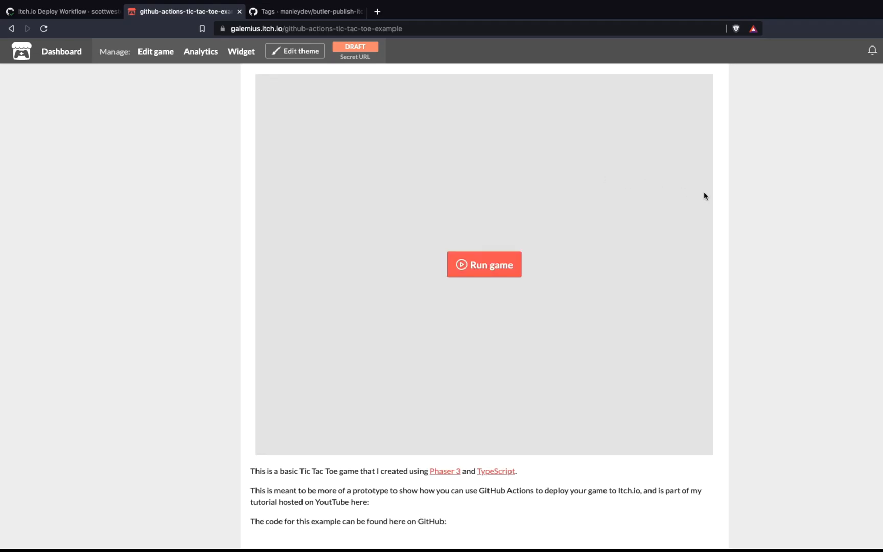
mouse_move(495, 252)
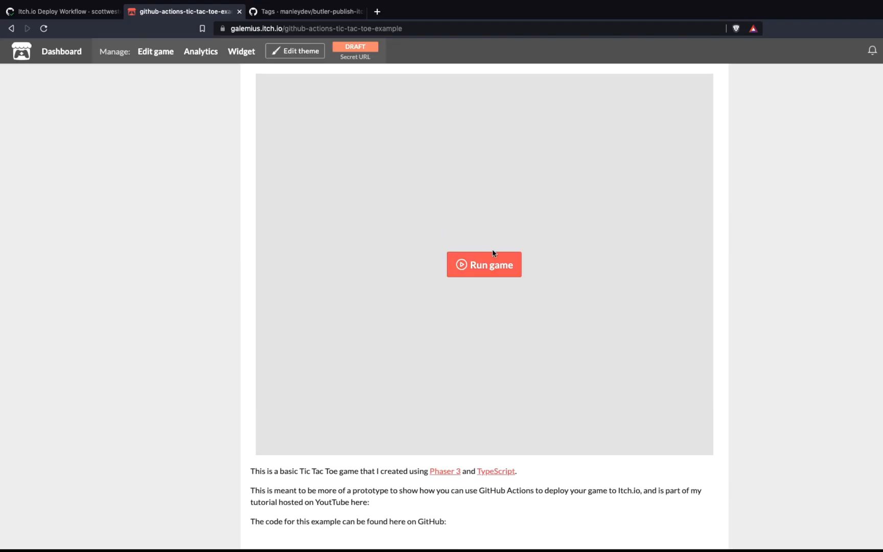
click(484, 264)
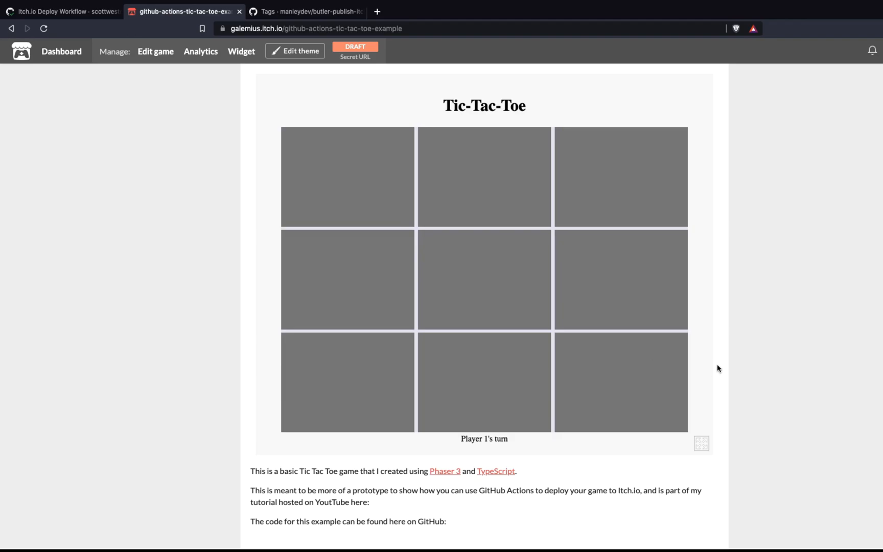